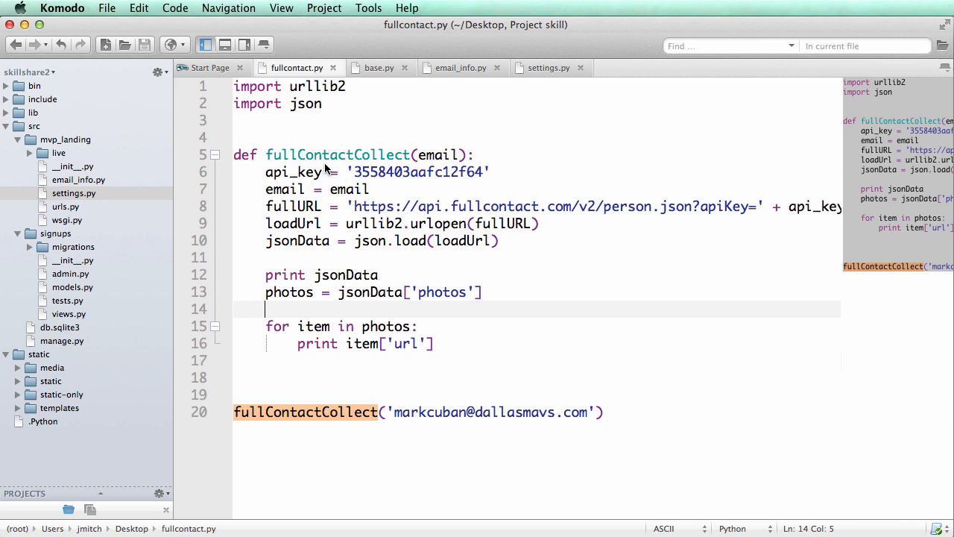
mouse_move(349, 349)
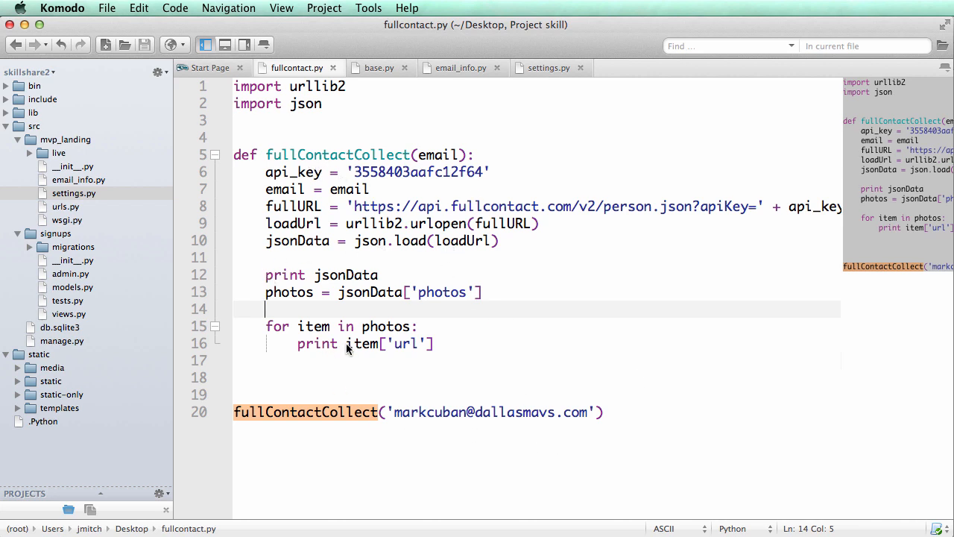
mouse_move(599, 416)
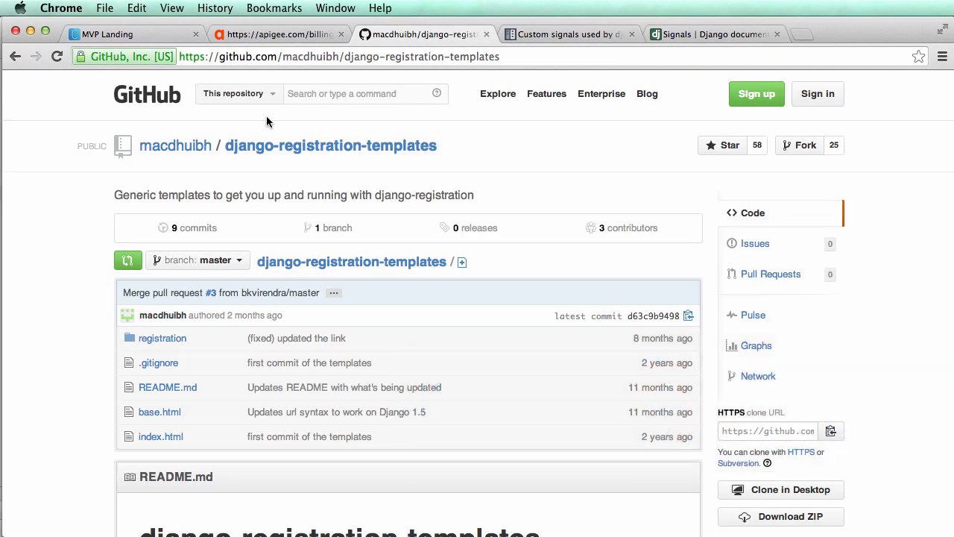
Review the local MVP Landing site and its pre-order form in Chrome
click(134, 35)
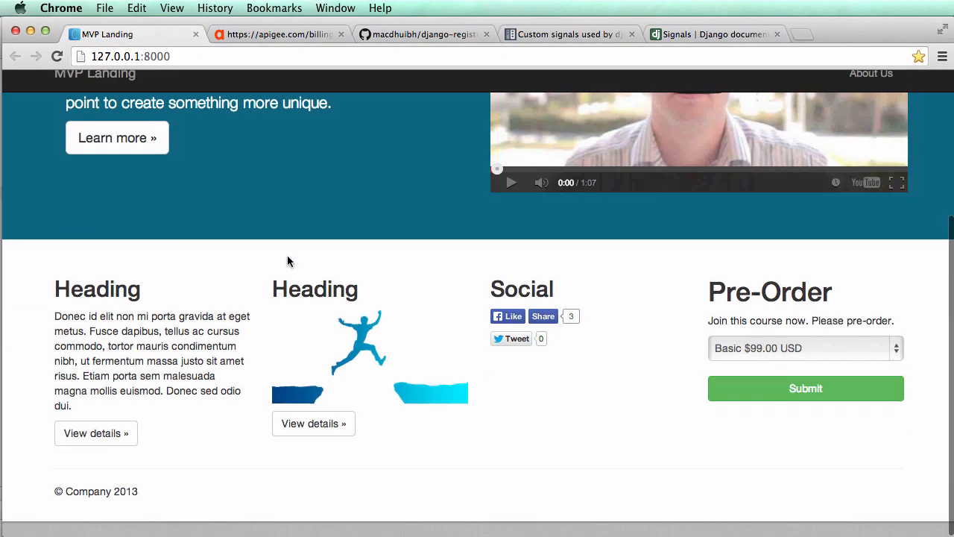
scroll(up, 3)
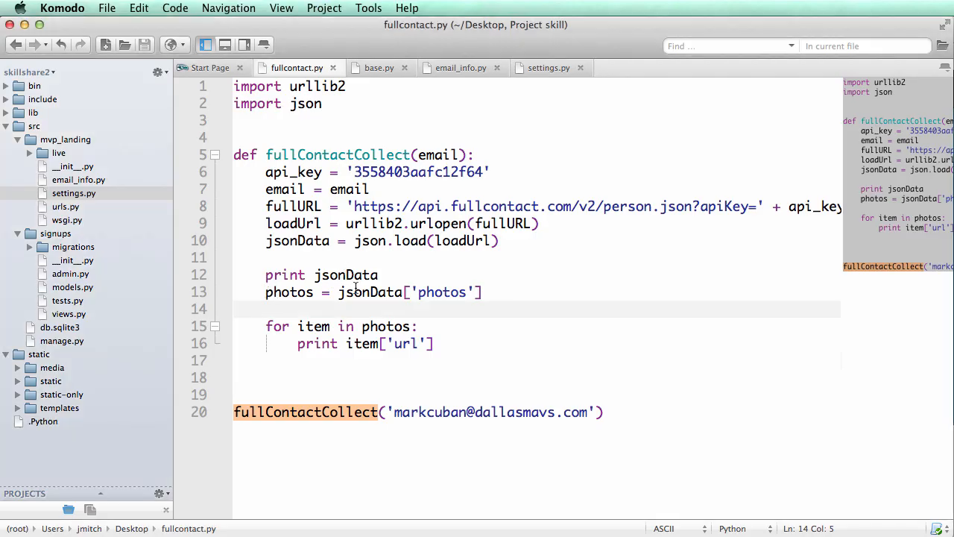
mouse_move(312, 275)
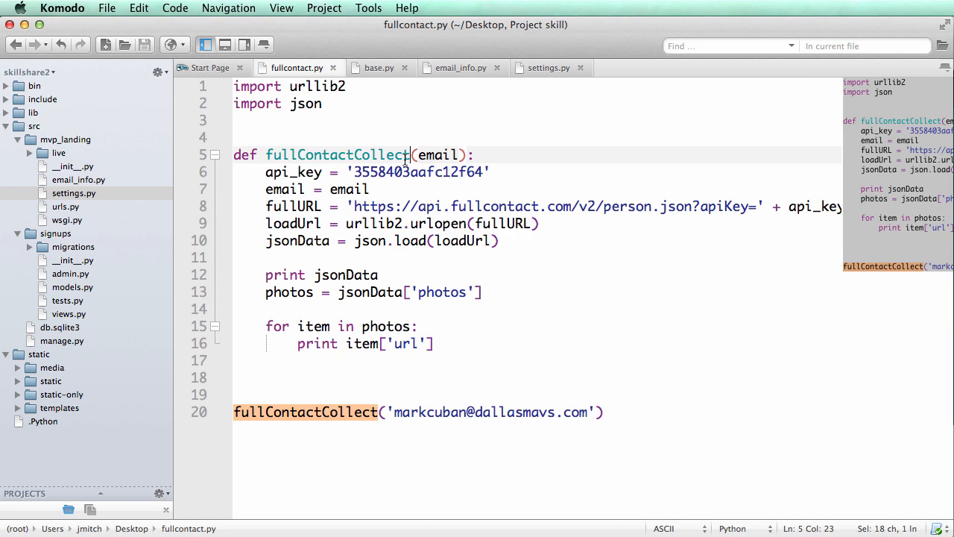
mouse_move(325, 145)
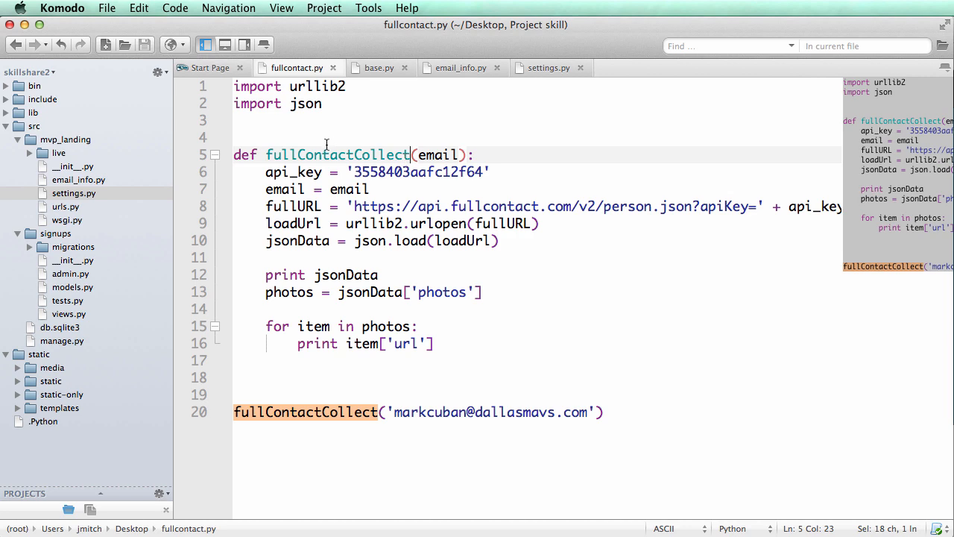
Add 'registration' as a new entry in settings.py's INSTALLED_APPS list
click(549, 69)
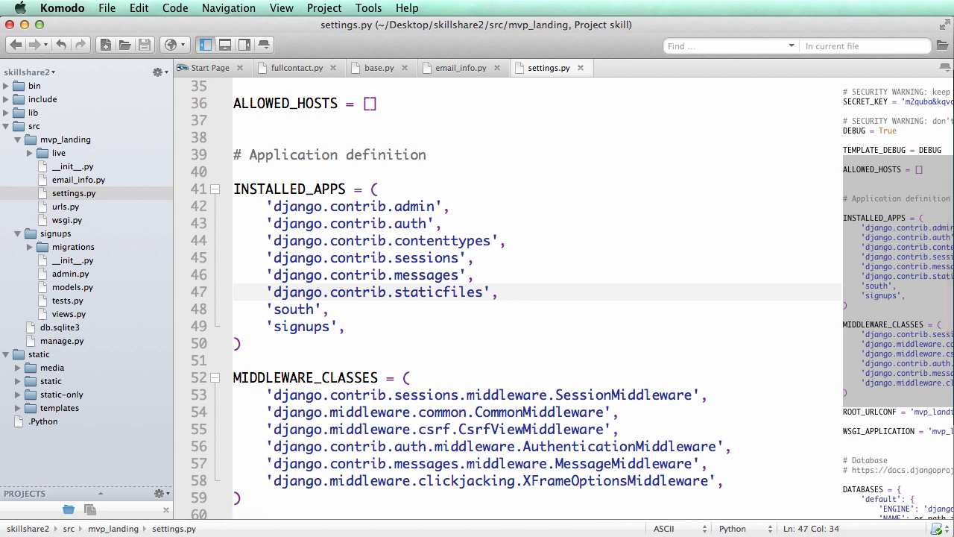
text(regist')
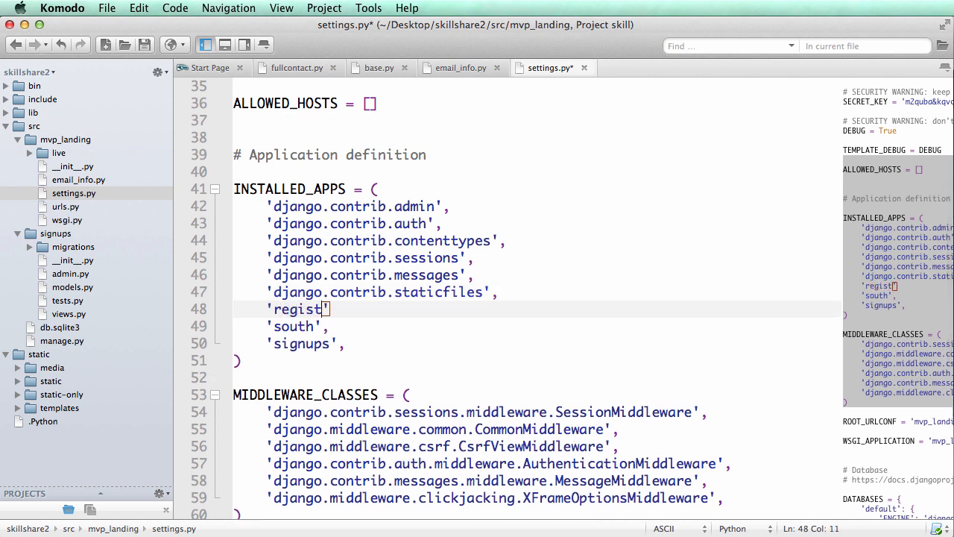
text(ration)
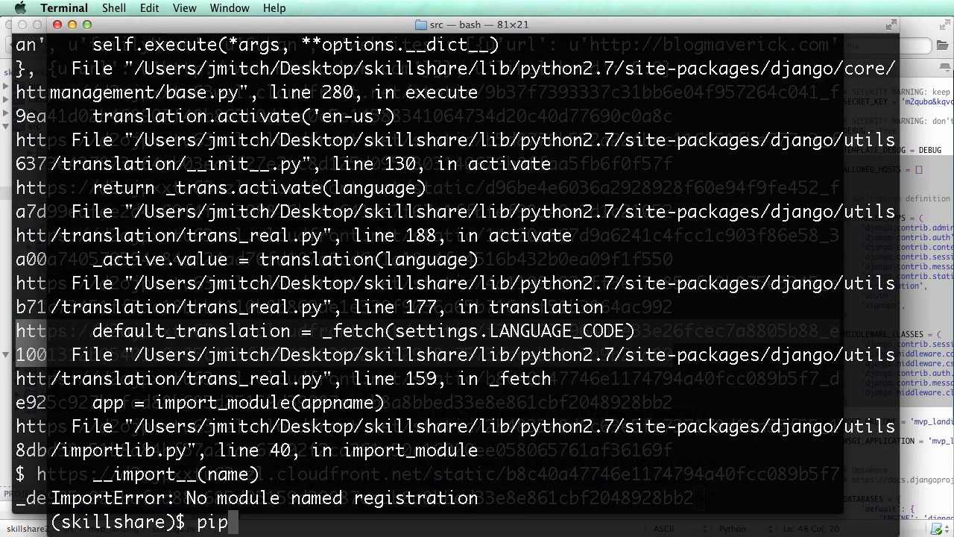
Install django-registration with pip, retrying after a misspelled first attempt
text(install dja)
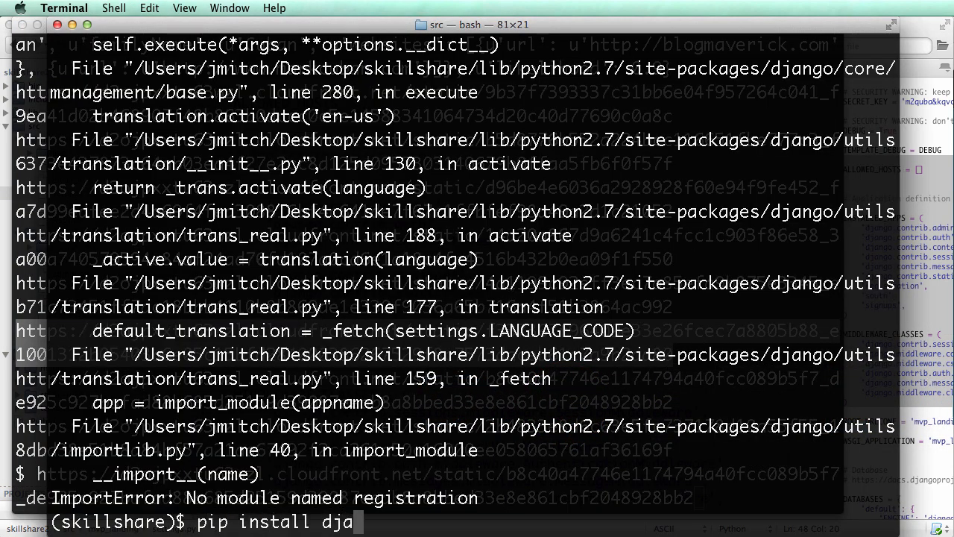
text(g-registration)
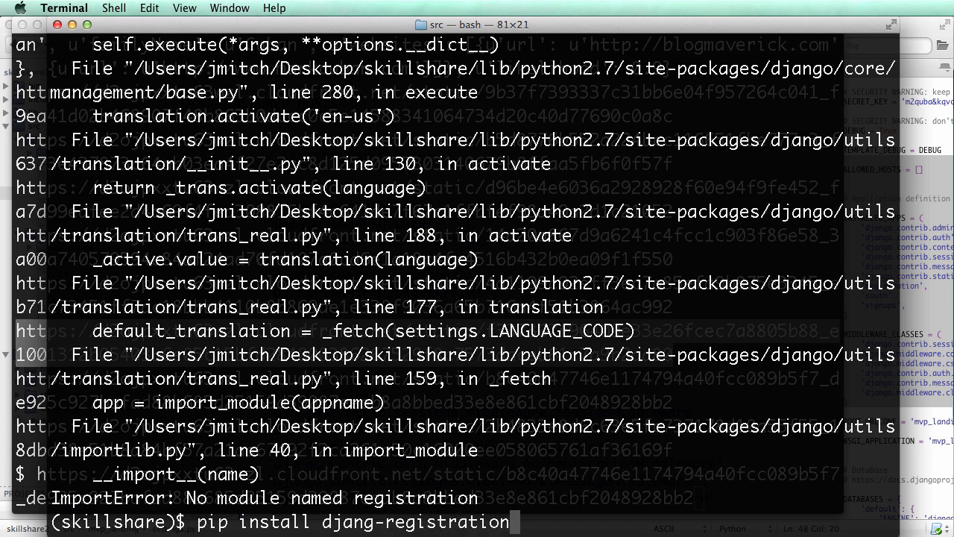
key(Return)
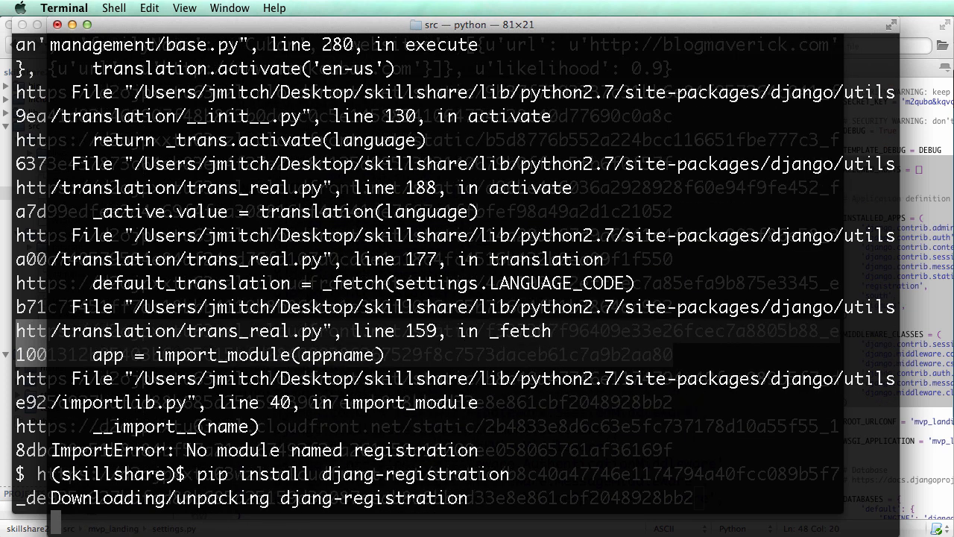
key(Return)
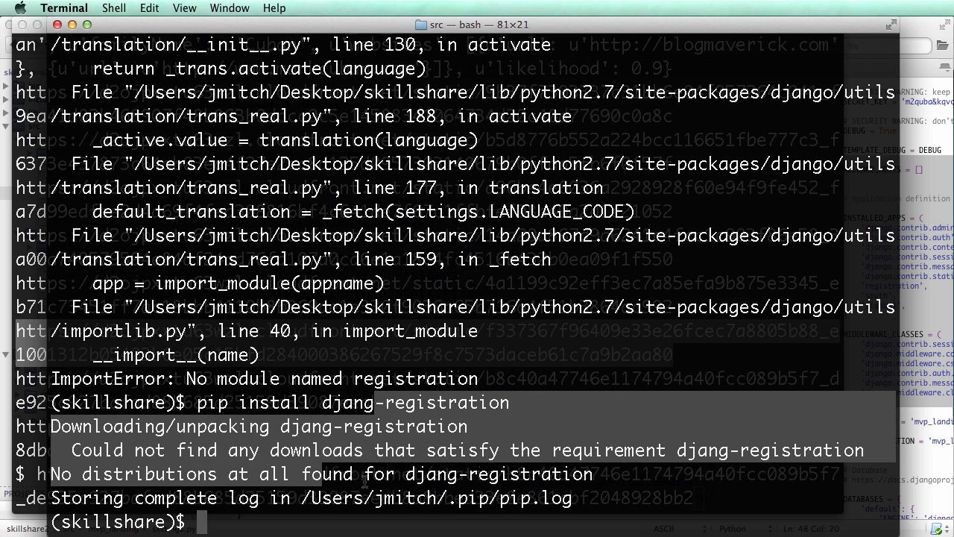
text(pip install djang-registration)
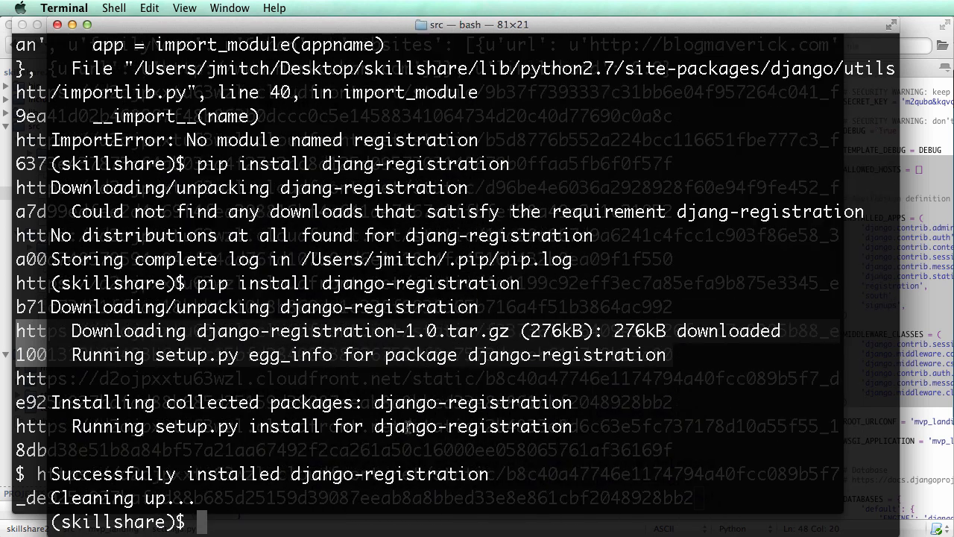
Run python manage.py syncdb to sync the database
text(python manage.py syncdb)
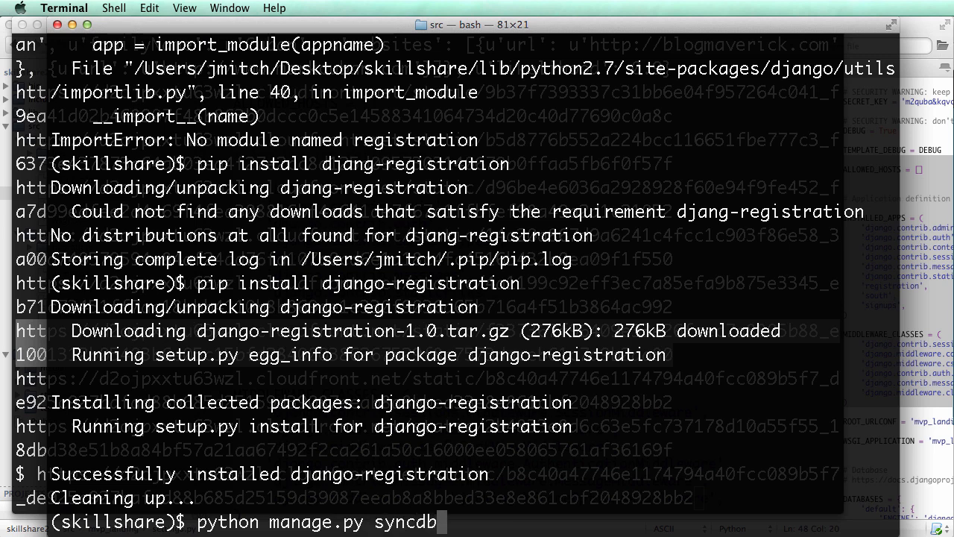
key(Return)
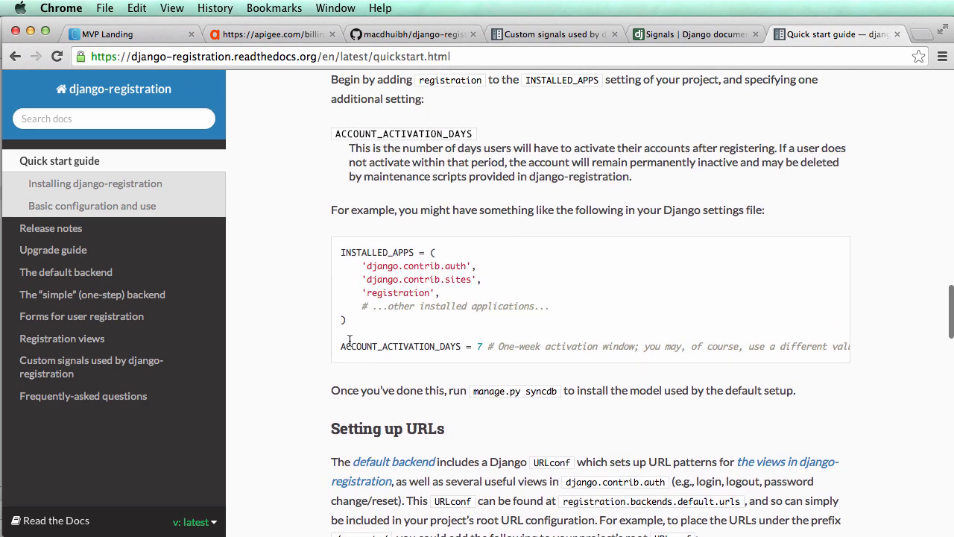
Set ACCOUNT_ACTIVATION_DAYS = 7 in settings.py, copied from the docs
drag(340, 346, 483, 346)
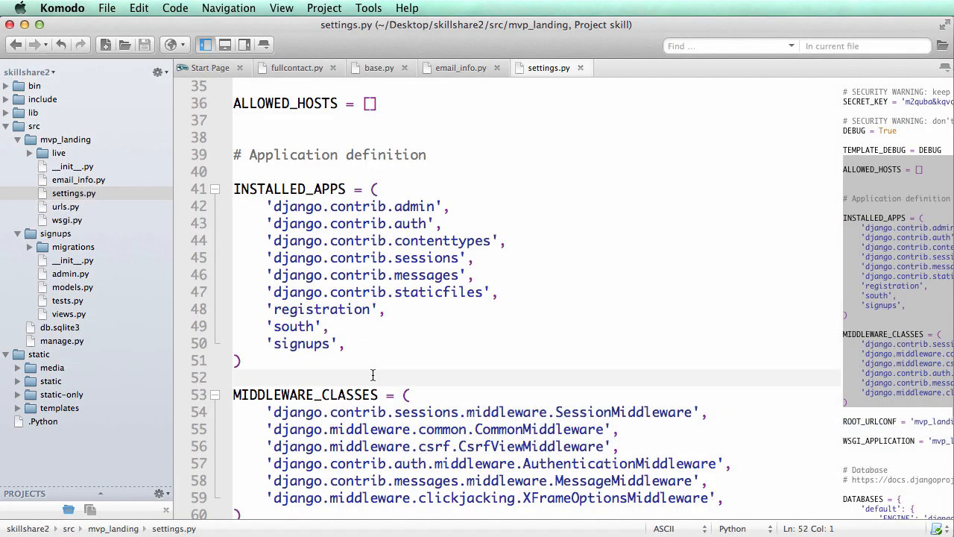
text(ACCOUNT_ACTIVATION_DAYS = 7)
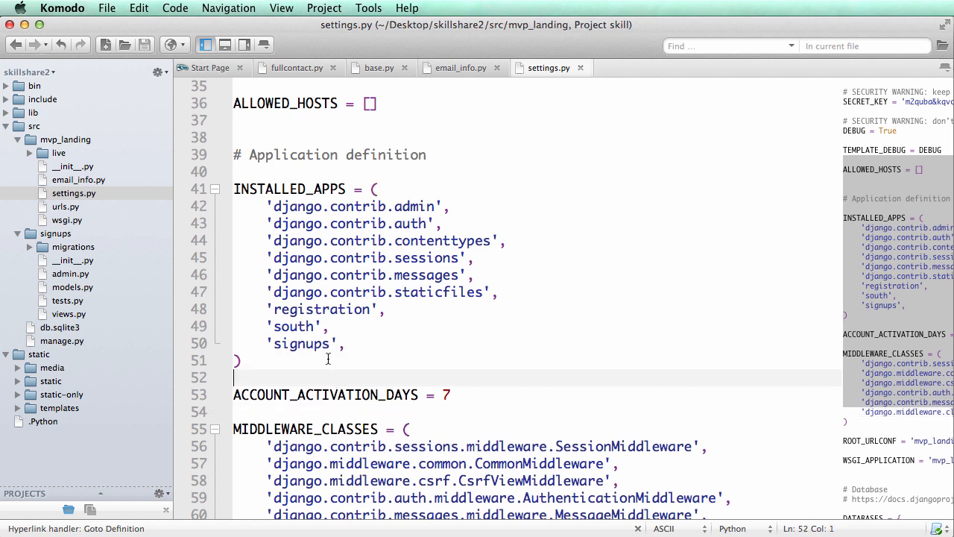
double_click(444, 393)
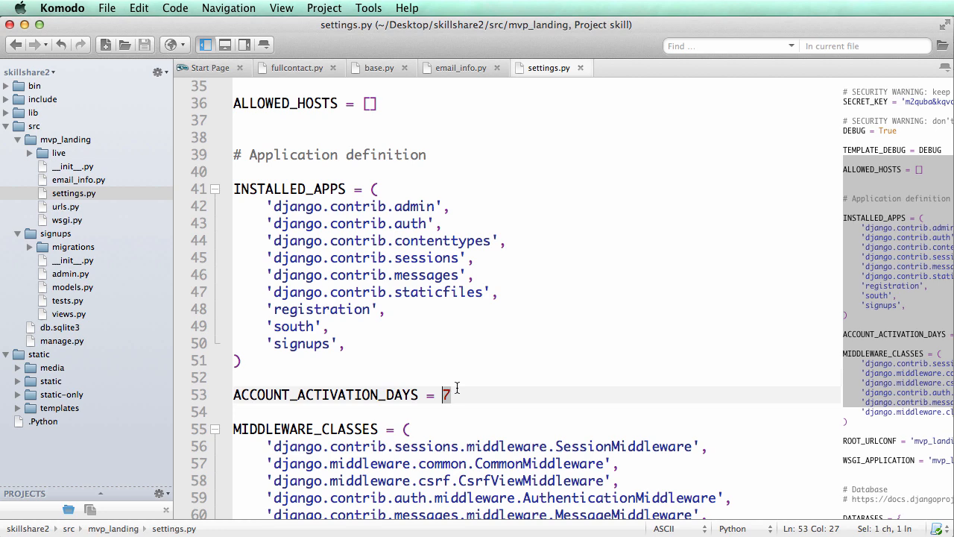
mouse_move(492, 282)
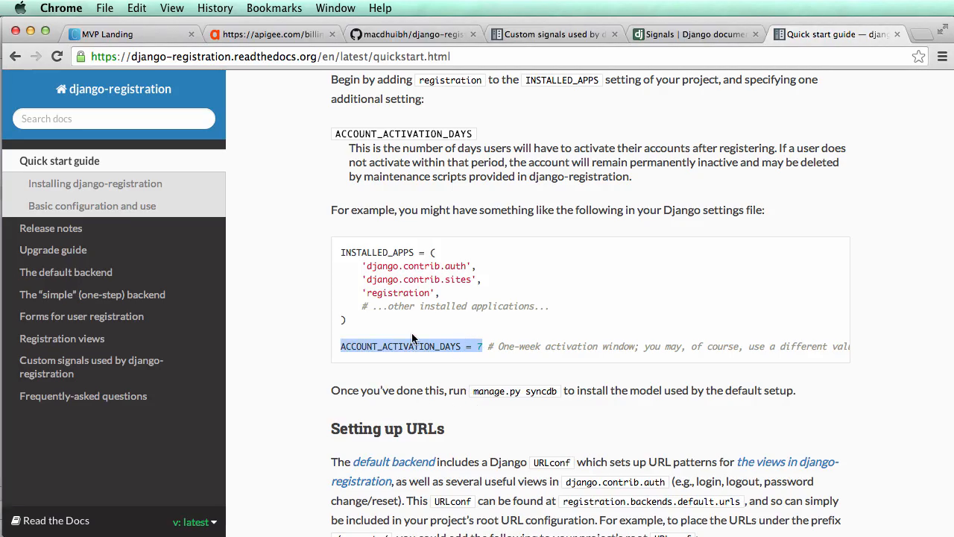
scroll(down, 3)
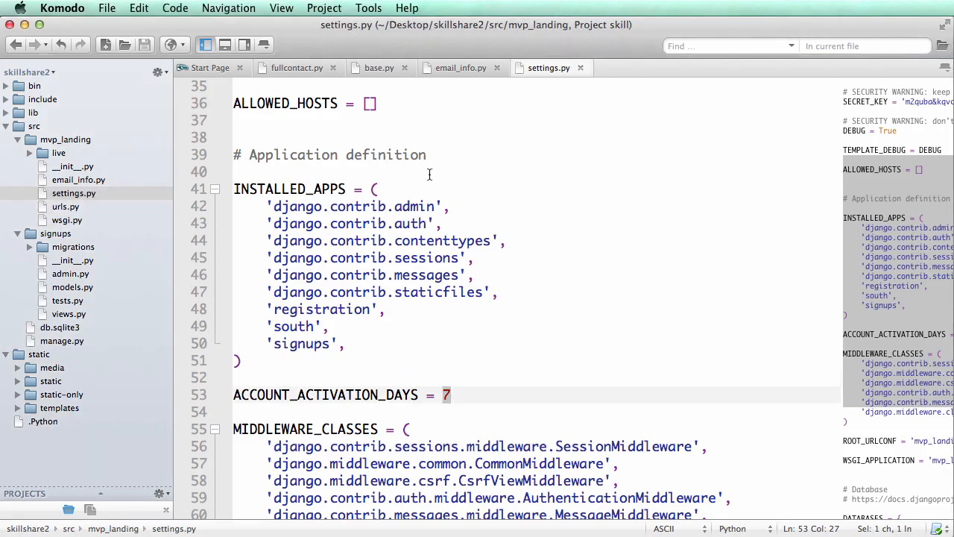
In urls.py, route r'^accounts/' to include('registration.backends.default.urls')
click(623, 69)
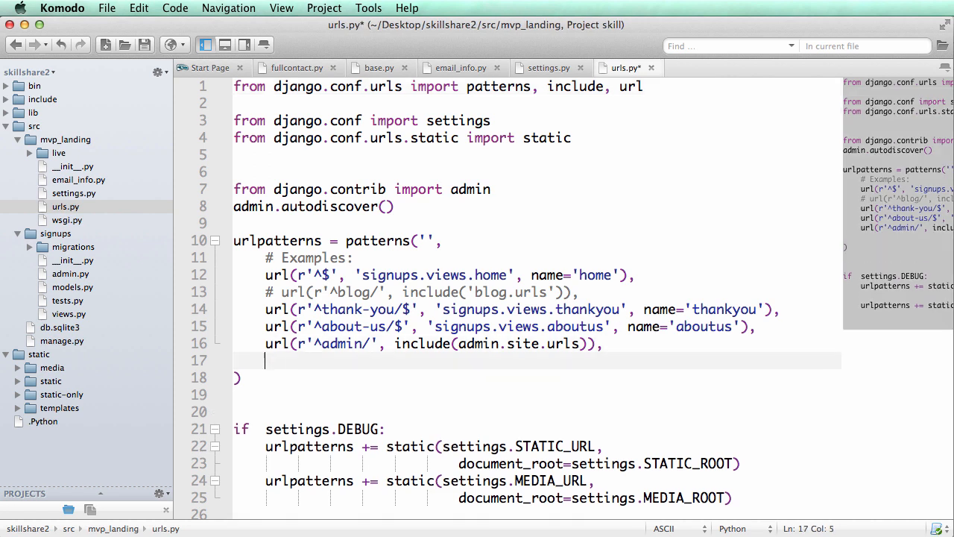
text((r'^accounts/', include('registration.backends.default.urls')),)
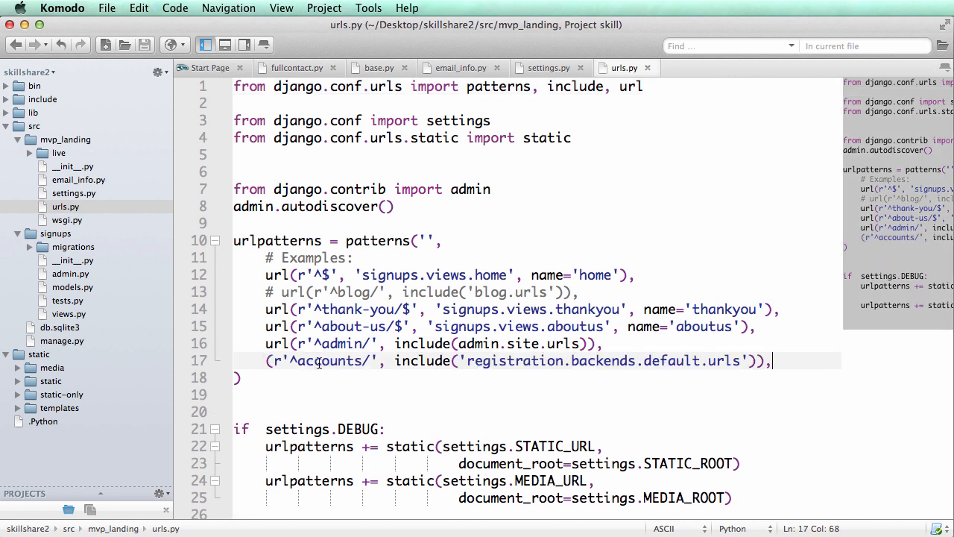
double_click(329, 361)
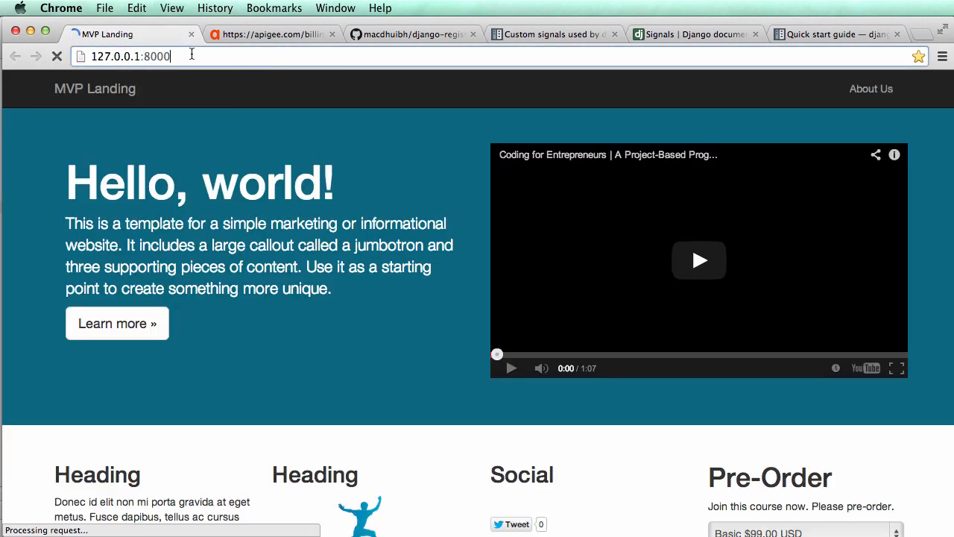
Load 127.0.0.1:8000/accounts/login/ showing TemplateDoesNotExist, then reach the templates repo's Download ZIP link
text(accounts/login/)
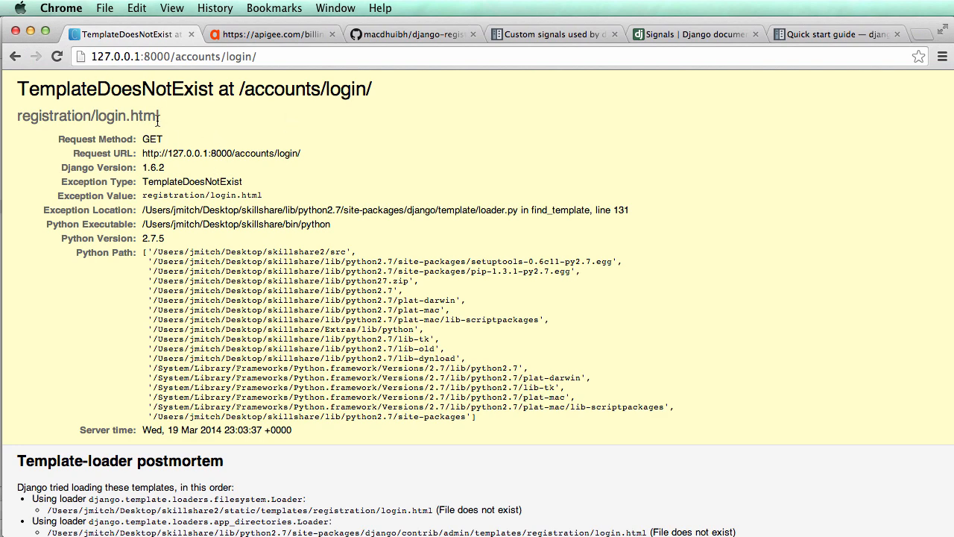
click(411, 32)
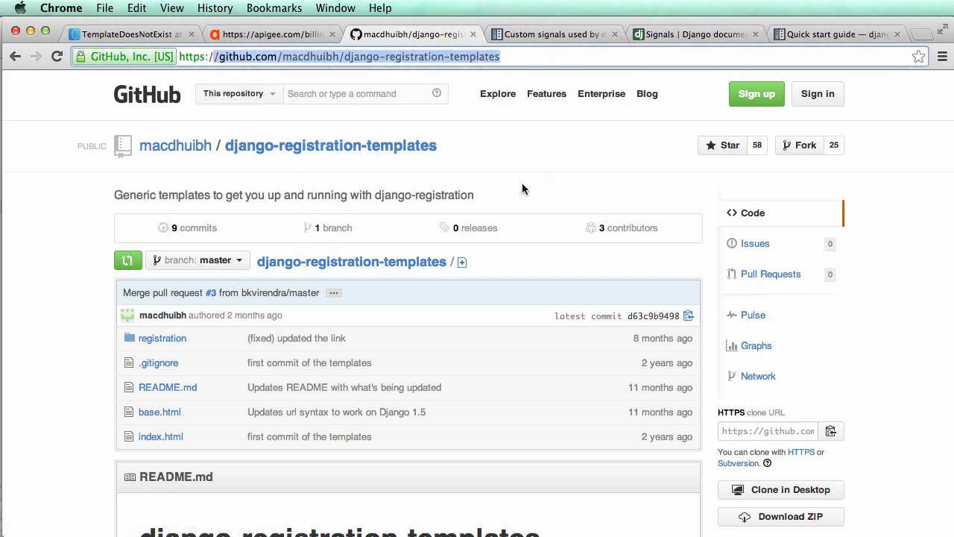
scroll(down, 3)
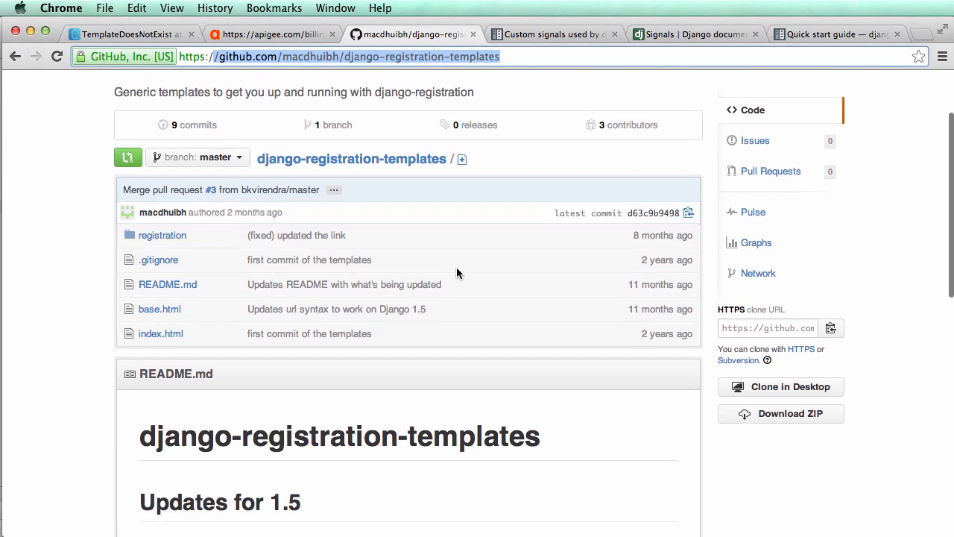
scroll(down, 3)
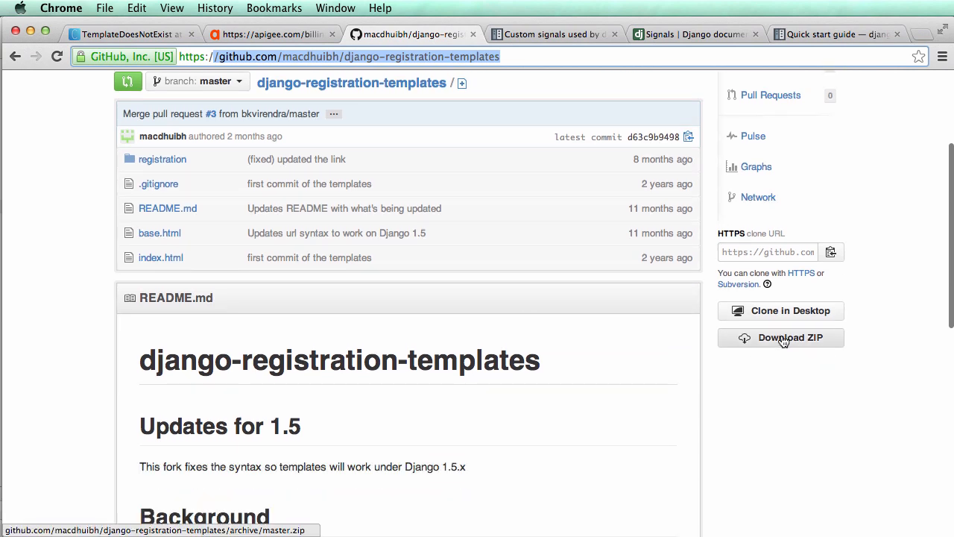
Download the django-registration-templates ZIP and view its registration templates in Finder
click(781, 337)
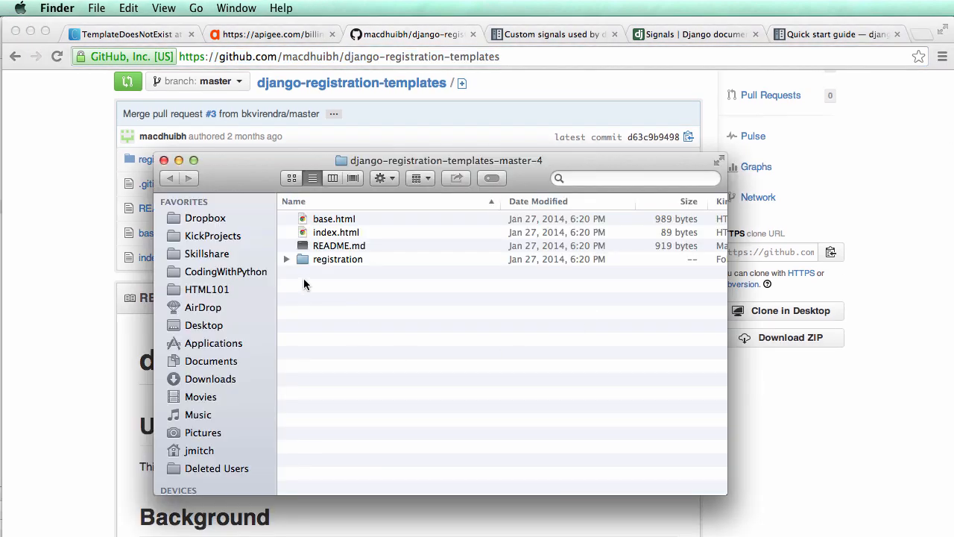
click(286, 259)
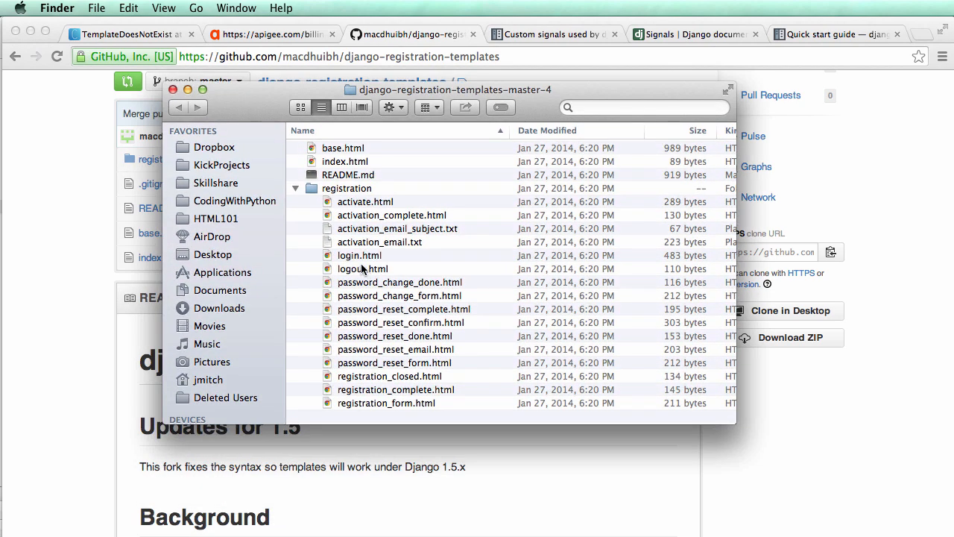
mouse_move(379, 229)
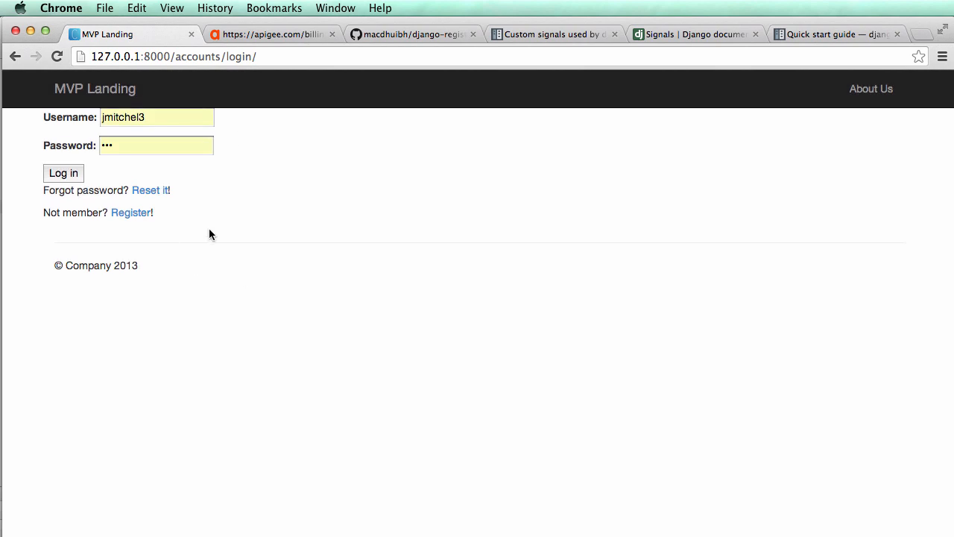
Compare the FullContact API console with the working local login page, then view the custom signals docs
click(274, 34)
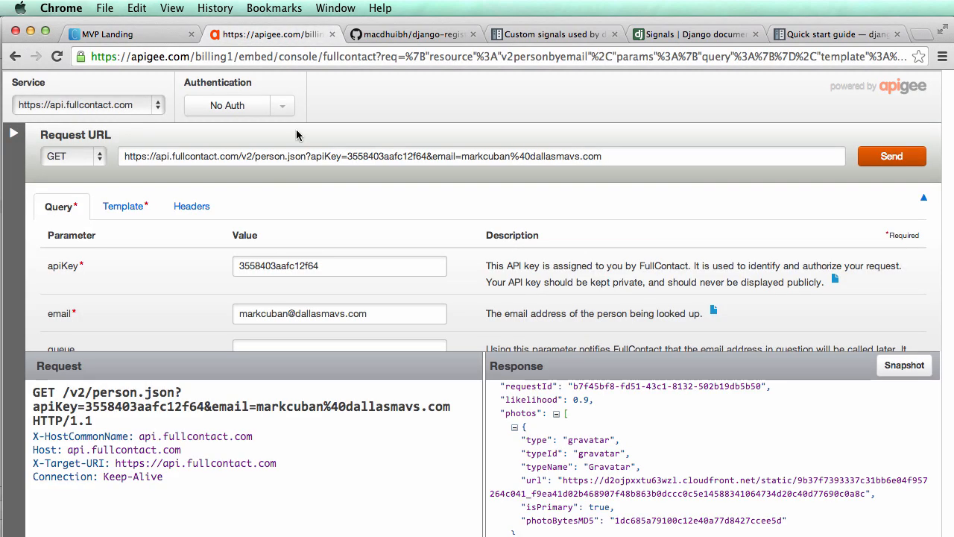
click(127, 33)
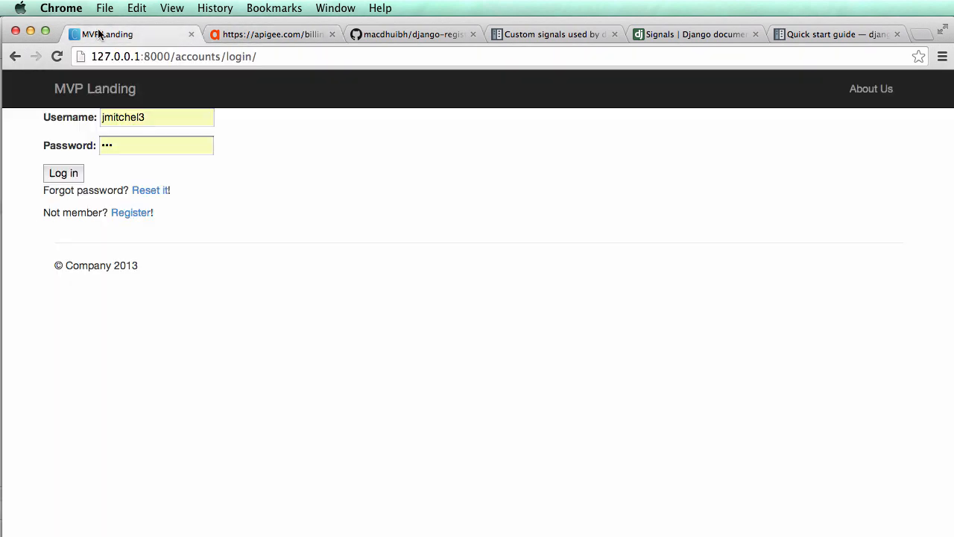
click(554, 34)
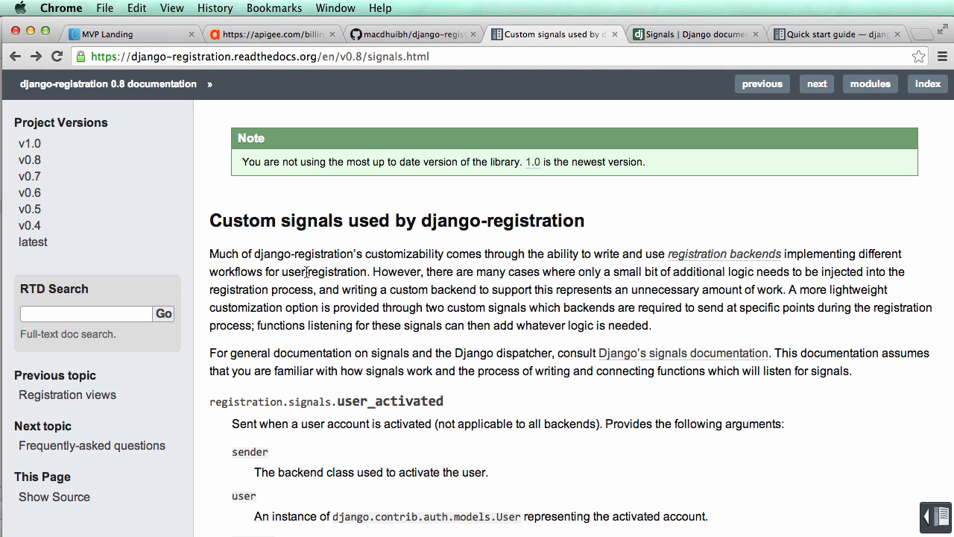
Read the user_activated signal section, checking the login page and API console in between
scroll(down, 3)
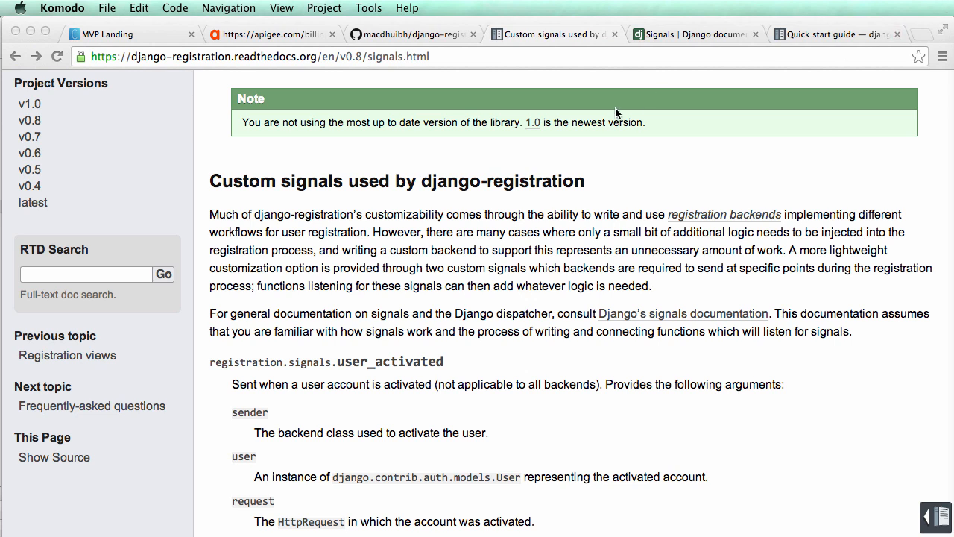
mouse_move(268, 370)
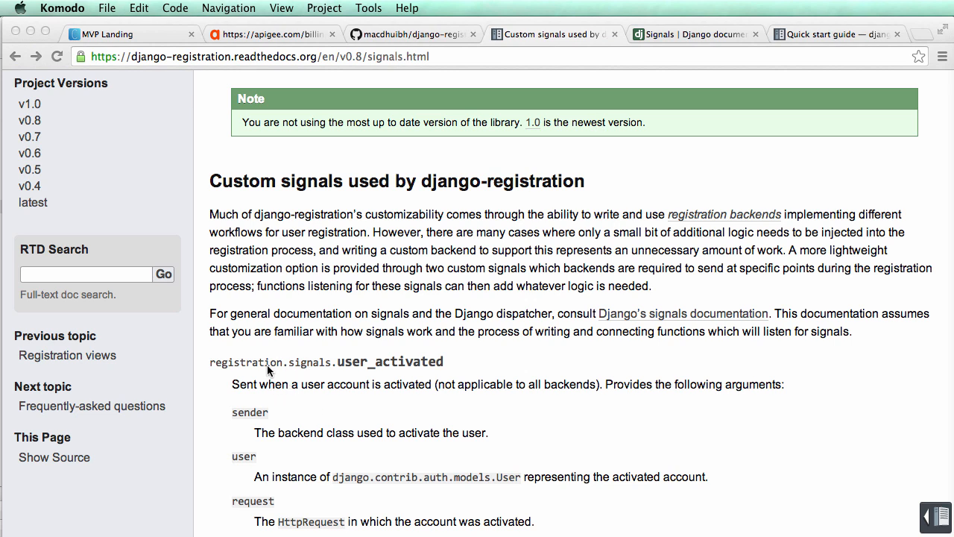
mouse_move(420, 395)
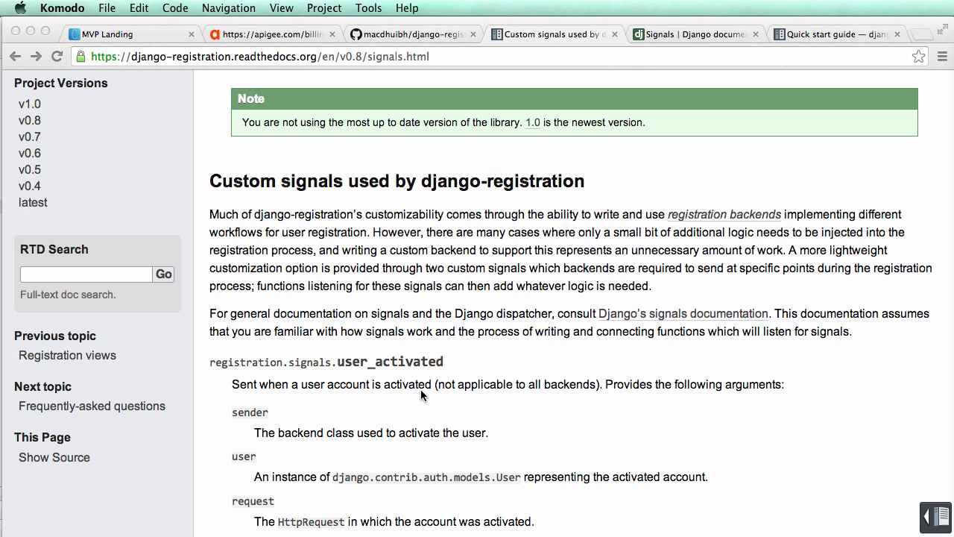
mouse_move(376, 380)
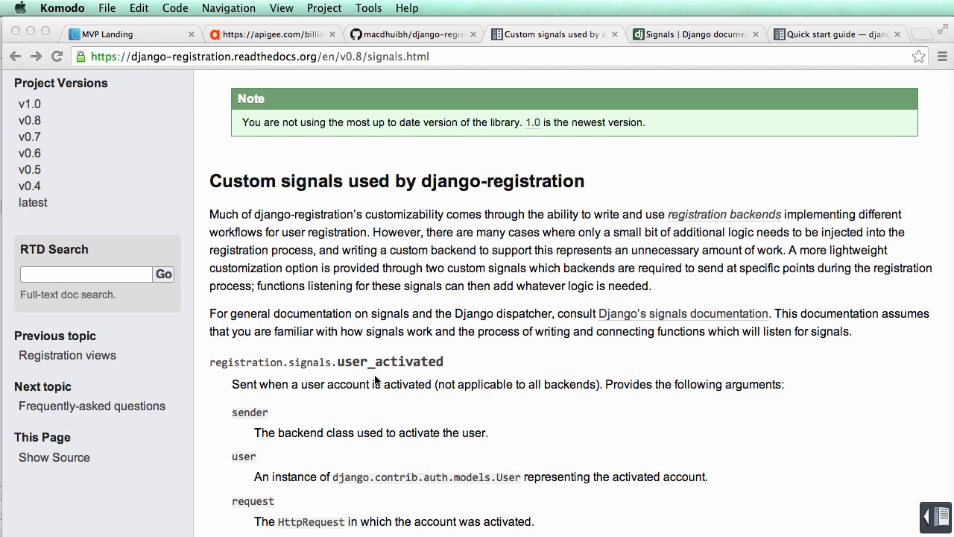
mouse_move(382, 365)
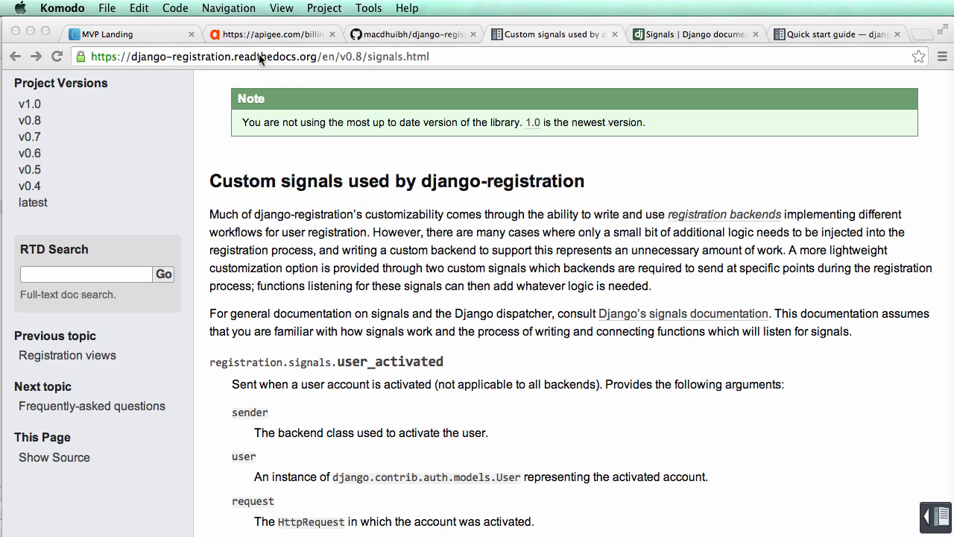
click(131, 33)
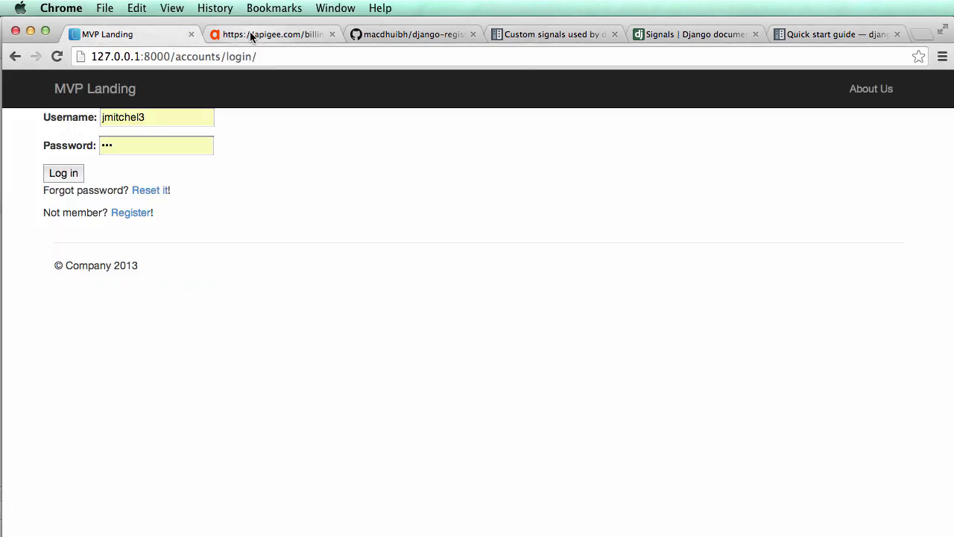
click(271, 34)
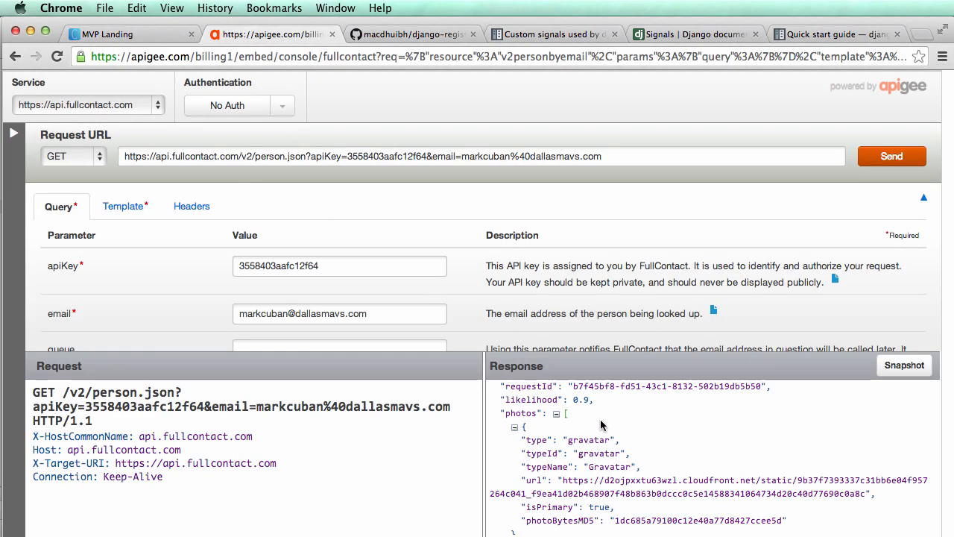
click(554, 33)
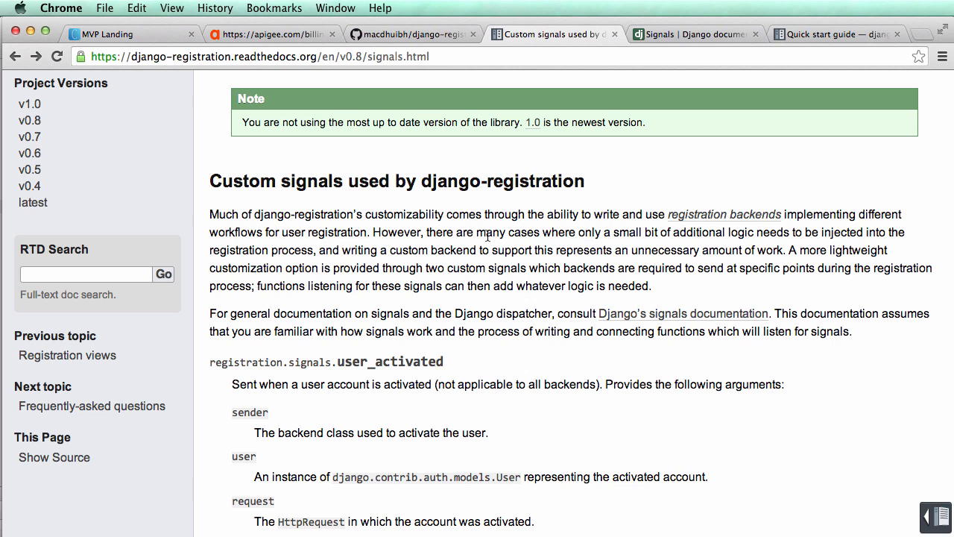
mouse_move(313, 353)
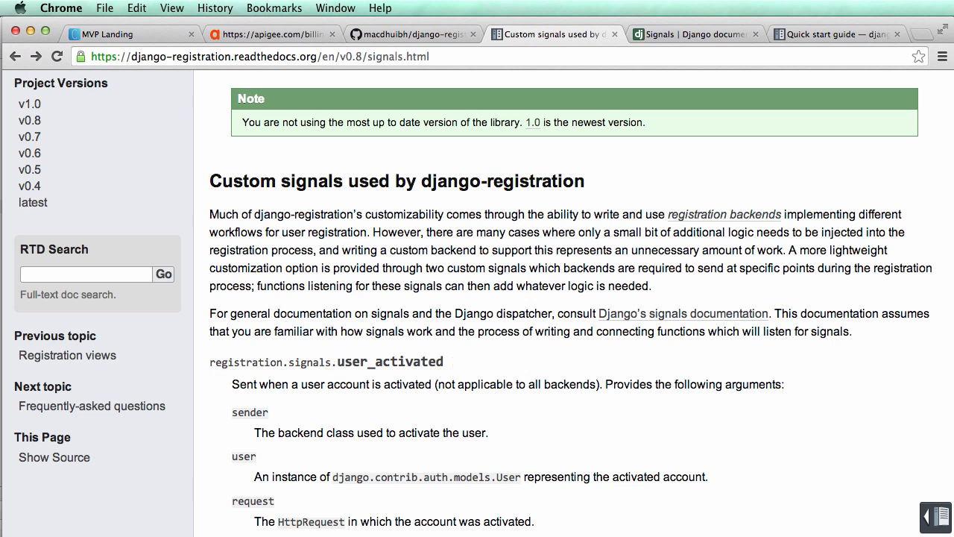
mouse_move(448, 221)
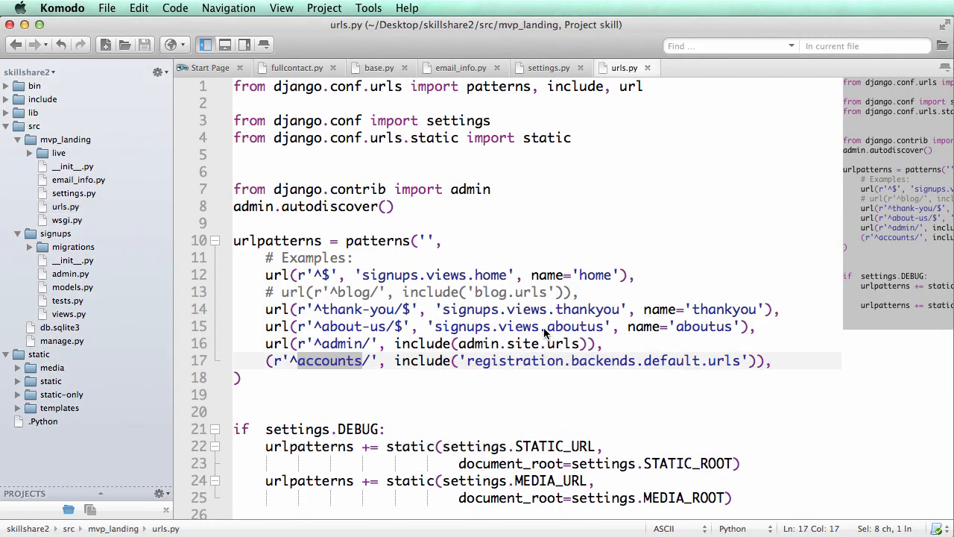
Create a new empty fullContact.py file inside the mvp_landing folder
click(66, 140)
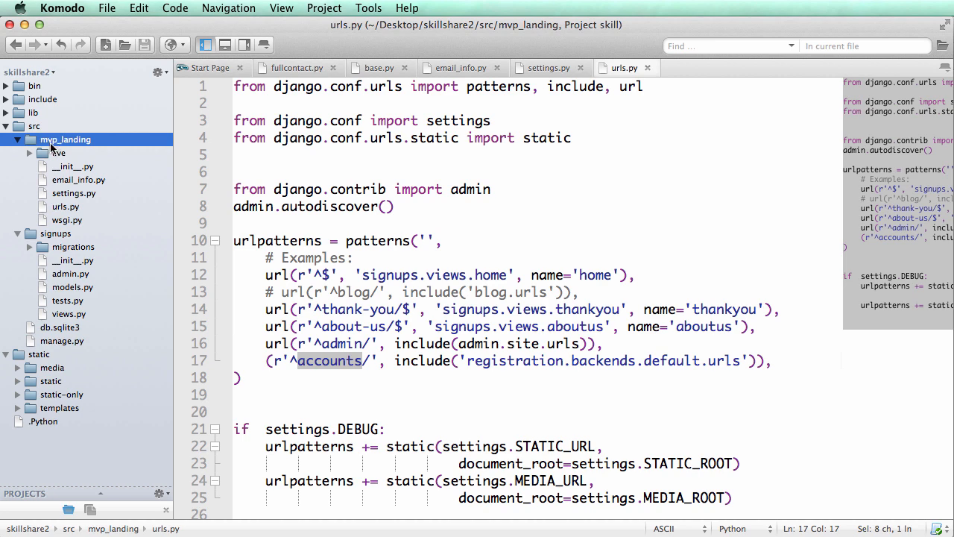
right_click(66, 140)
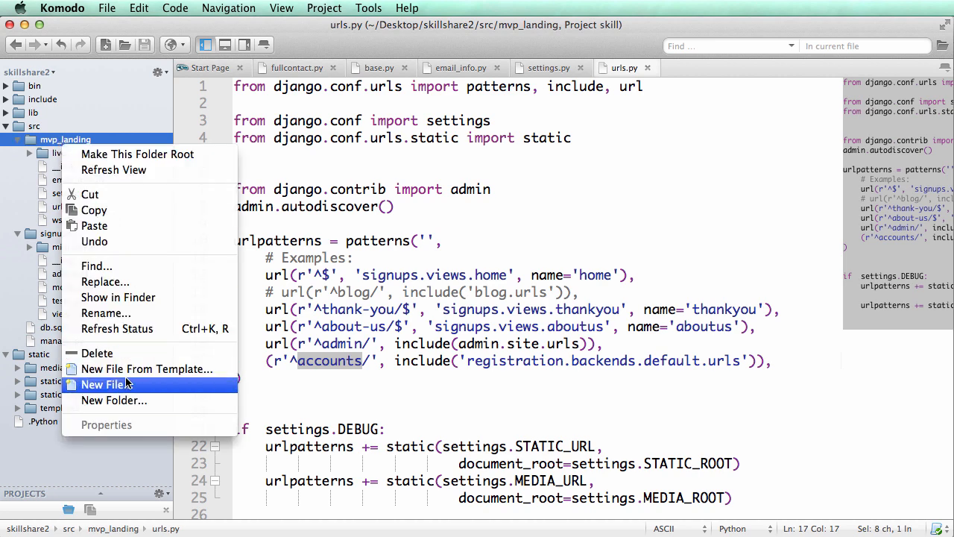
click(105, 385)
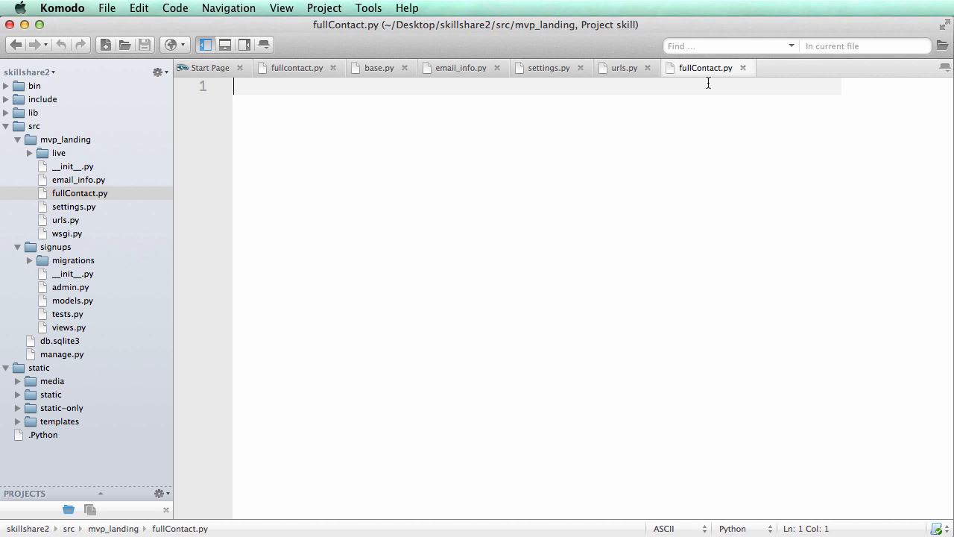
mouse_move(492, 85)
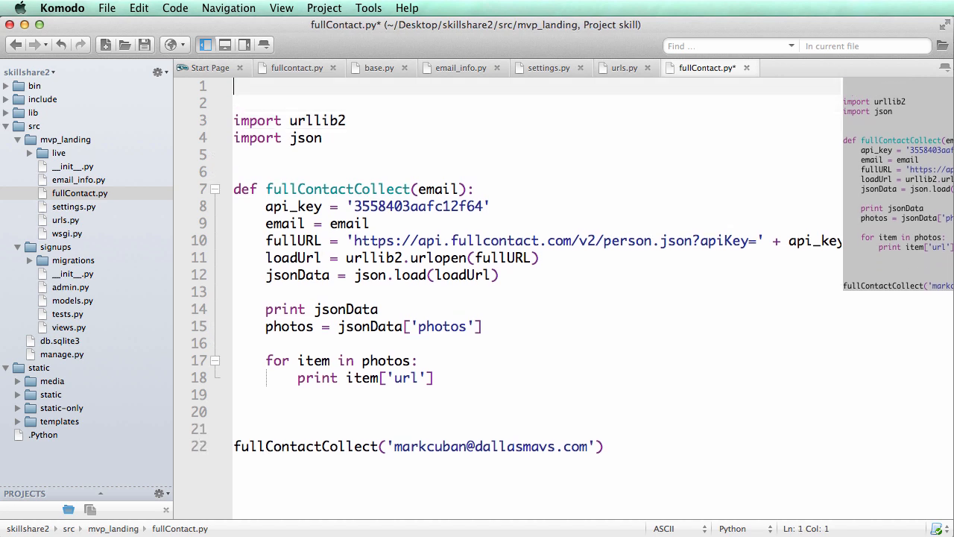
Add 'from django.core.mail import send_mail' at line 1 of fullContact.py
text(from django)
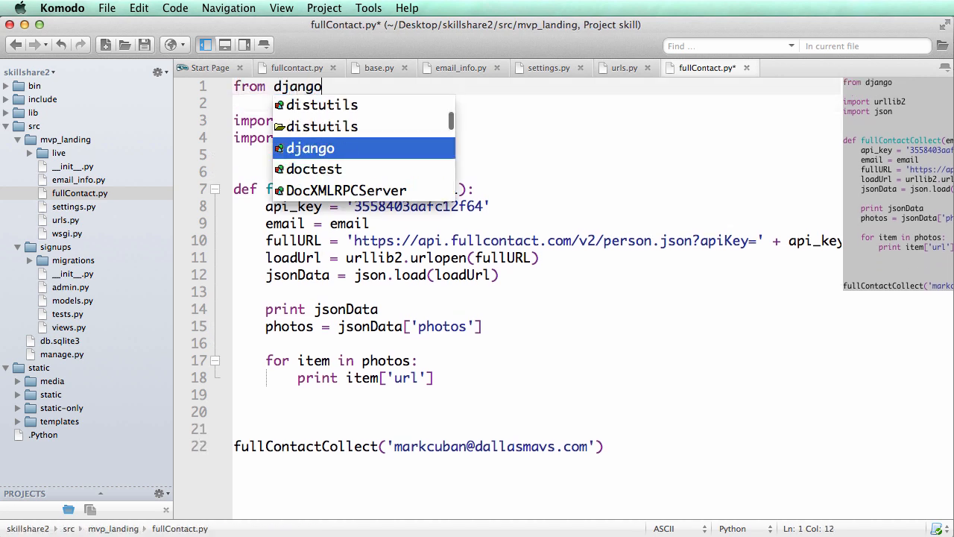
text(.core.mail)
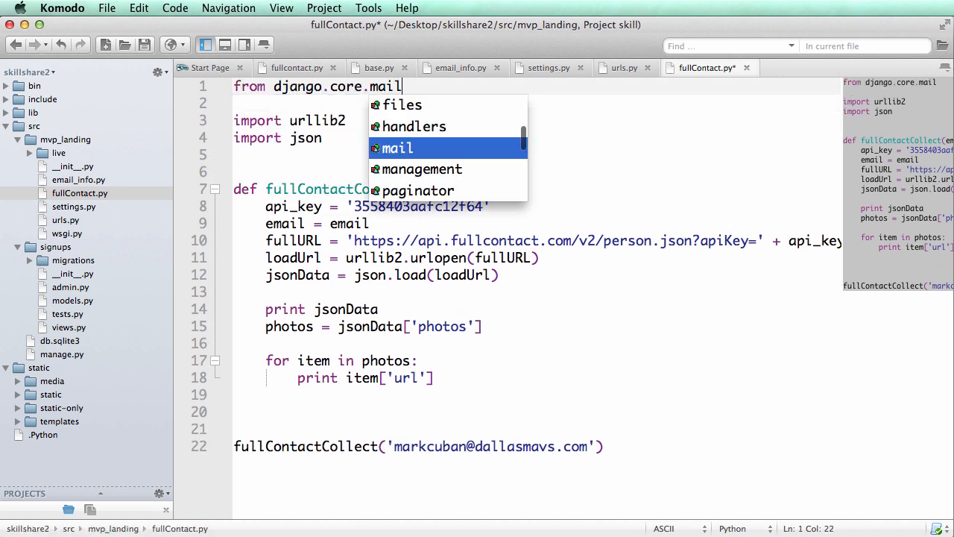
text(import send_mail)
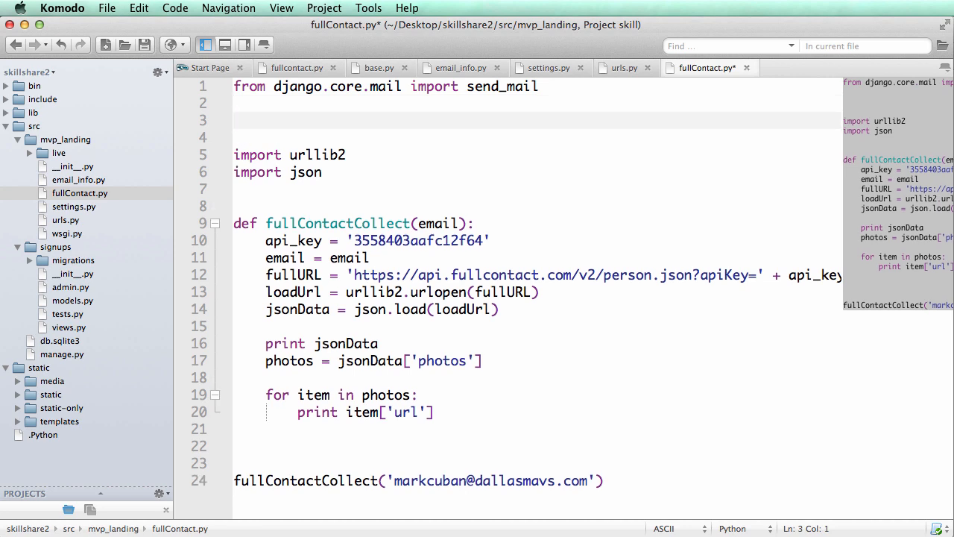
click(549, 67)
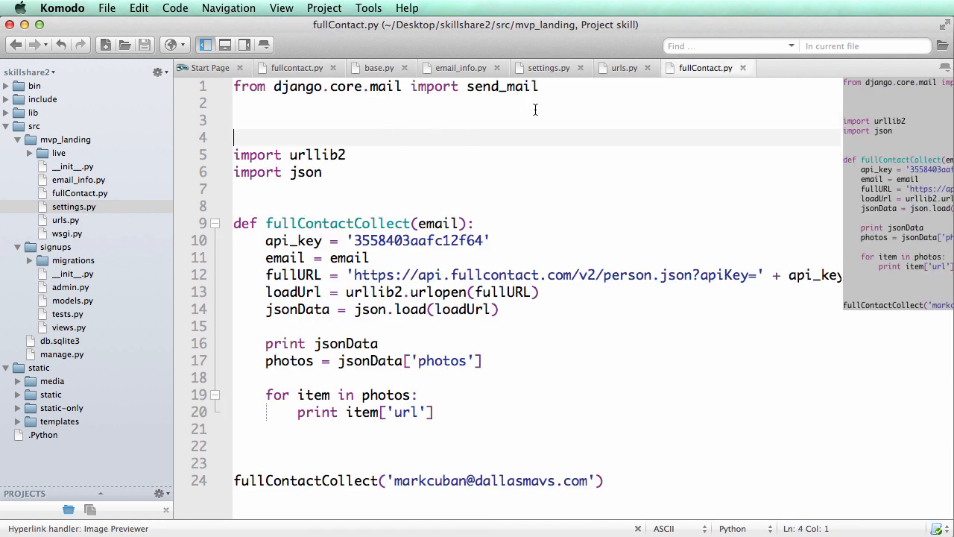
click(521, 103)
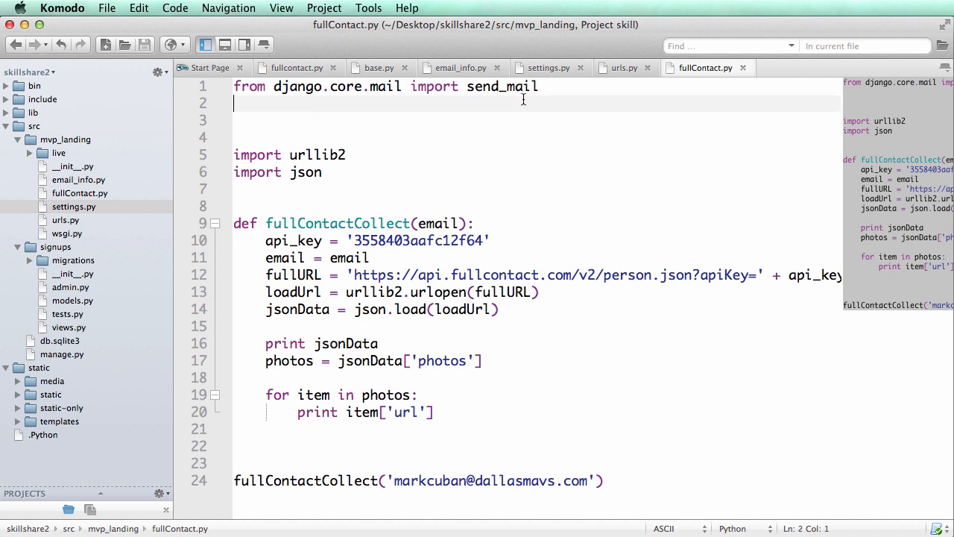
mouse_move(615, 186)
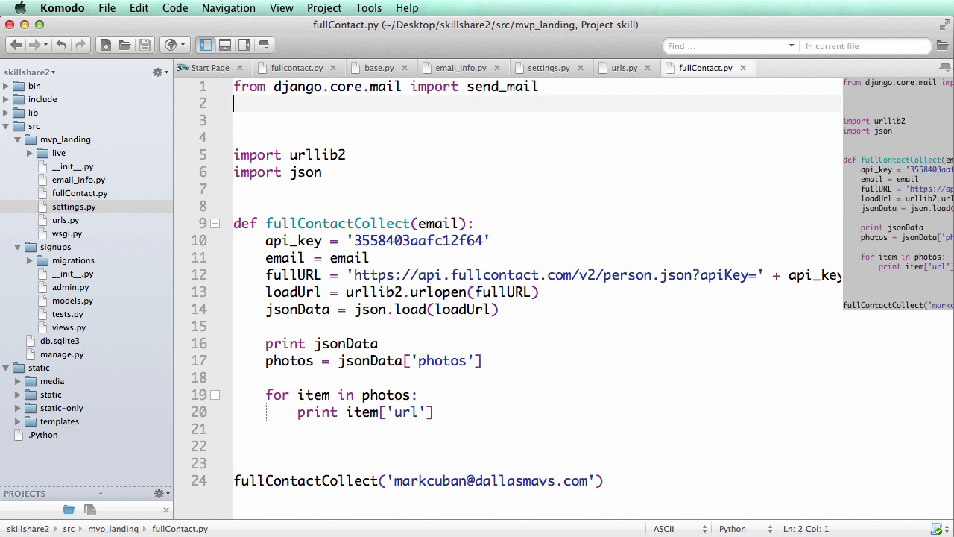
Add 'from registration.signals import user_activated', choosing user_activated from the completions
click(322, 121)
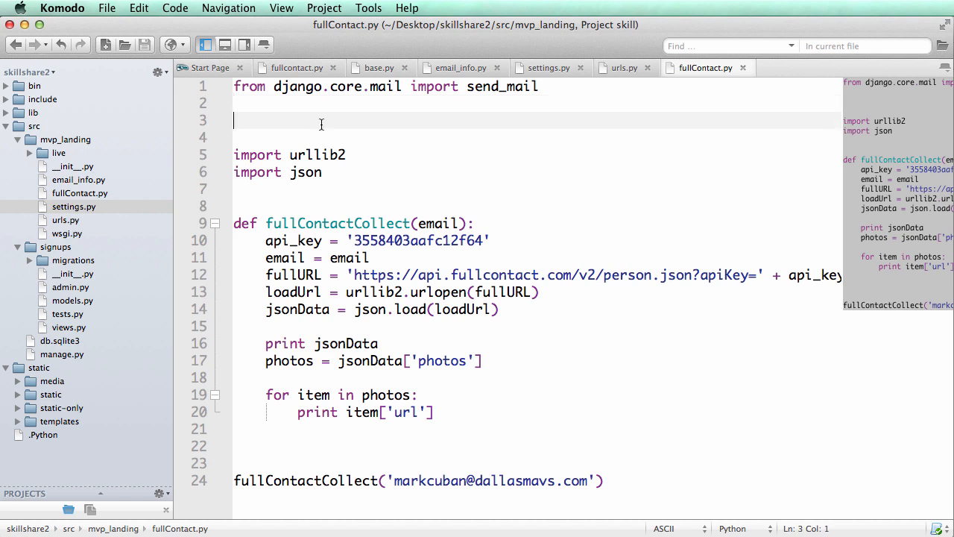
text(from)
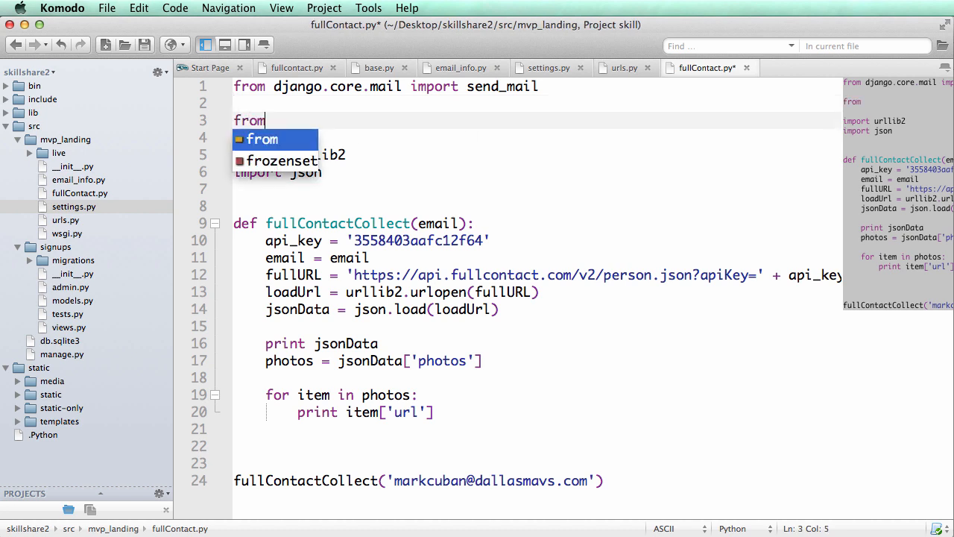
text(registration.)
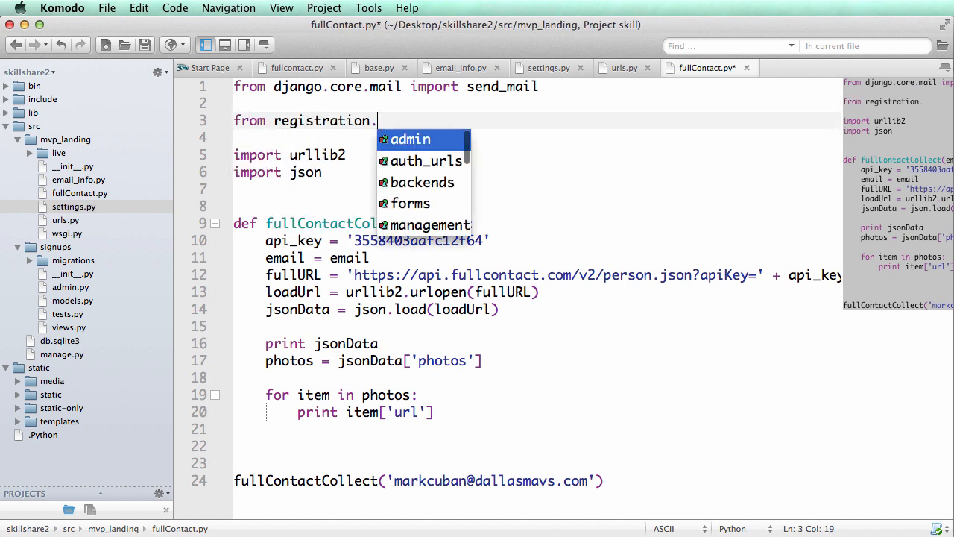
text(signals import user)
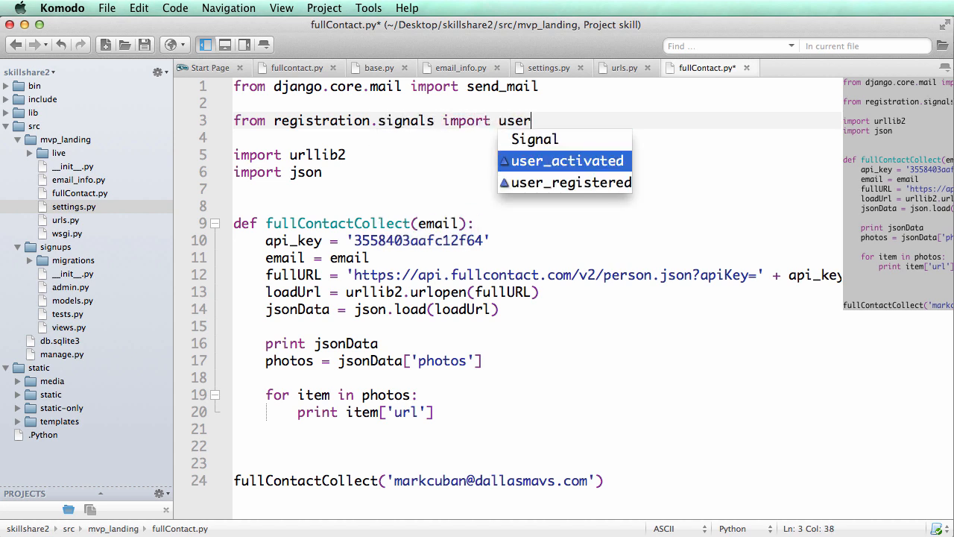
key(Down)
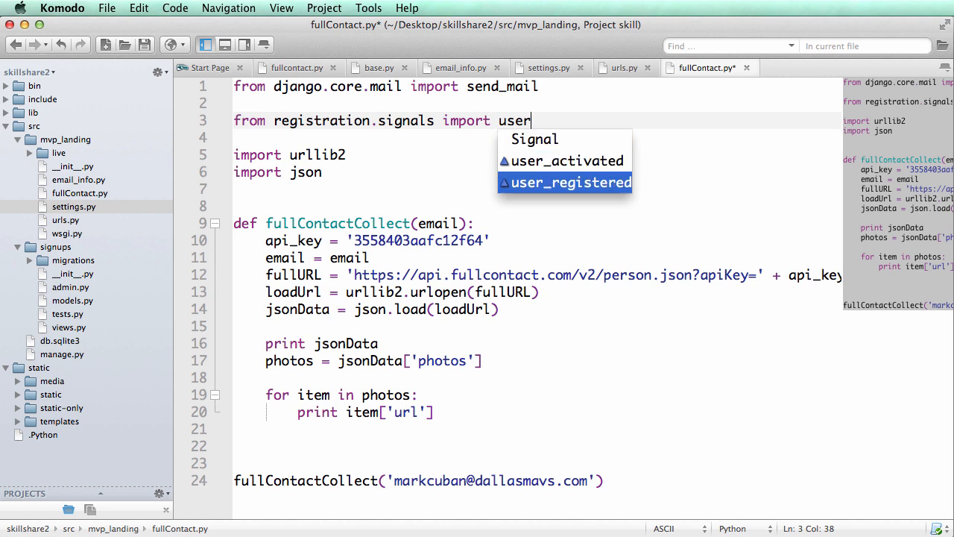
key(up)
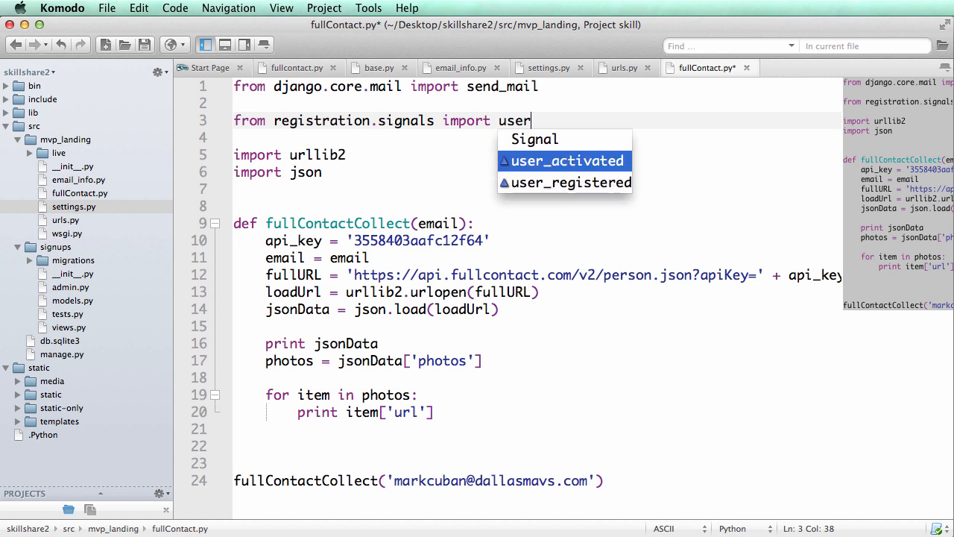
key(Down)
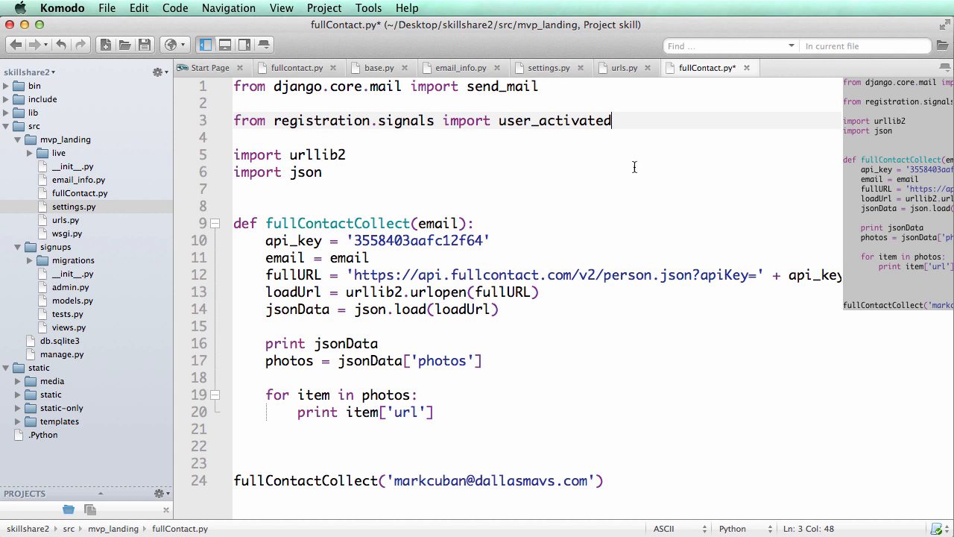
Save the file and make room for new code below the collect call
key(cmd+s)
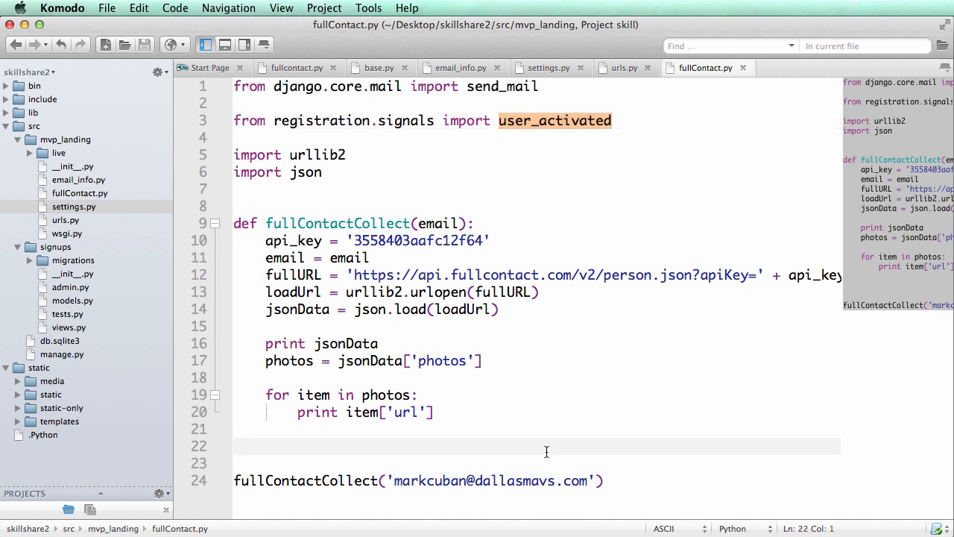
key(Backspace)
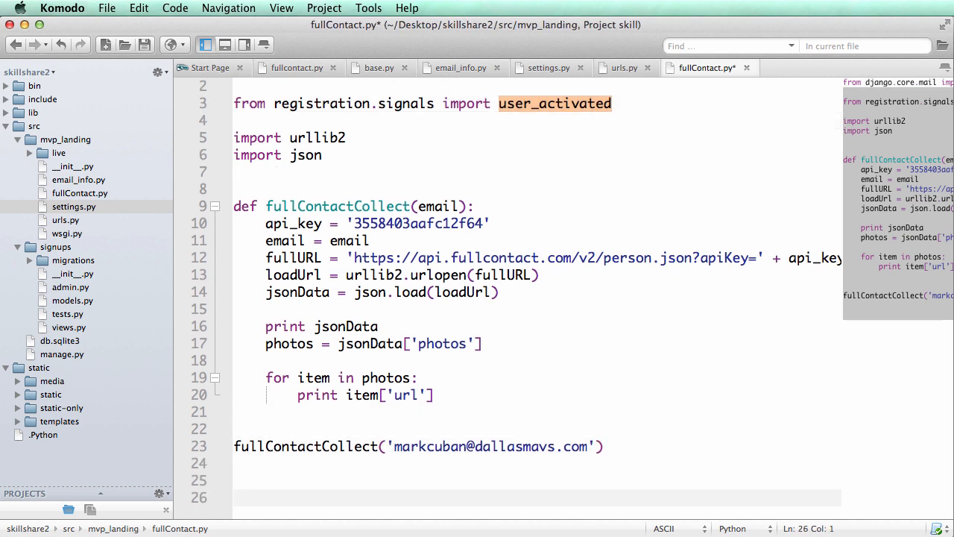
Define fullContactSendEmail(sender, user, request, **kwargs) and start its body
text(d)
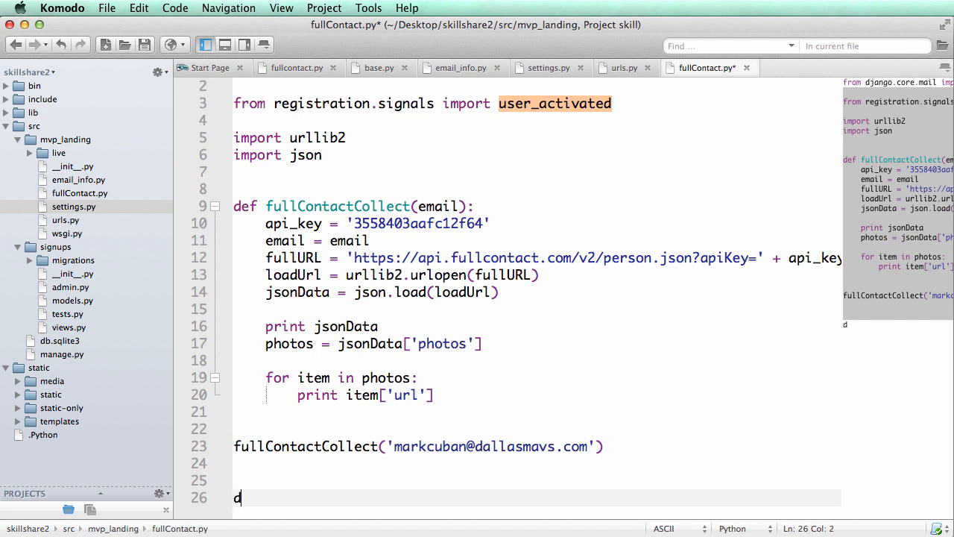
text(ef fullContactSendEmail():)
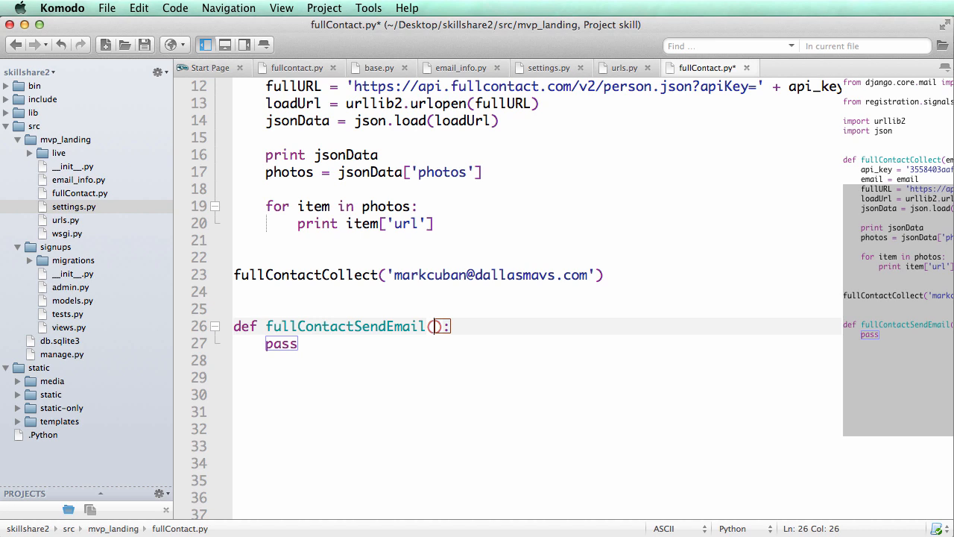
text(sender, user)
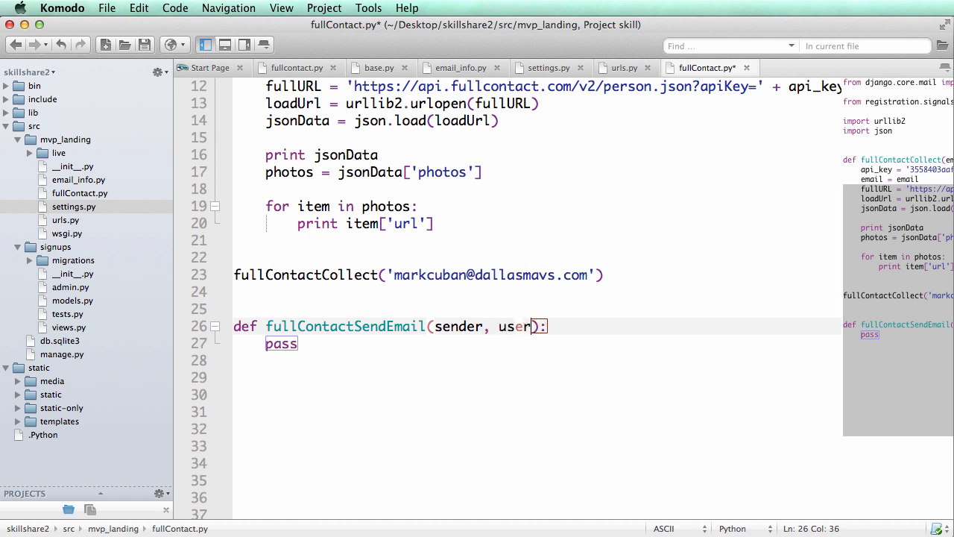
text(, requs)
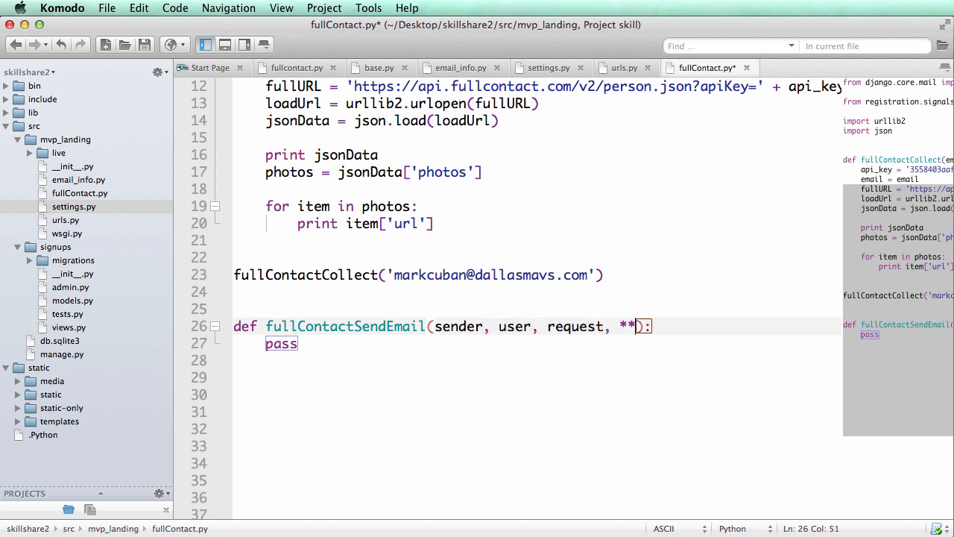
text(kwargs)
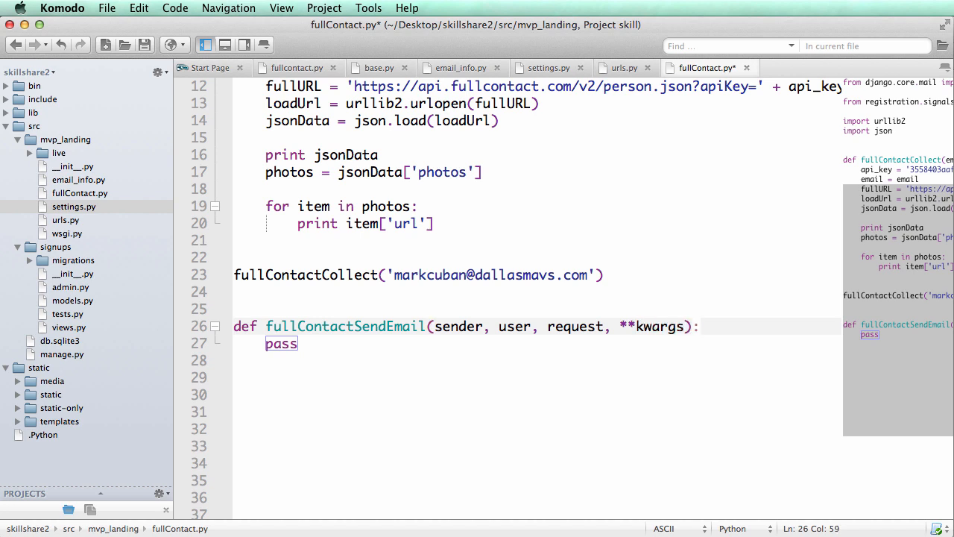
key(Return)
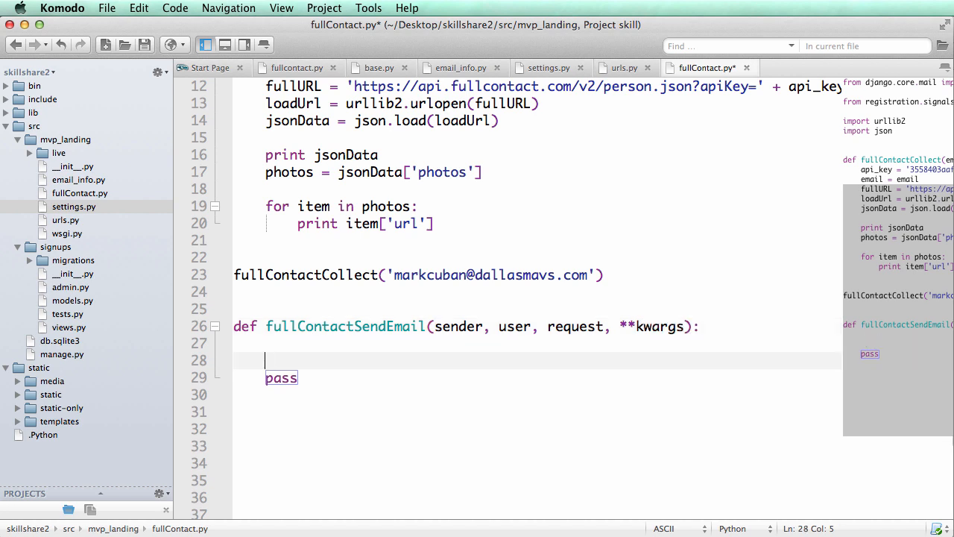
key(cmd+s)
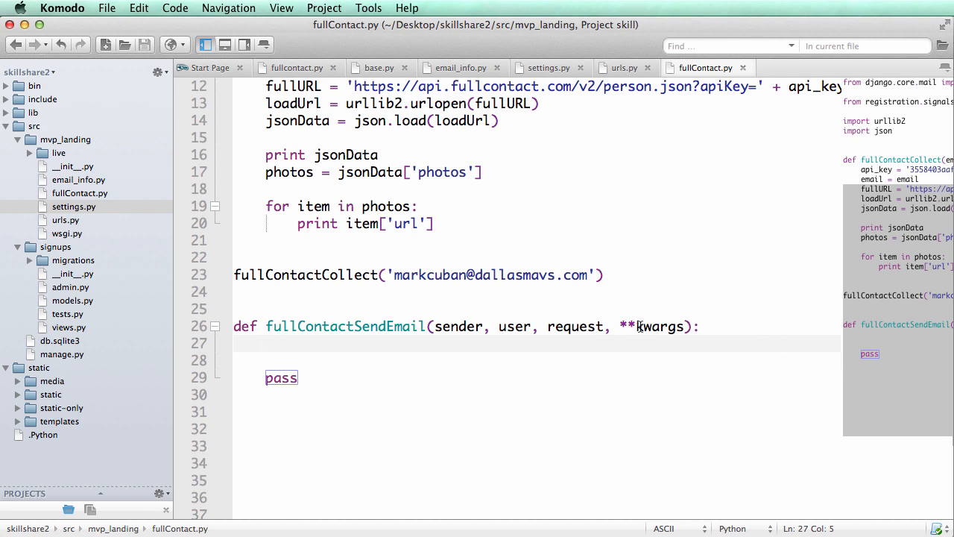
mouse_move(358, 367)
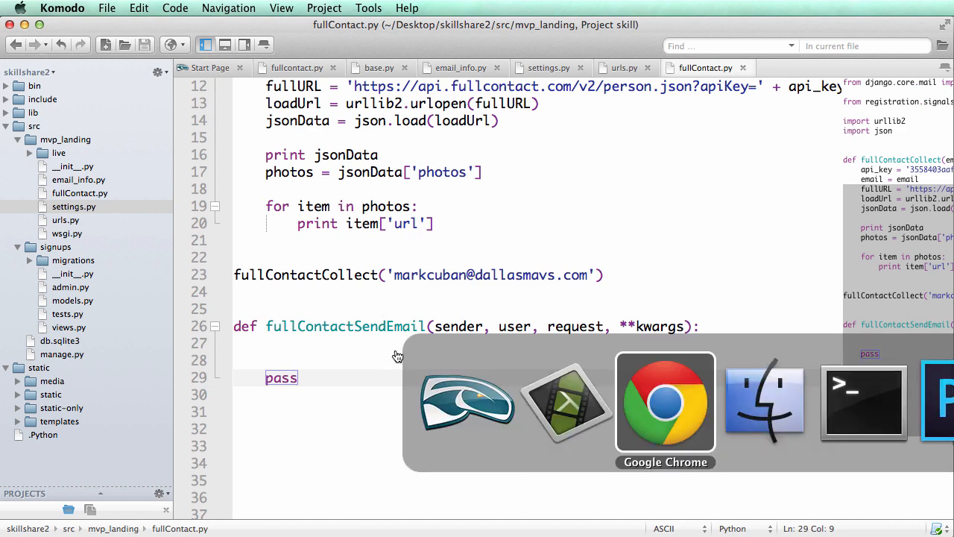
click(665, 402)
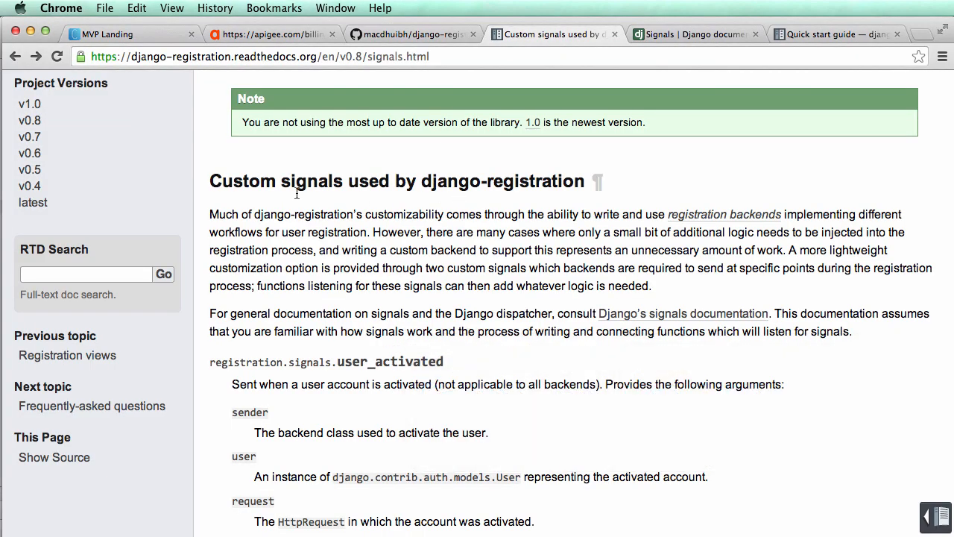
scroll(down, 3)
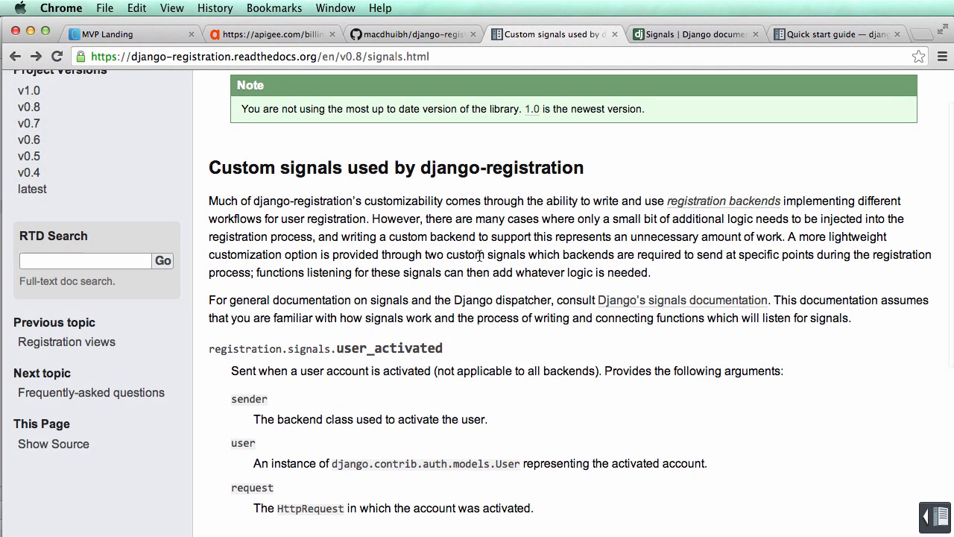
scroll(down, 3)
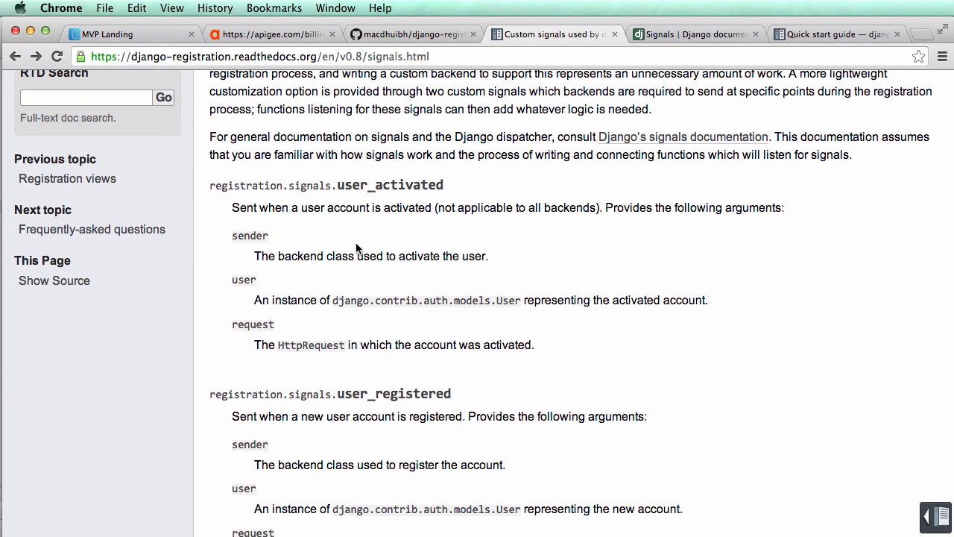
drag(232, 207, 534, 345)
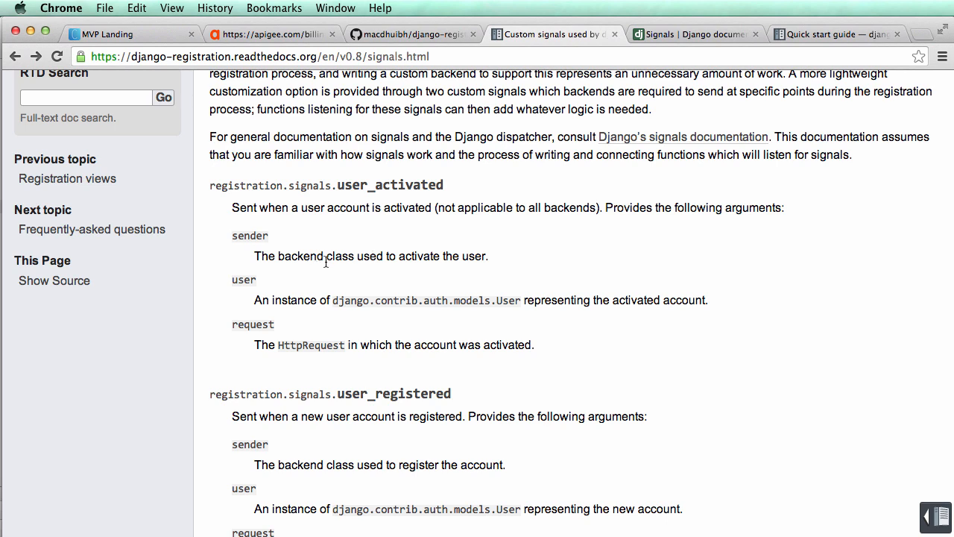
mouse_move(301, 274)
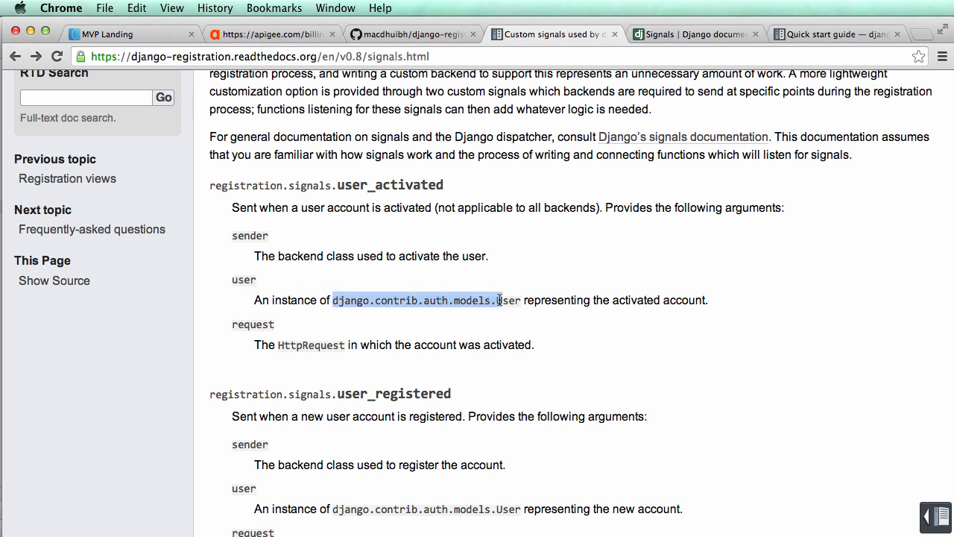
click(256, 236)
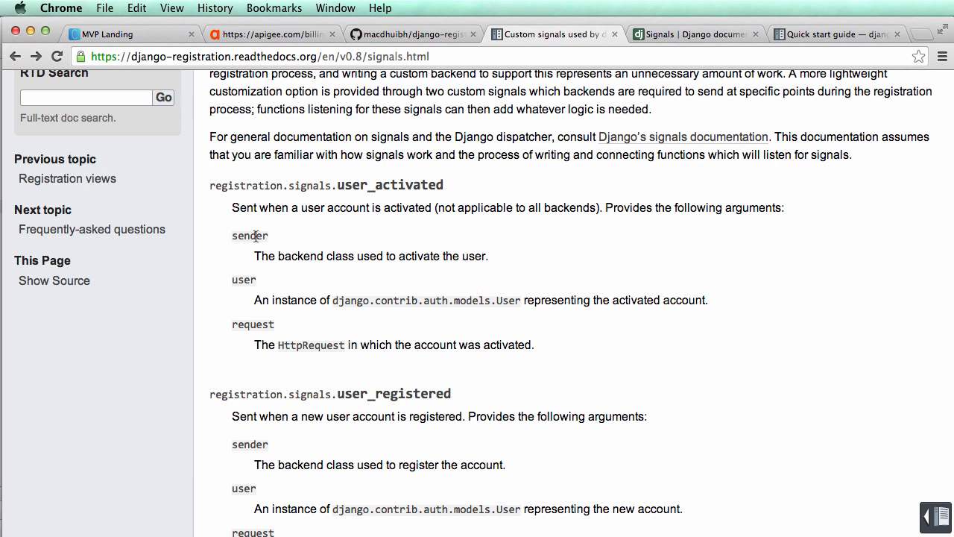
double_click(250, 236)
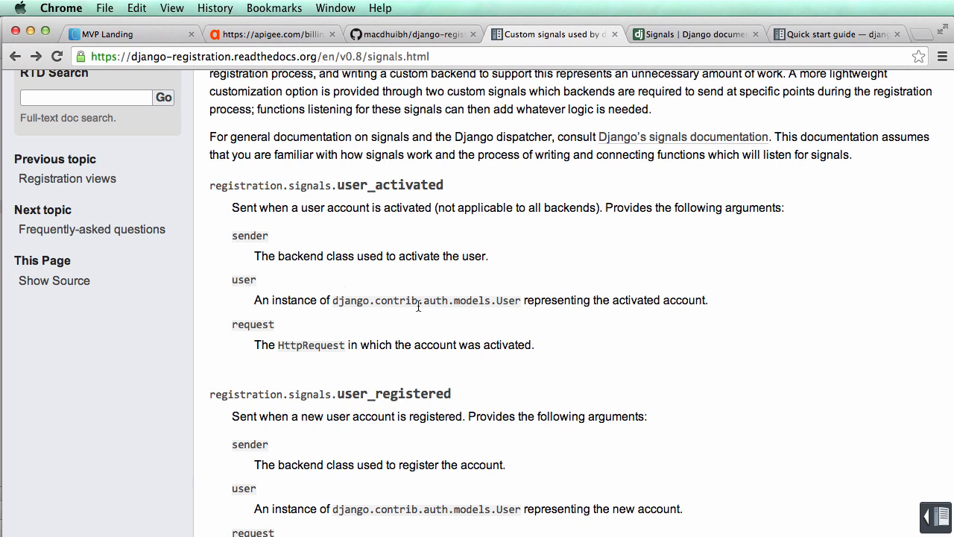
mouse_move(489, 313)
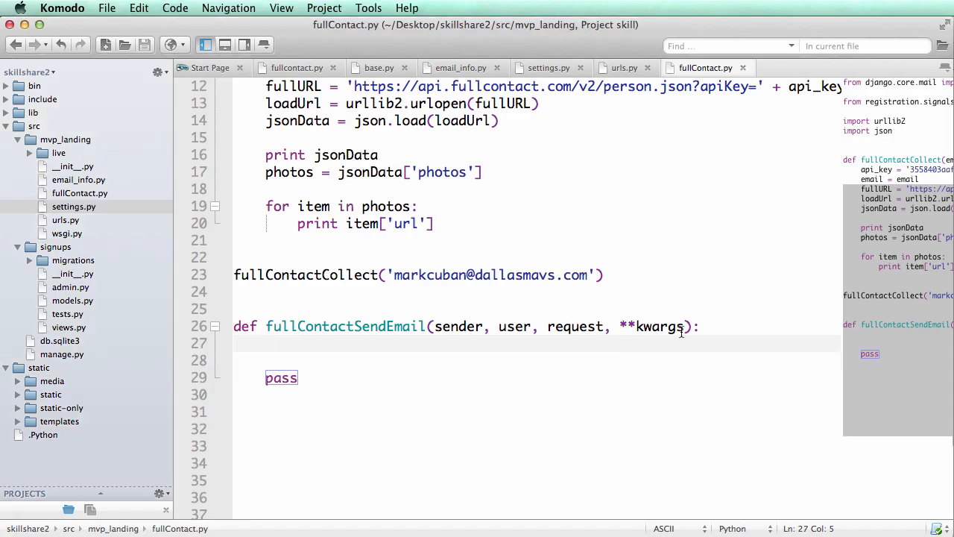
Replace pass with print user and print sender, fixing the mistyped UserWarning
double_click(458, 327)
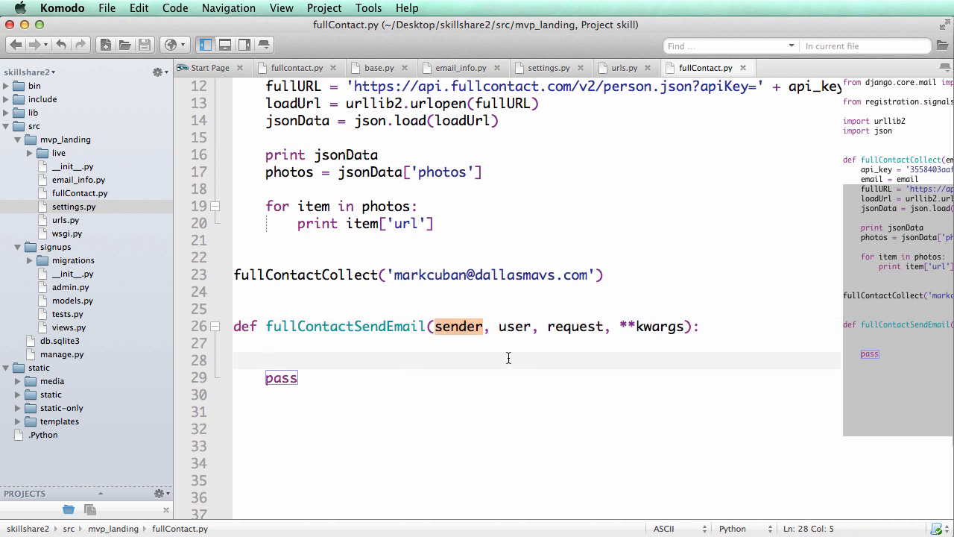
mouse_move(456, 350)
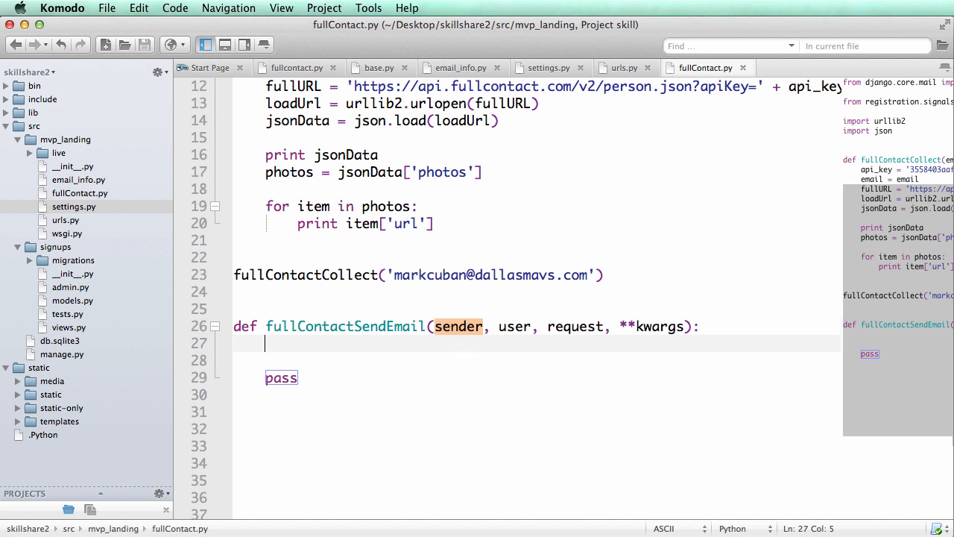
text(print UserWarning)
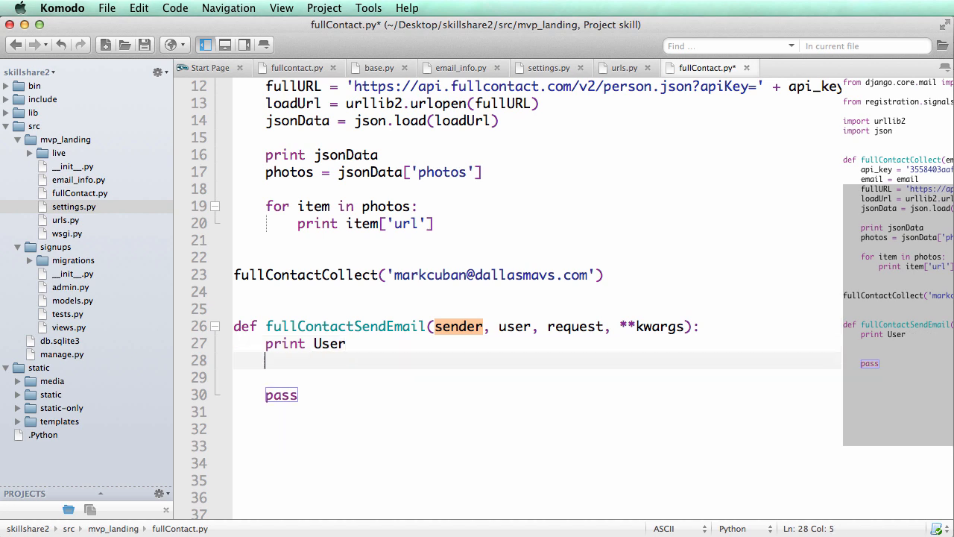
text(print sender)
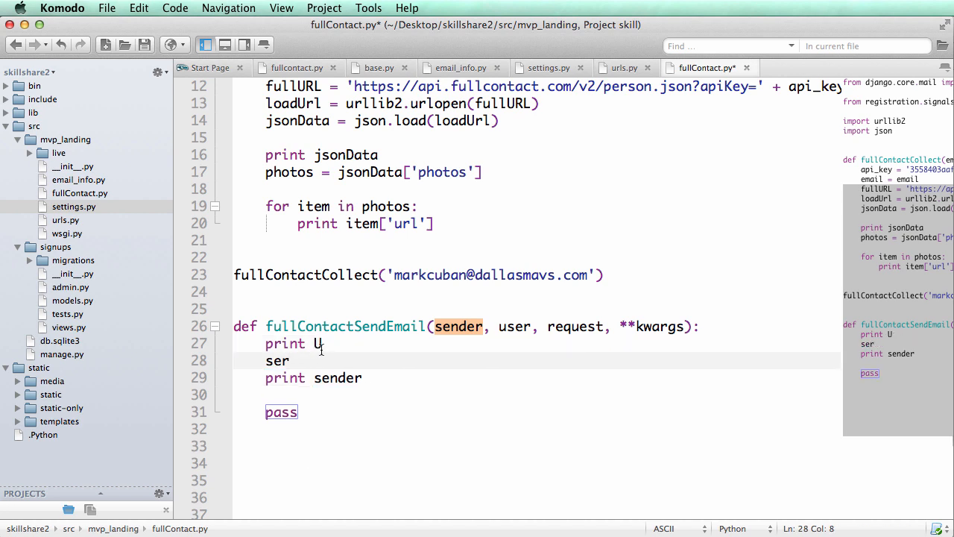
drag(325, 343, 289, 360)
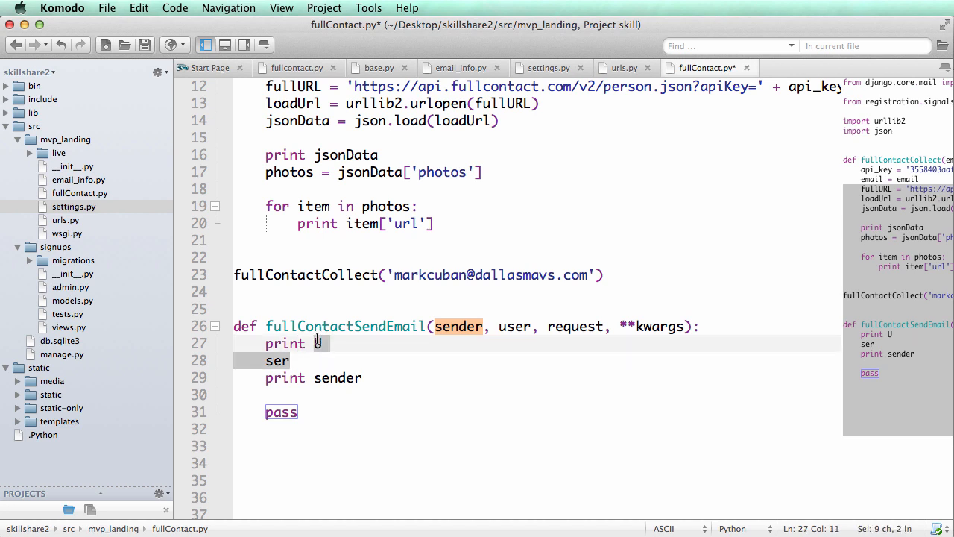
text(ser)
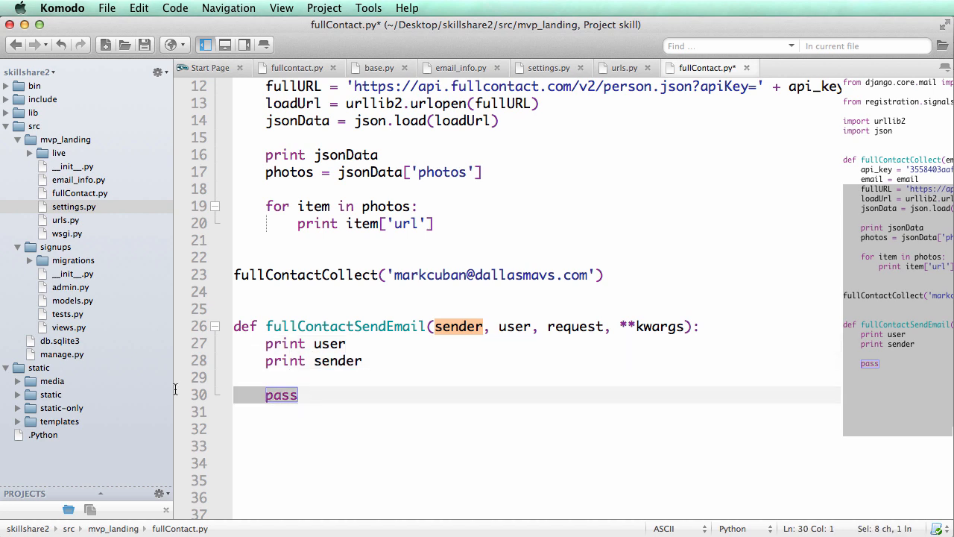
key(Delete)
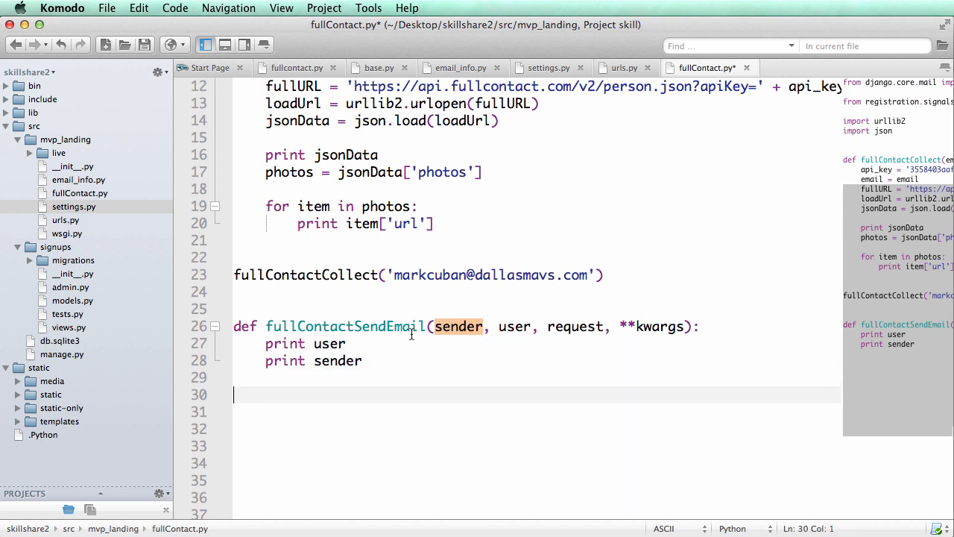
Add print request to the handler body
double_click(514, 326)
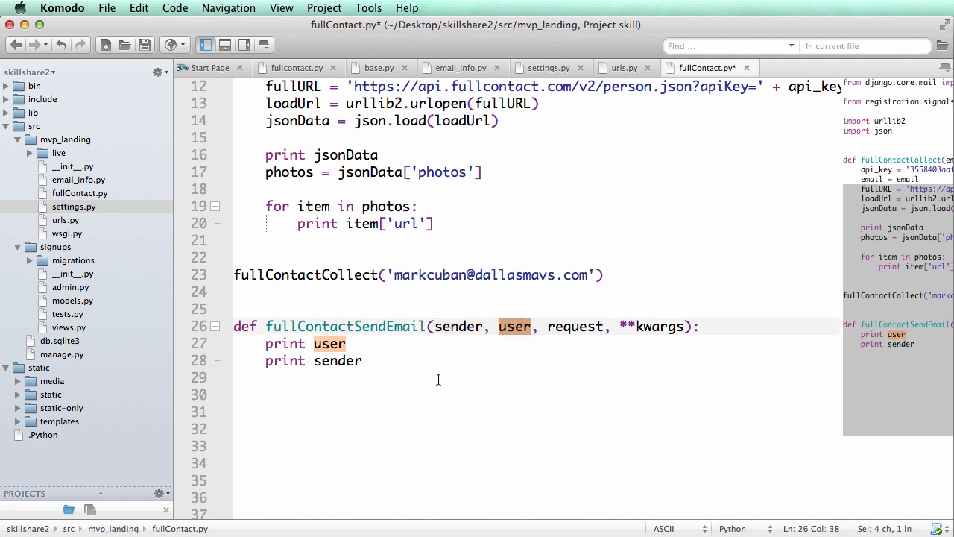
text(print r)
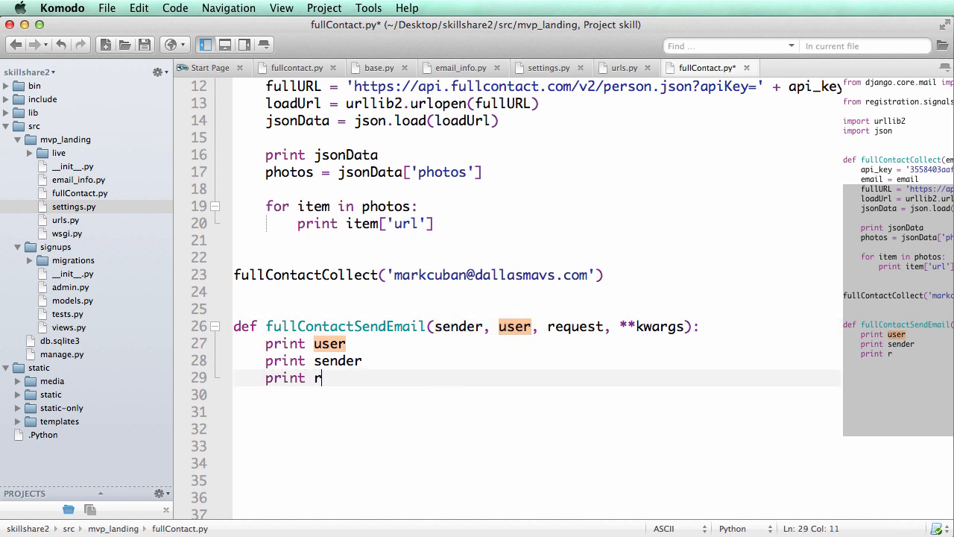
text(equest)
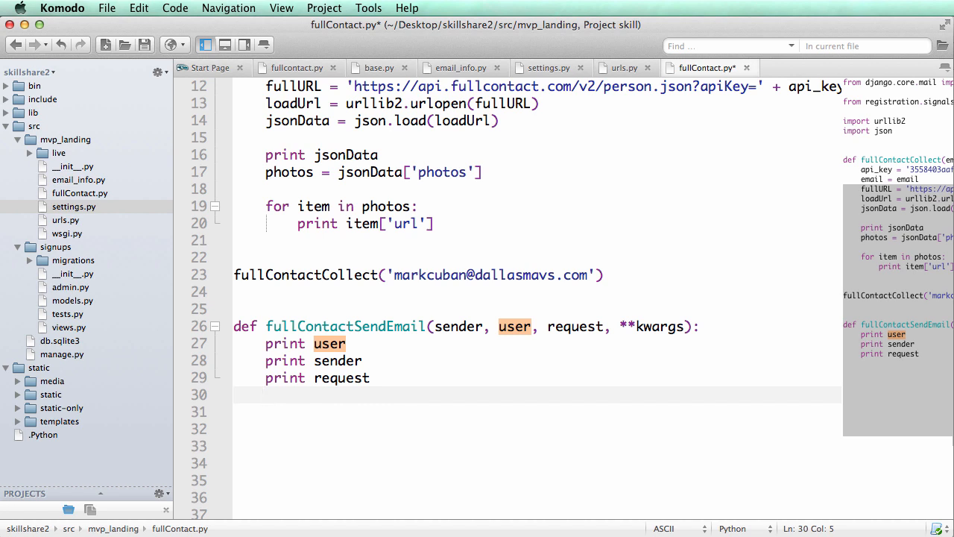
click(265, 343)
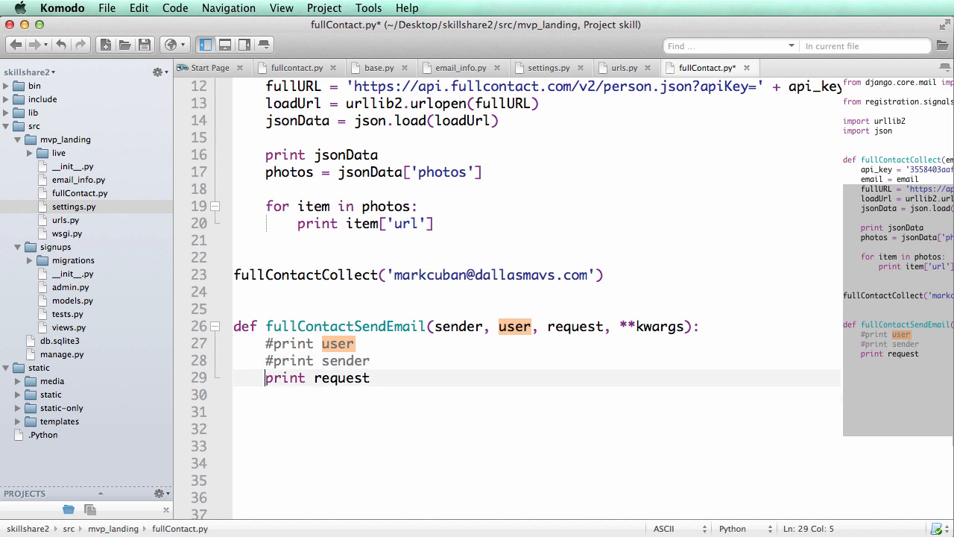
Set email = user.email and call fullContactCollect(email), removing the prints and the module-level test call
text(user.email)
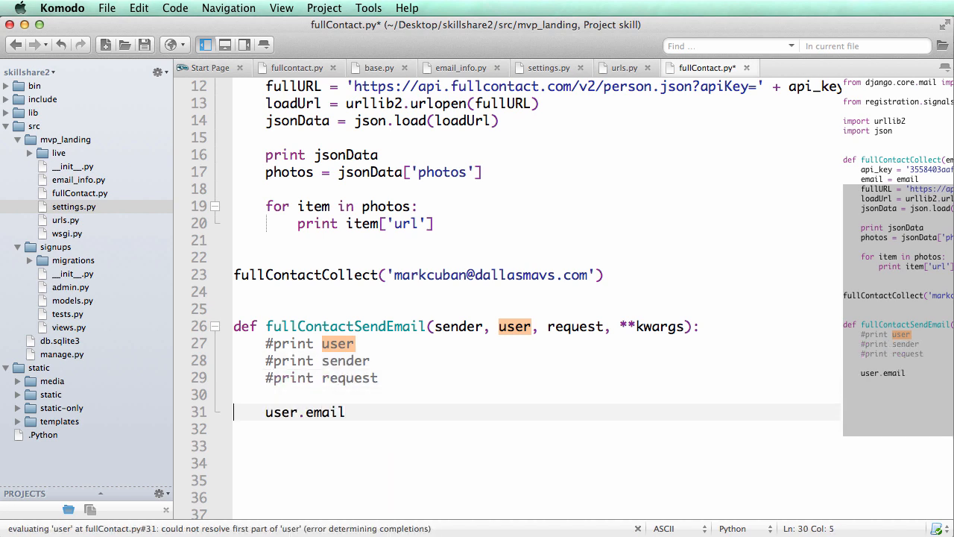
text(email =)
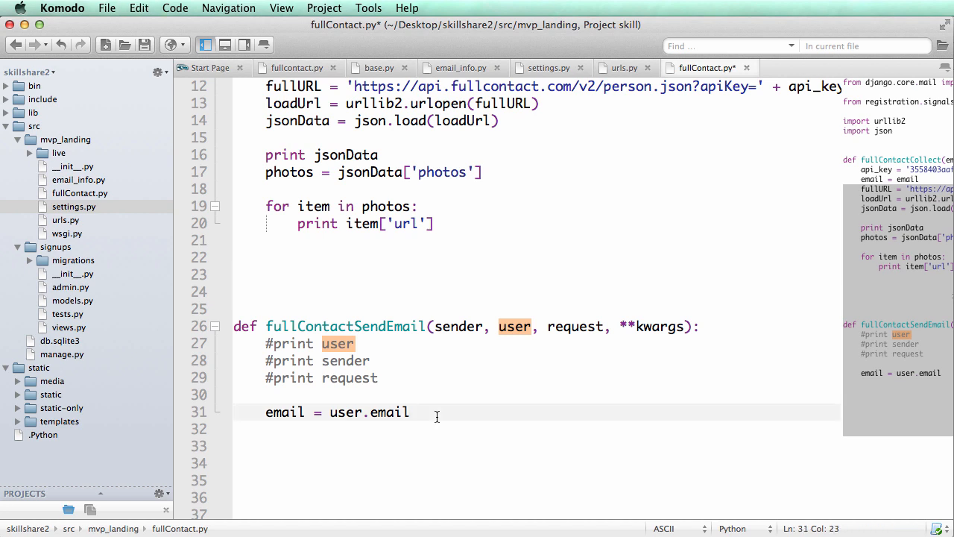
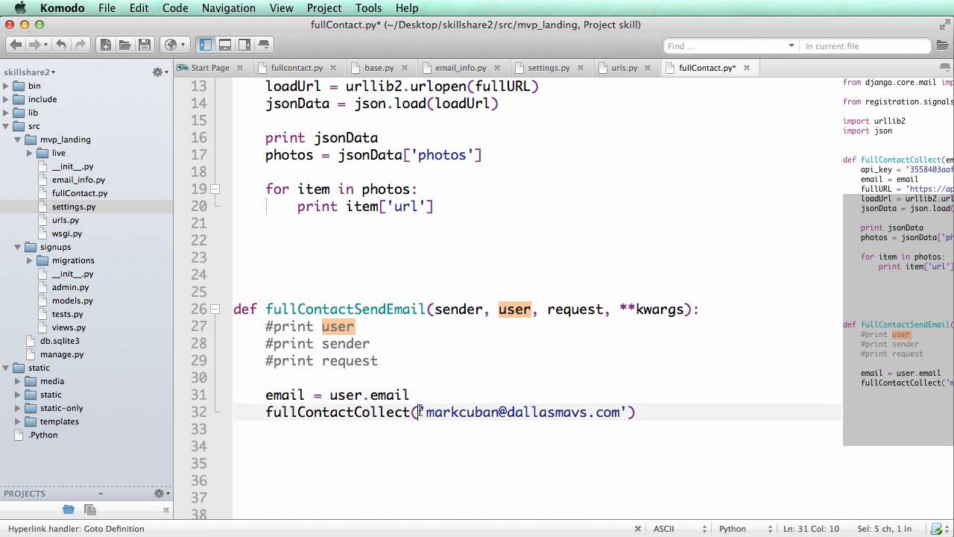
text(email)
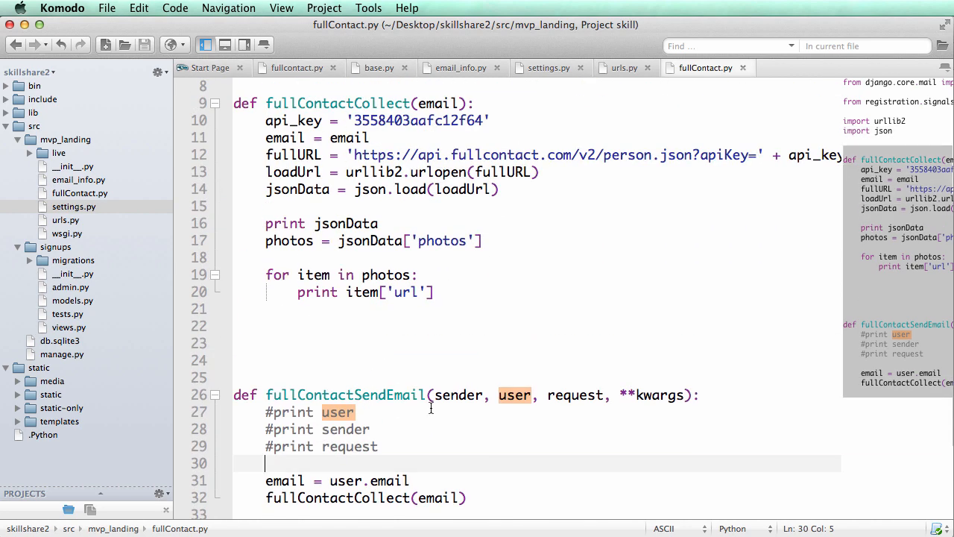
click(387, 480)
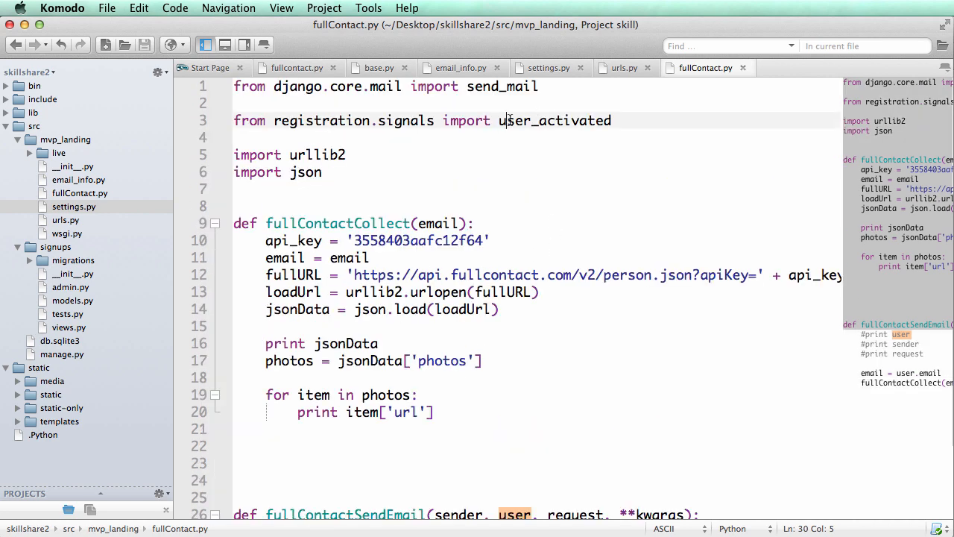
scroll(down, 3)
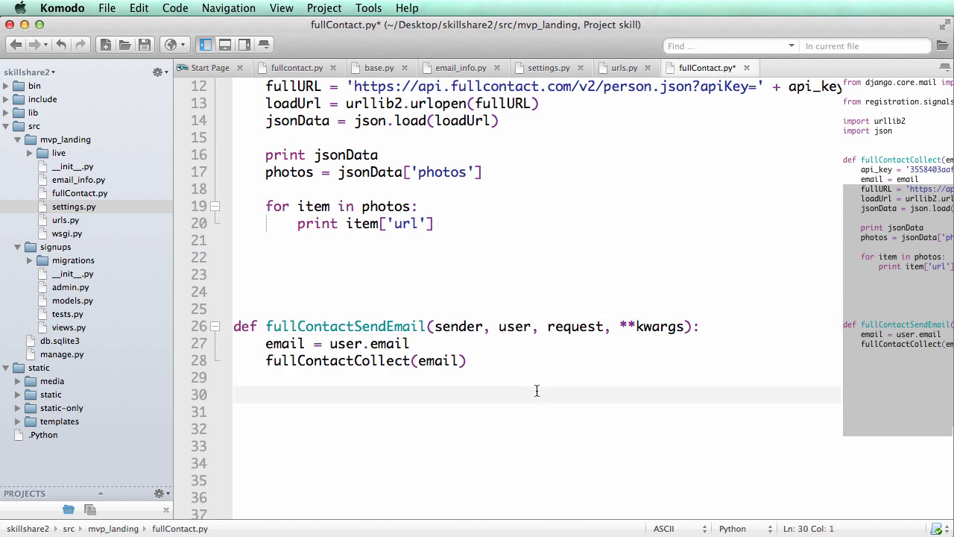
mouse_move(74, 185)
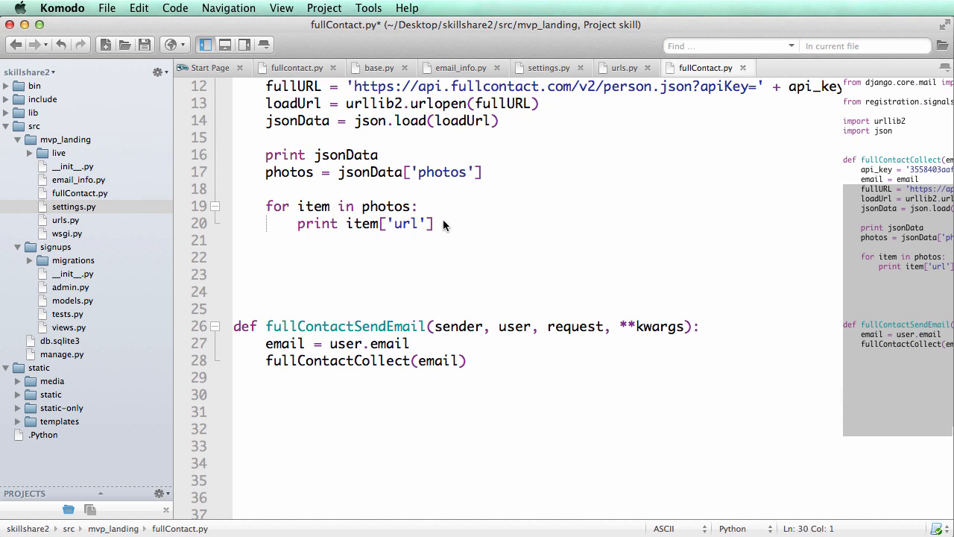
click(459, 69)
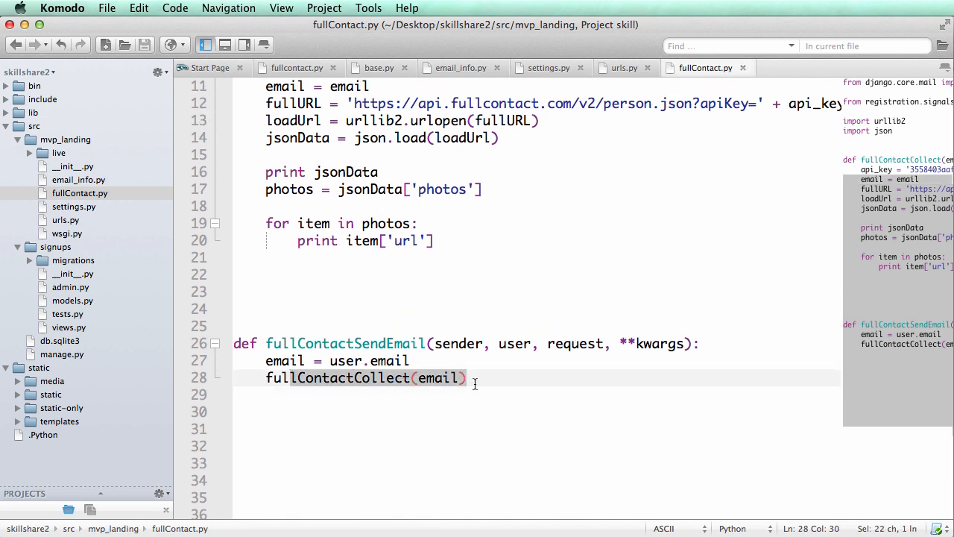
click(361, 240)
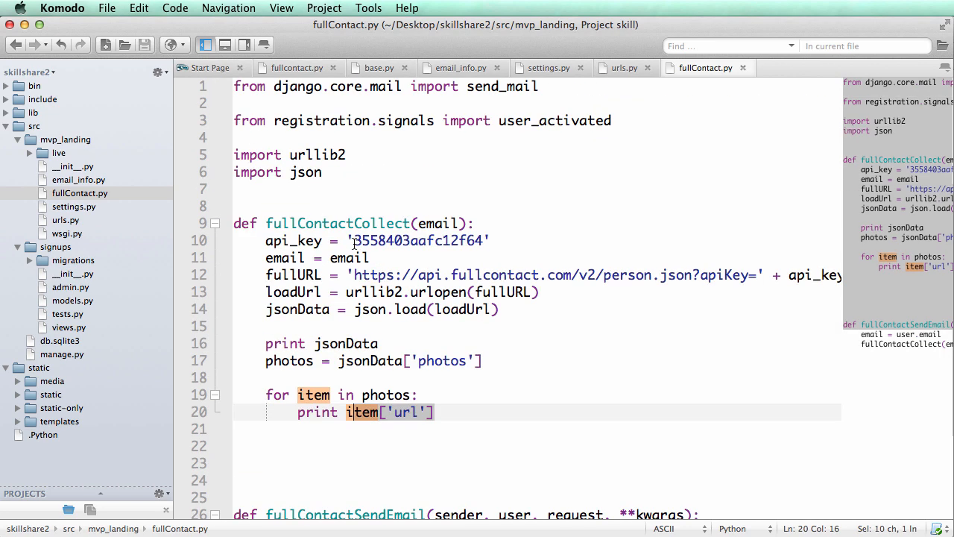
scroll(down, 3)
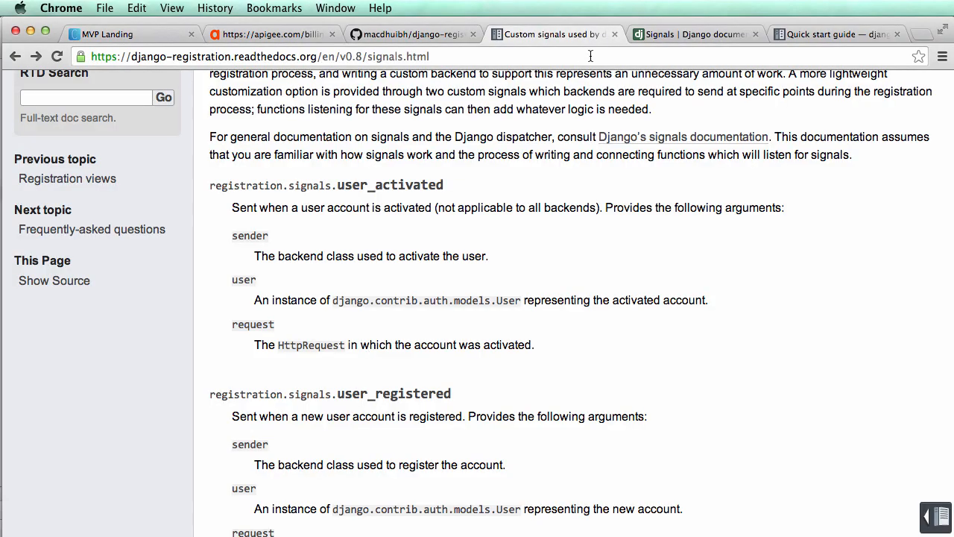
In Chrome's FullContact console, collapse contactInfo and demographics to check the response status 200
click(271, 33)
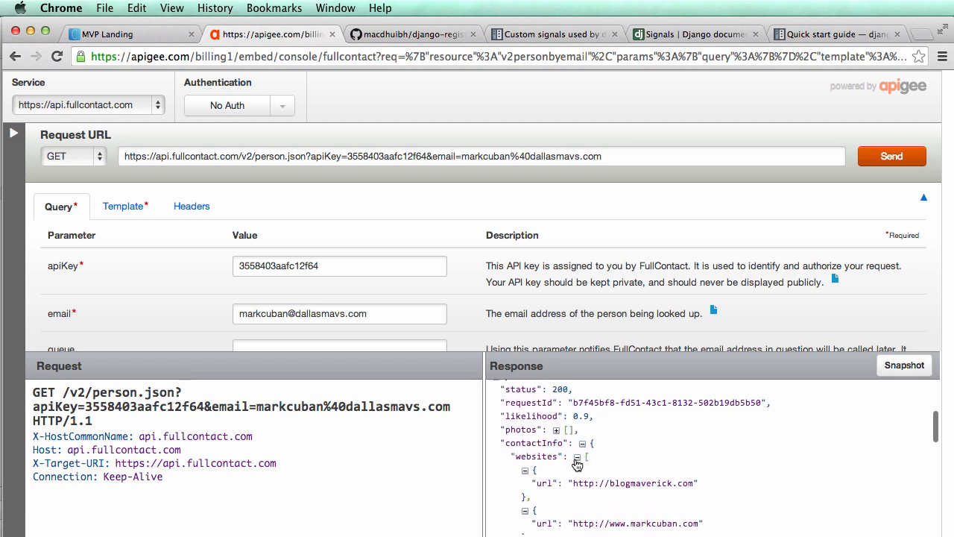
click(581, 443)
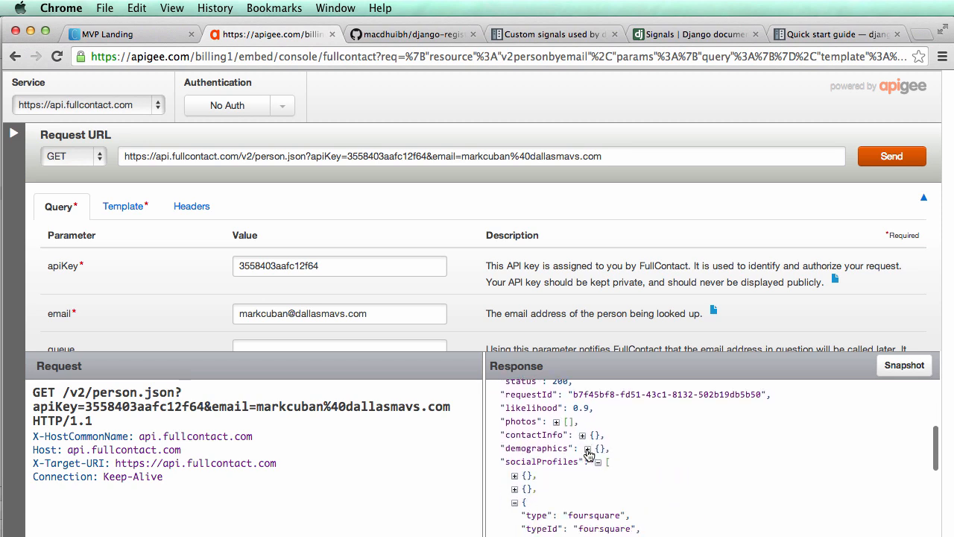
click(513, 476)
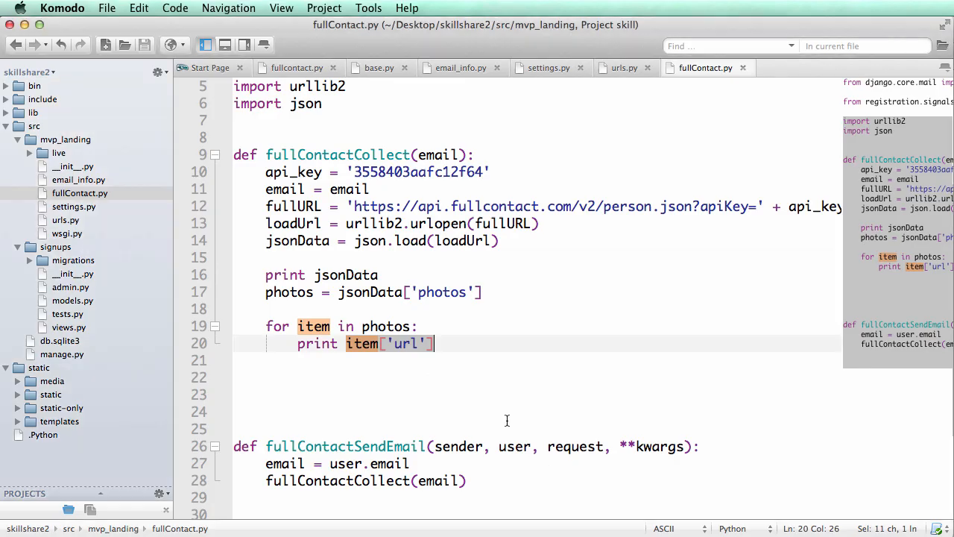
End fullContactCollect with return jsonData in place of the photos loop and prints
click(419, 324)
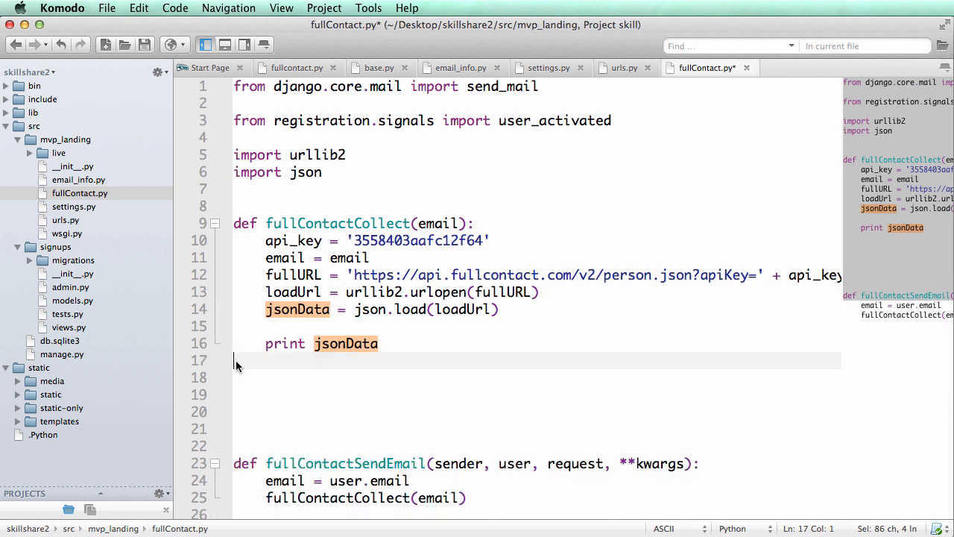
text(reu)
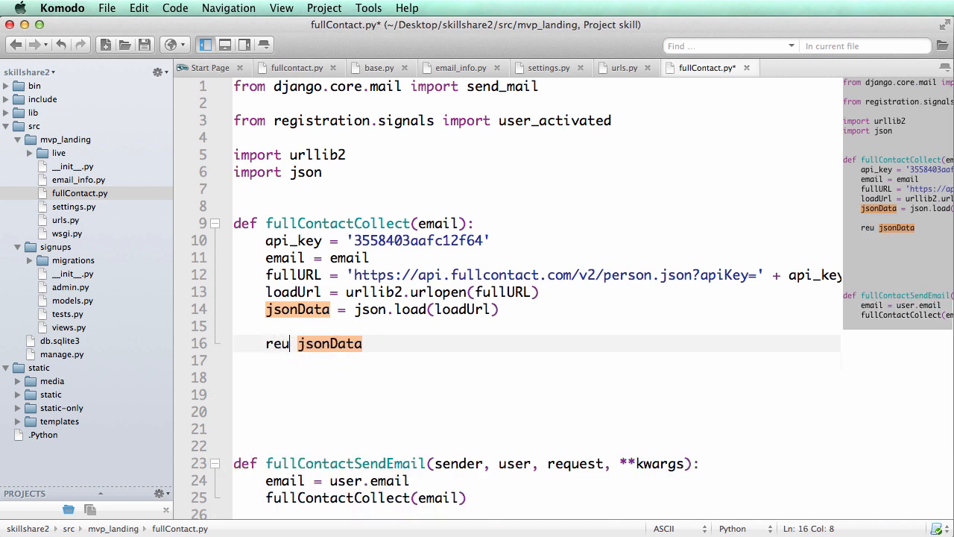
text(turn)
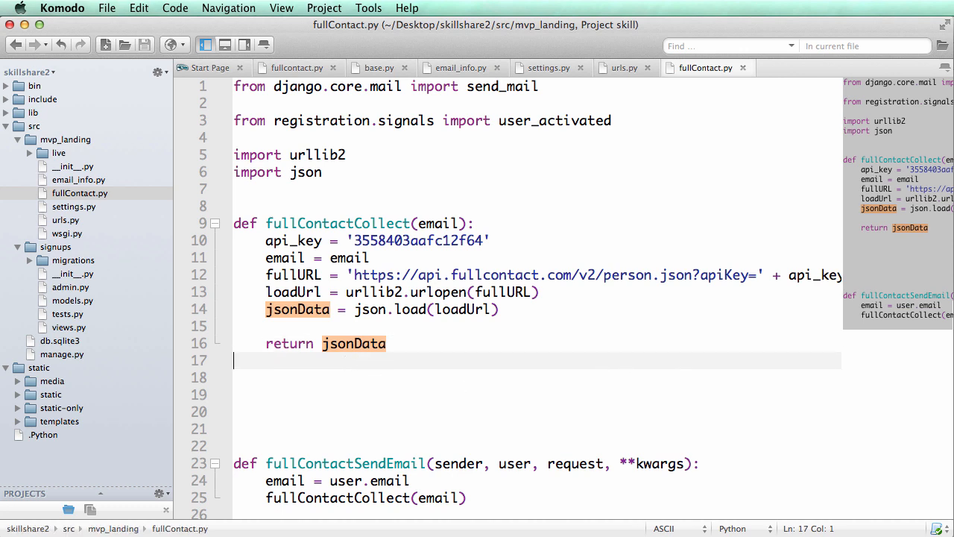
mouse_move(668, 346)
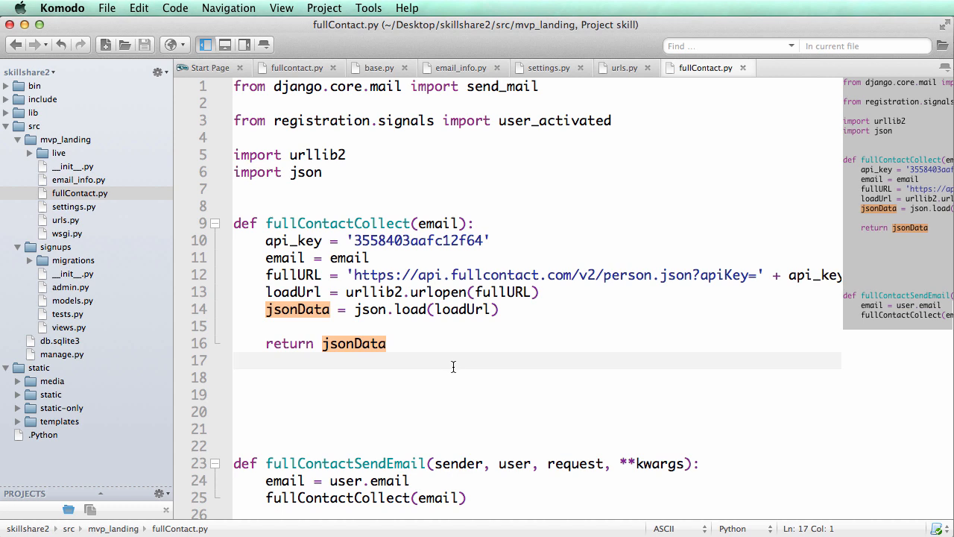
Store the collect result as data and add the check if data['status'] == 200:
scroll(down, 3)
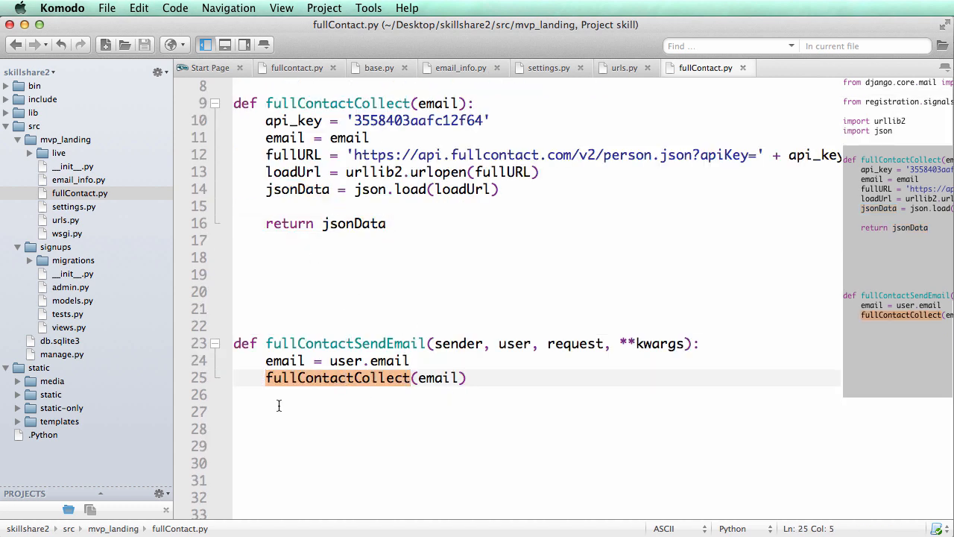
text(data =)
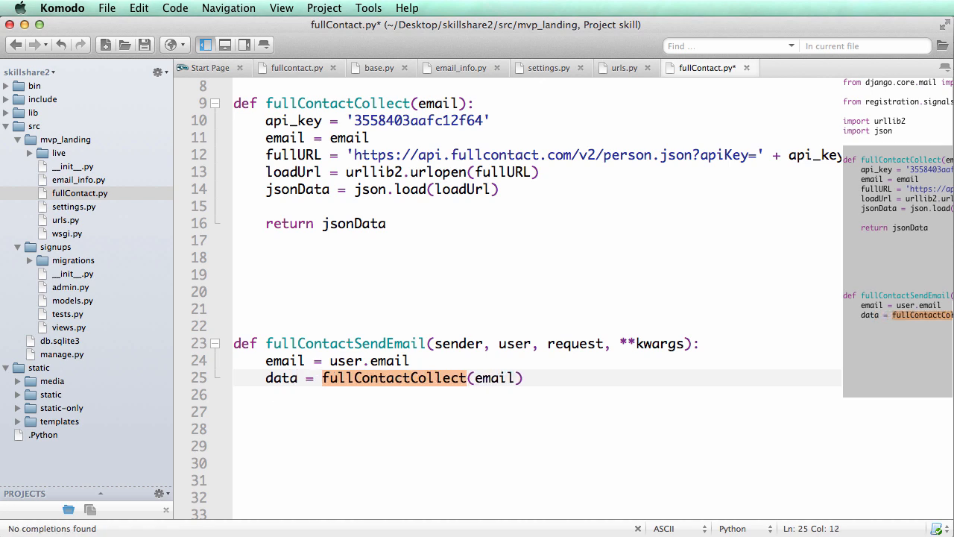
key(cmd+s)
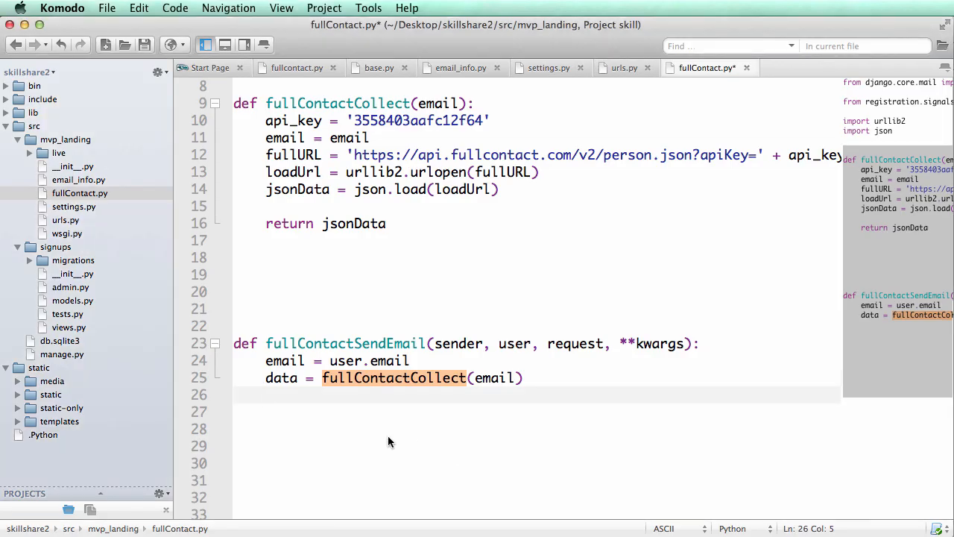
text(if)
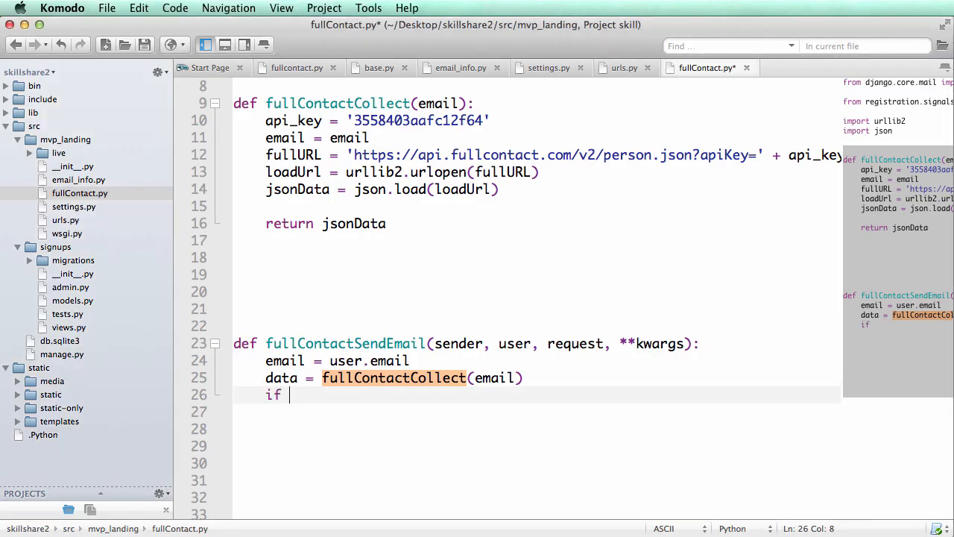
text(data['stat'])
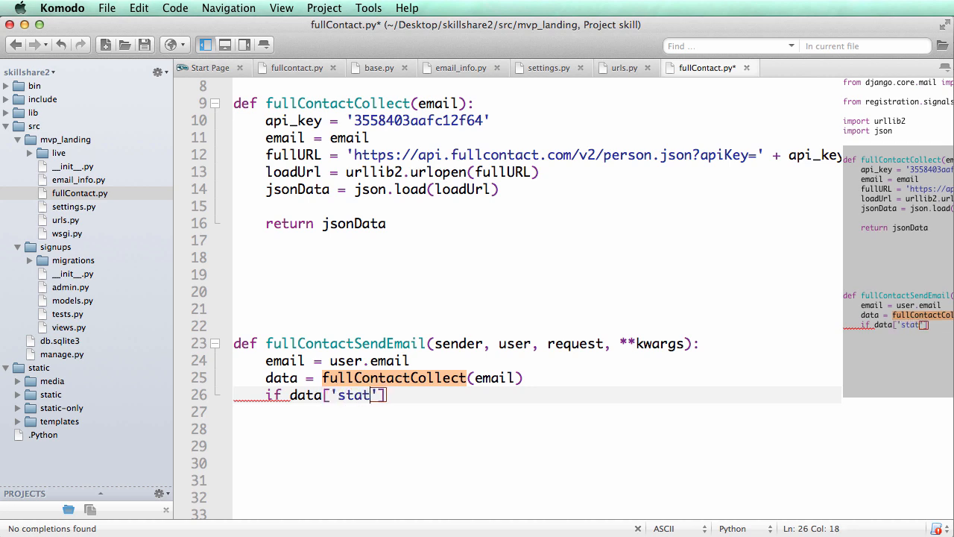
text(us)
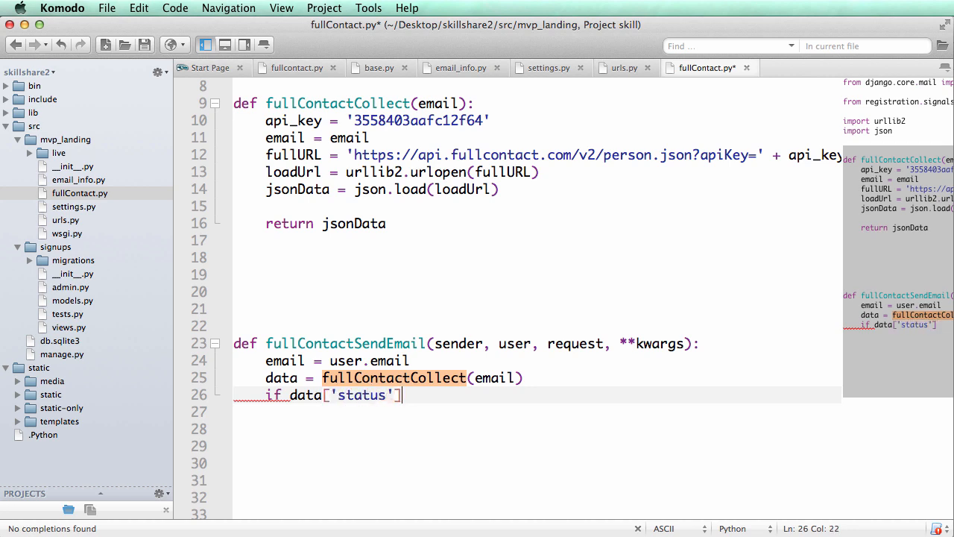
text(==)
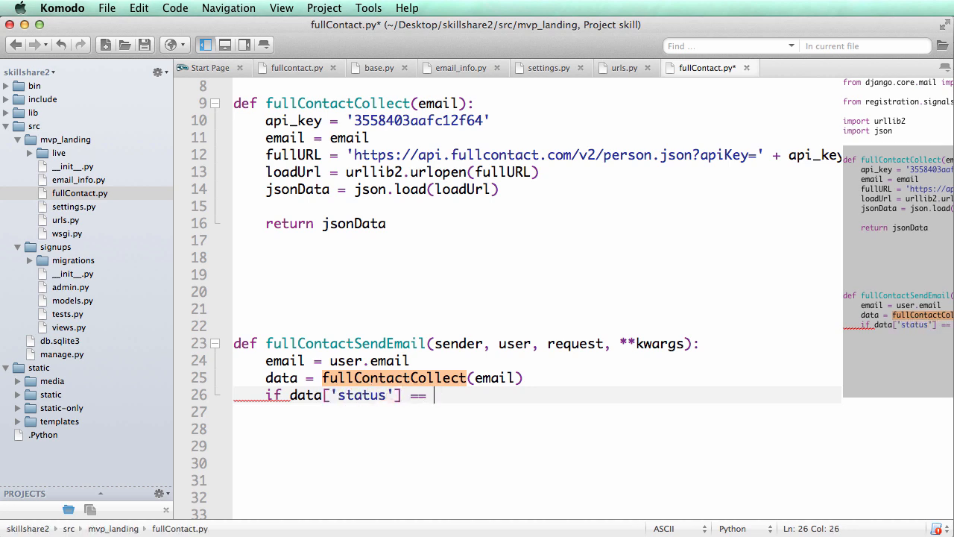
text(200:)
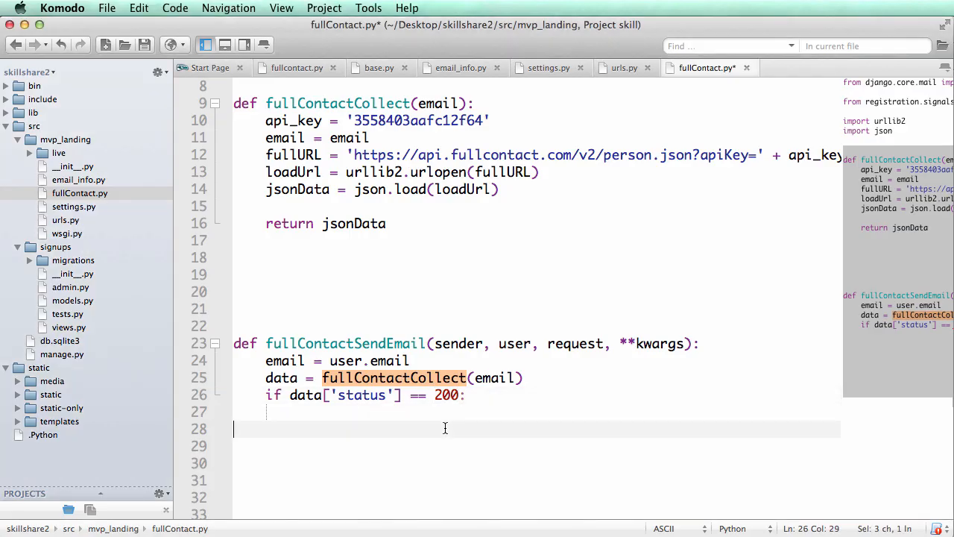
Inside the check, call send_mail("Full Contact Data")
text(send_mail()
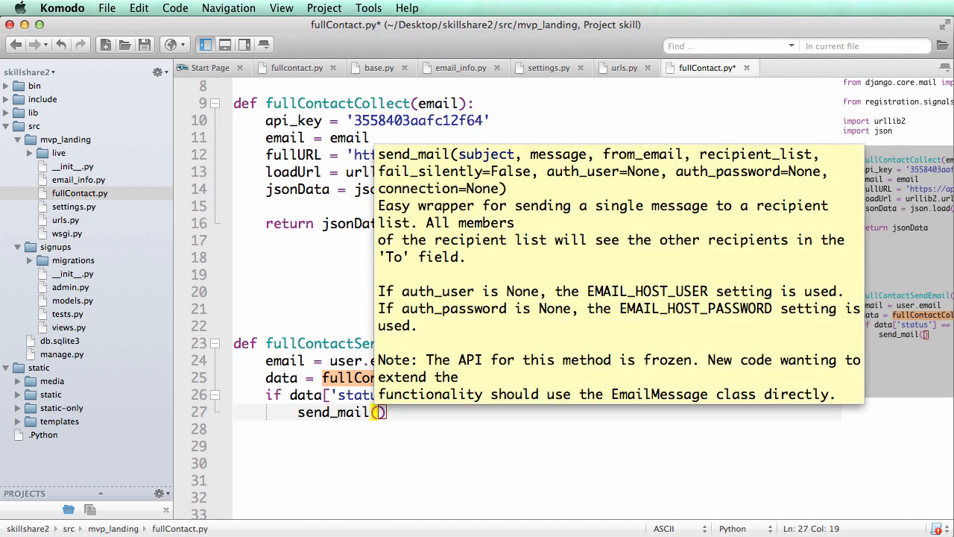
text("Full")
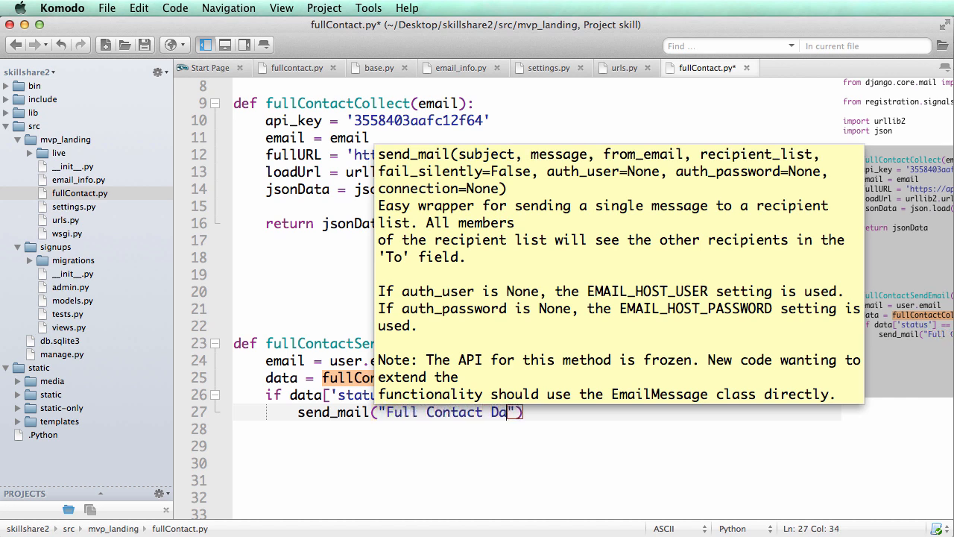
text(ta)
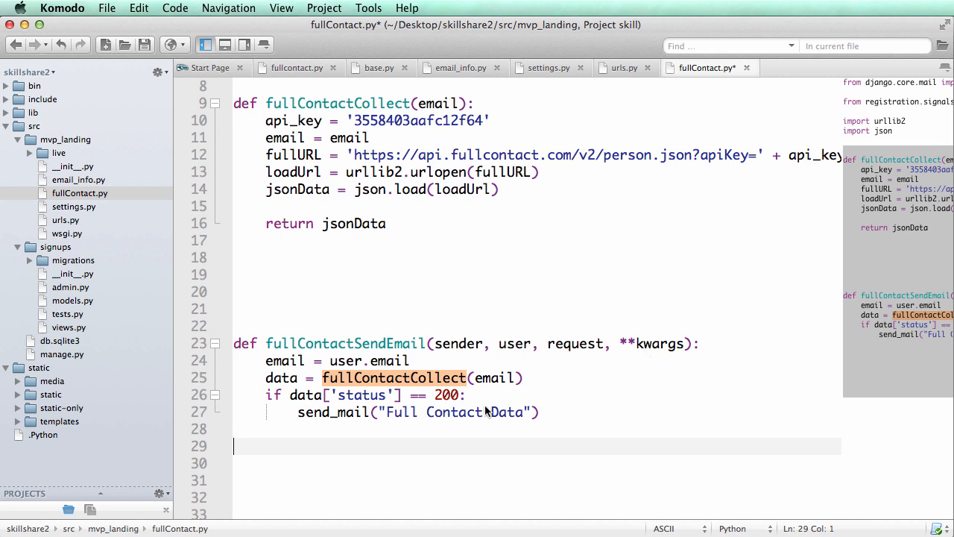
key(enter)
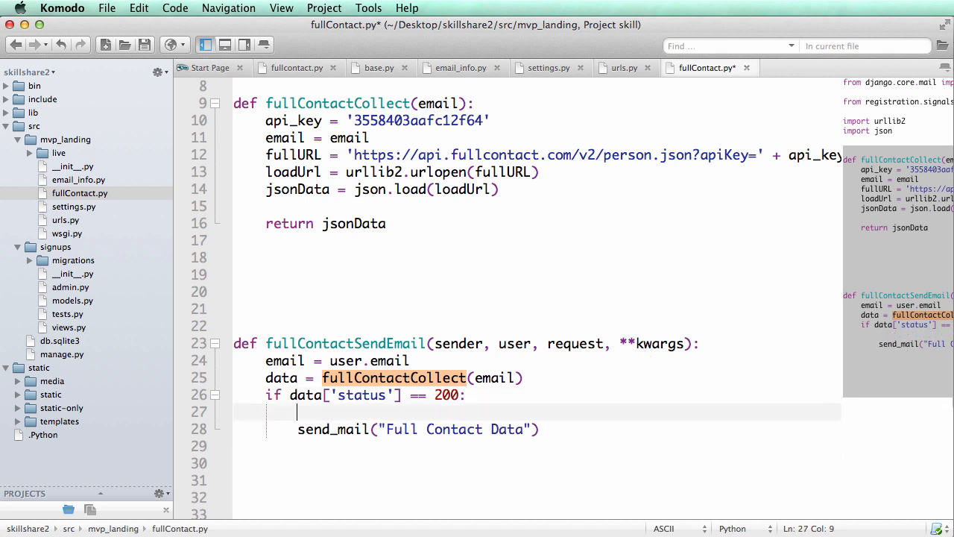
text(message = da)
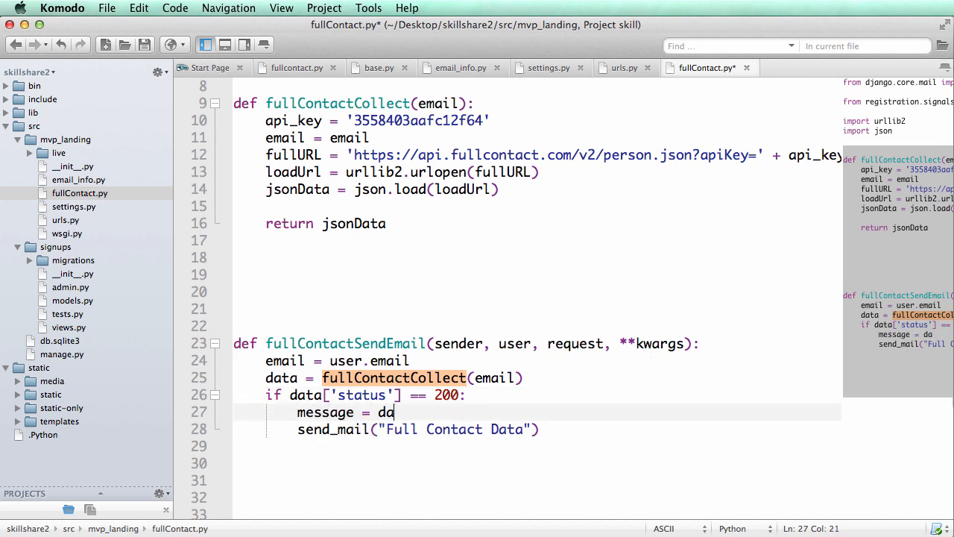
text(ta)
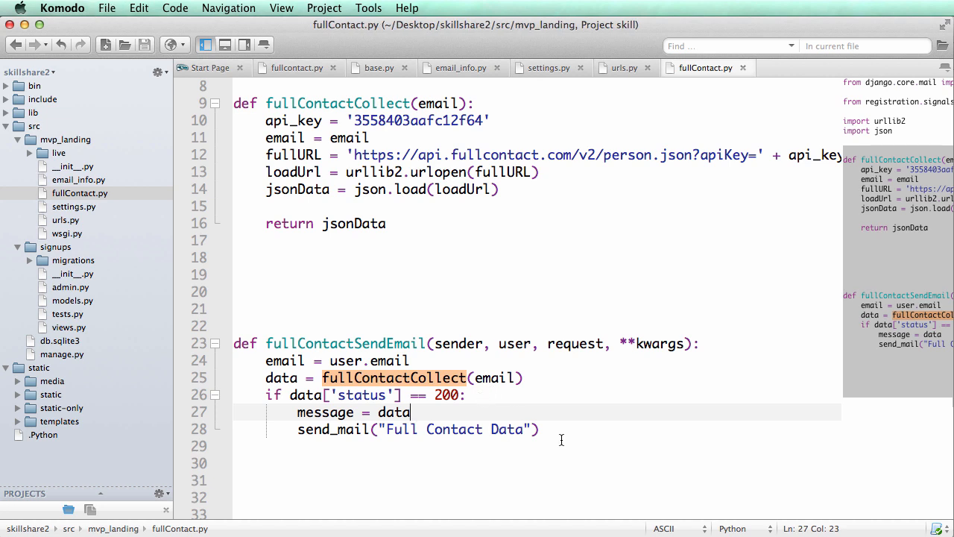
text(, data,)
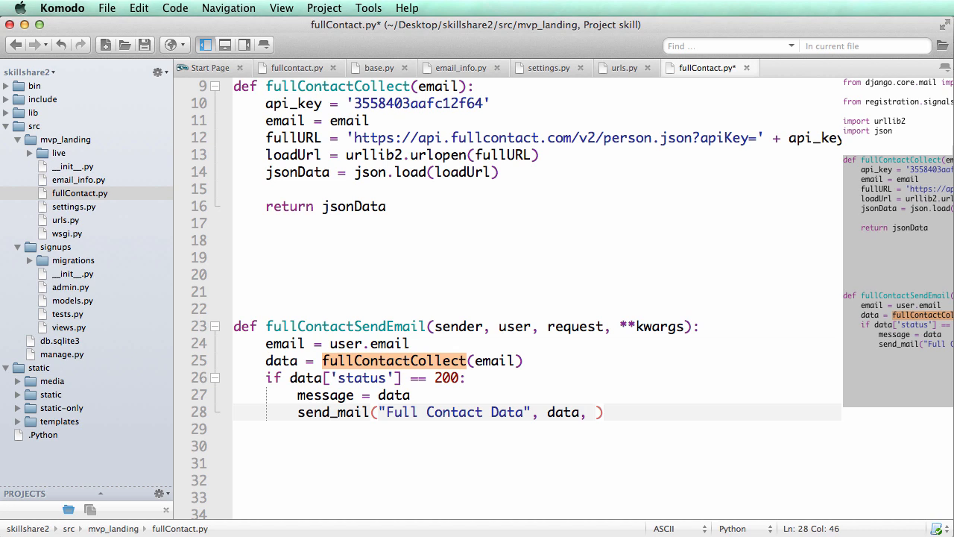
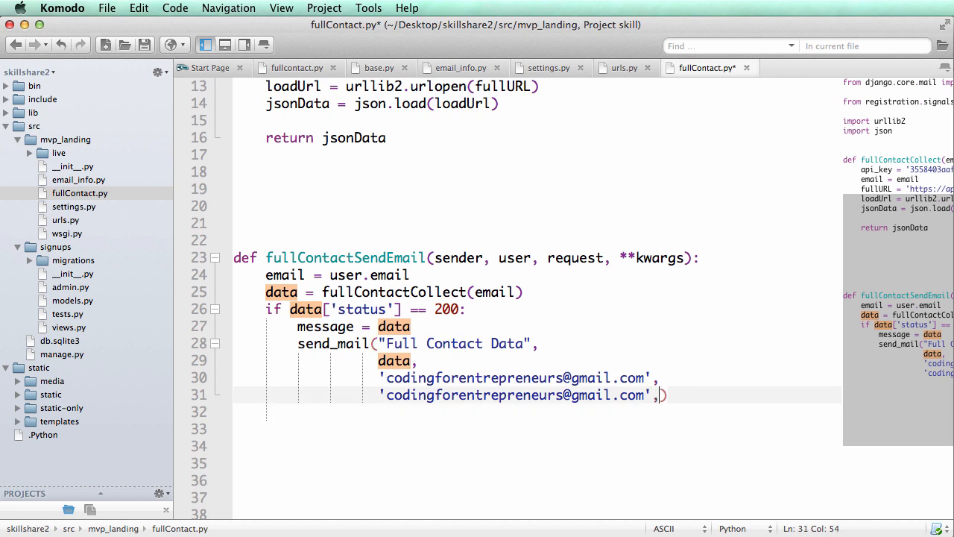
Finish send_mail with the fail_silently=False argument
text(fail_s))
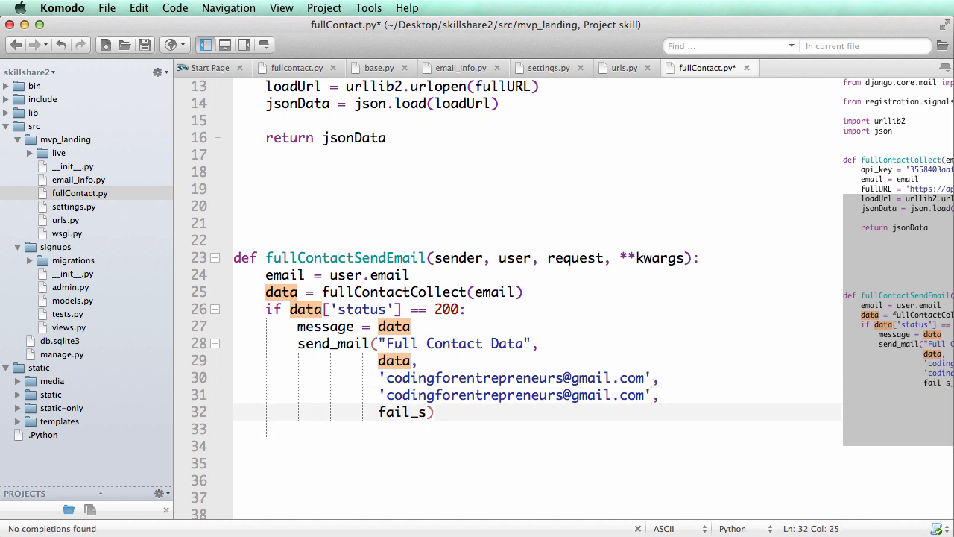
text(ilently)
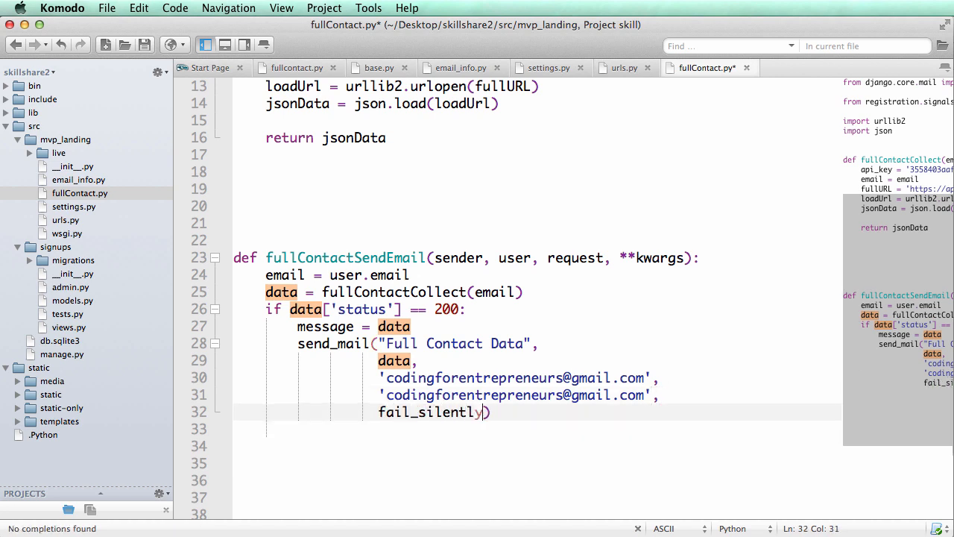
text(=T)
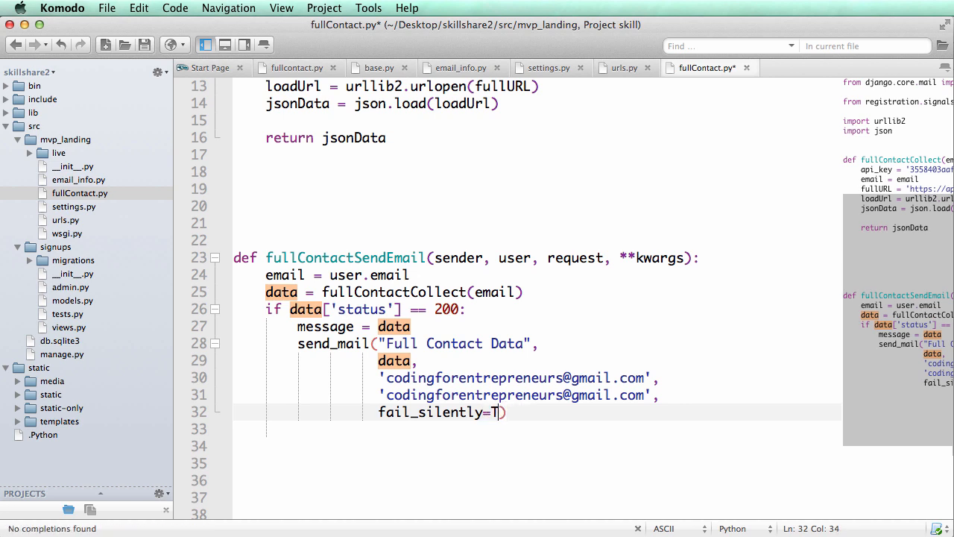
text(rue)
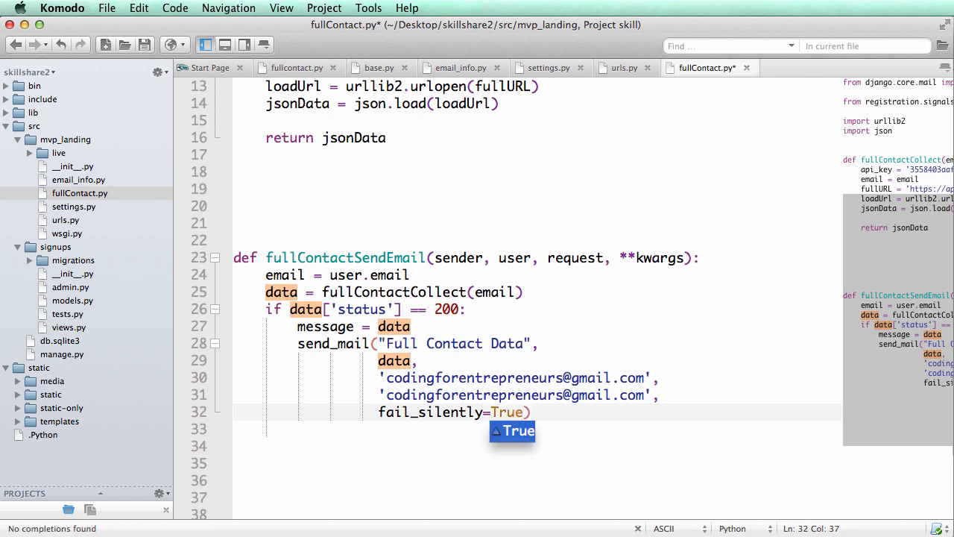
key(backspace)
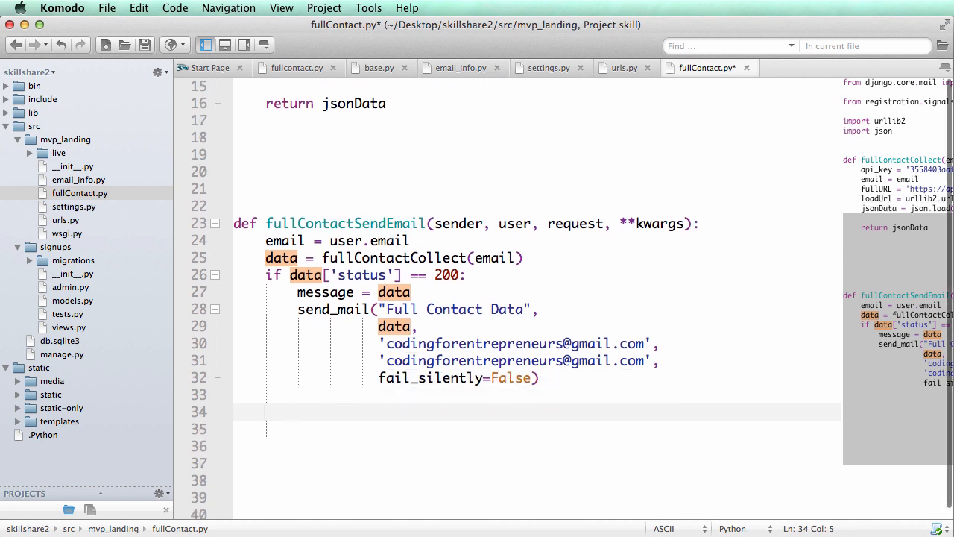
key(cmd+s)
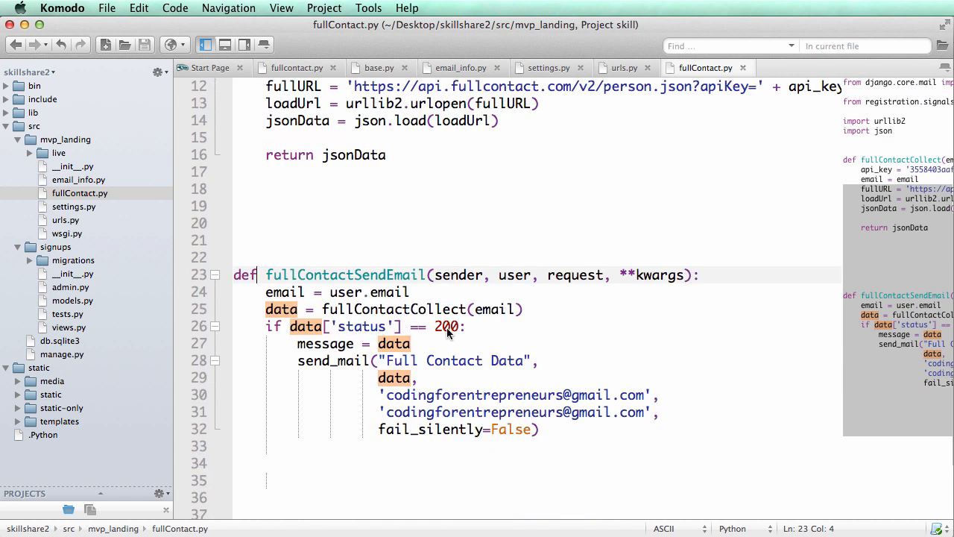
mouse_move(375, 462)
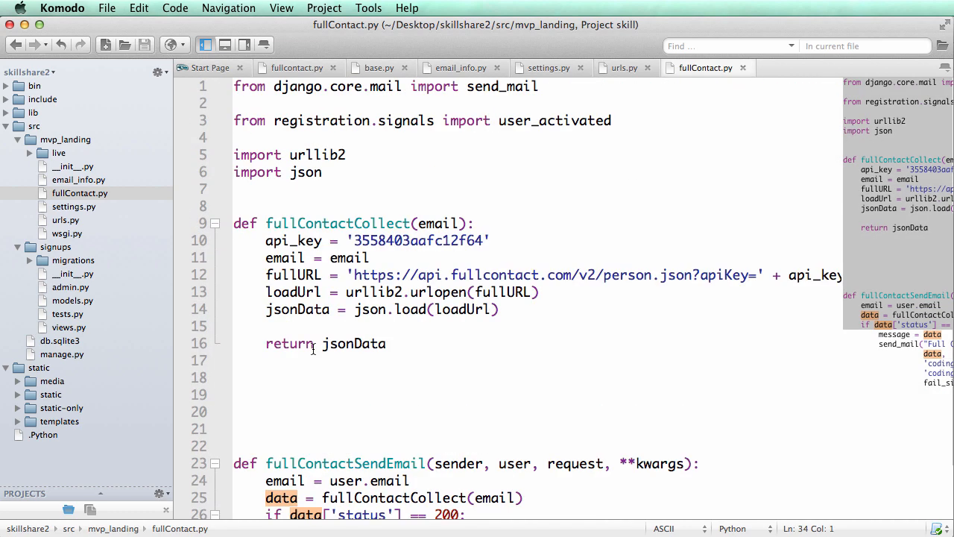
Below the handler, write user_activated.connect( and begin the fullContactSendEmail receiver name
scroll(down, 3)
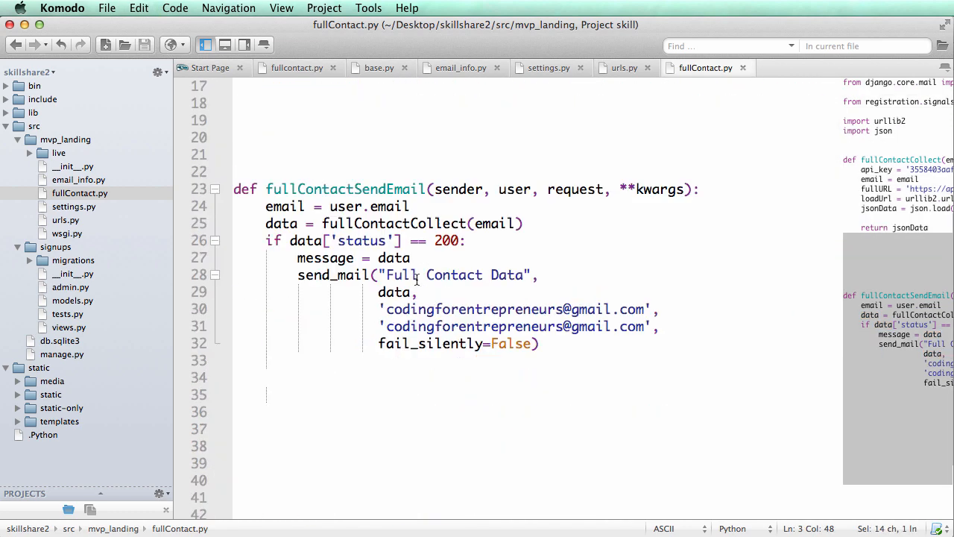
text(user_activated)
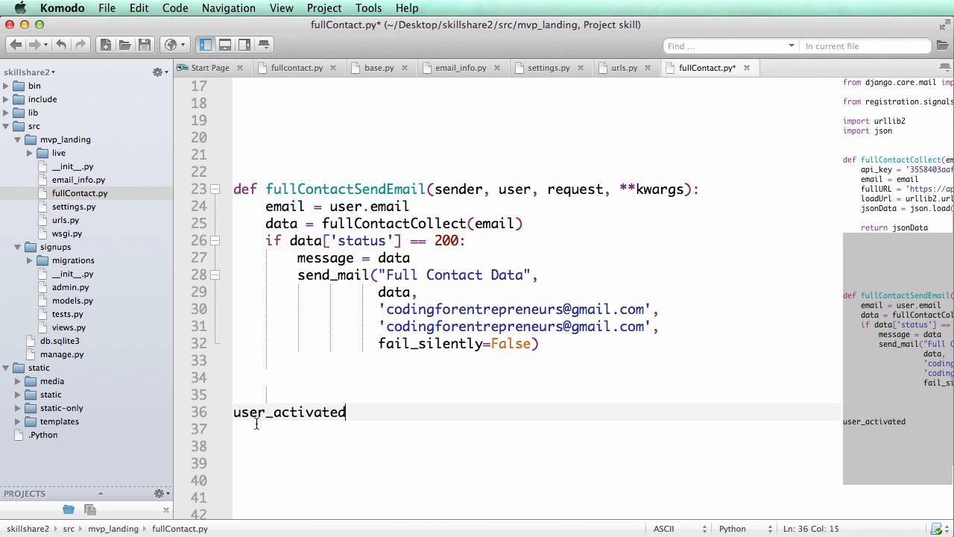
text(.connect)
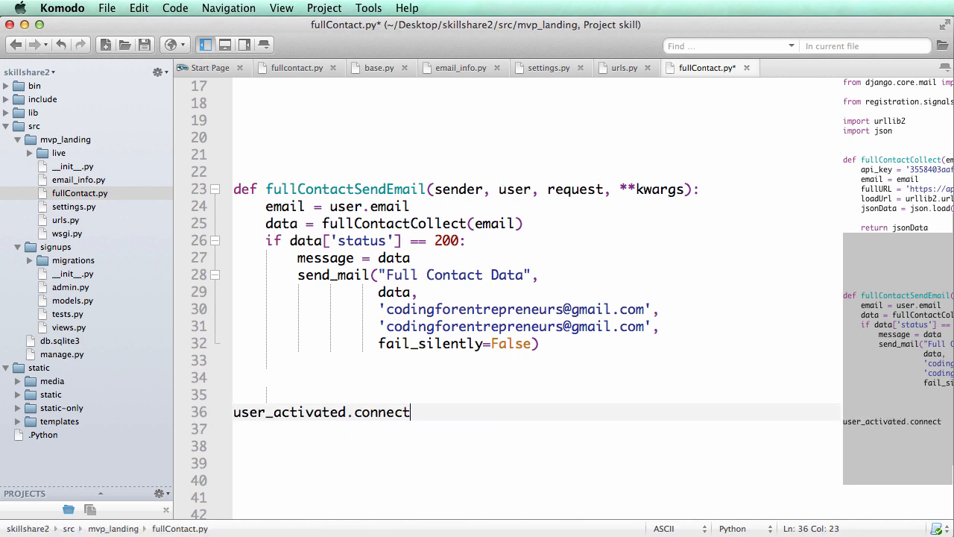
text(()
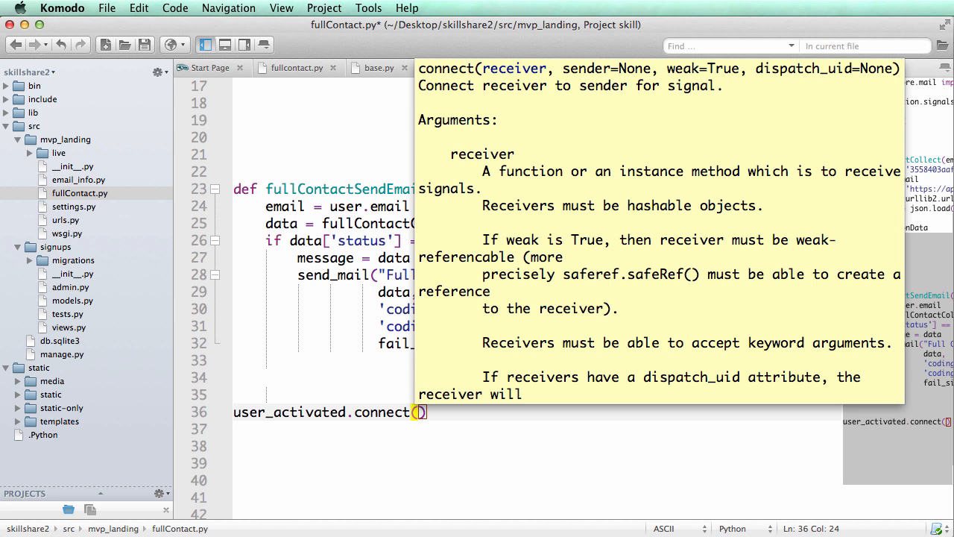
text(fu)
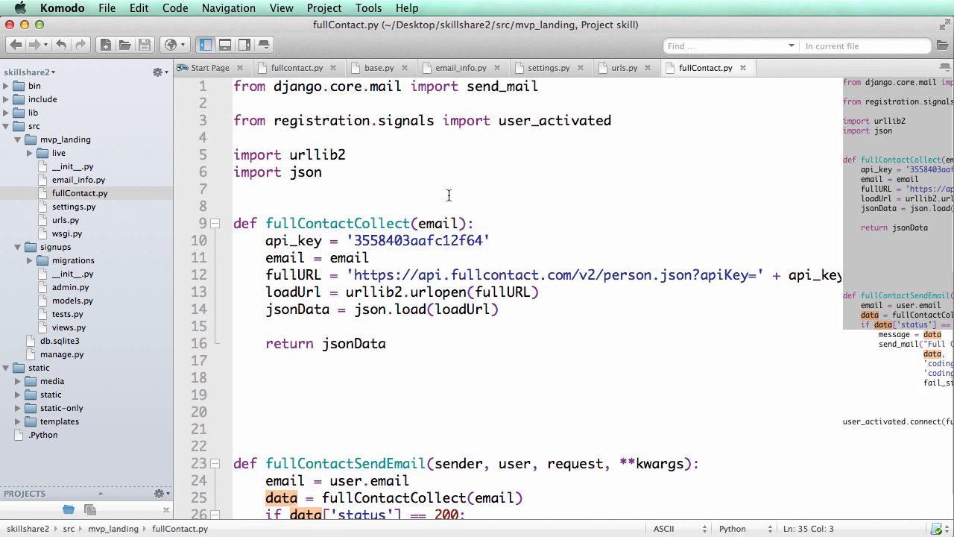
Scroll through fullContact.py to review the finished signal connection and handler
scroll(down, 3)
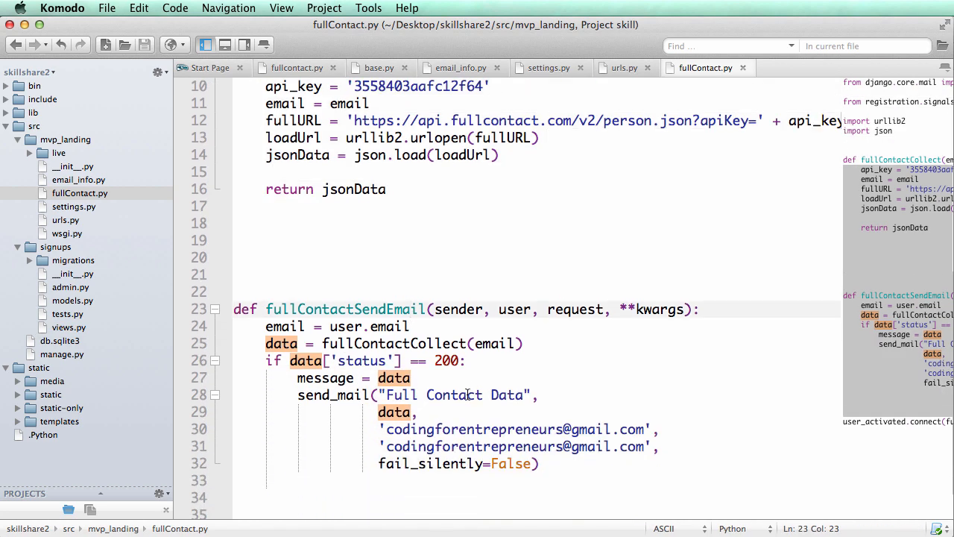
scroll(down, 3)
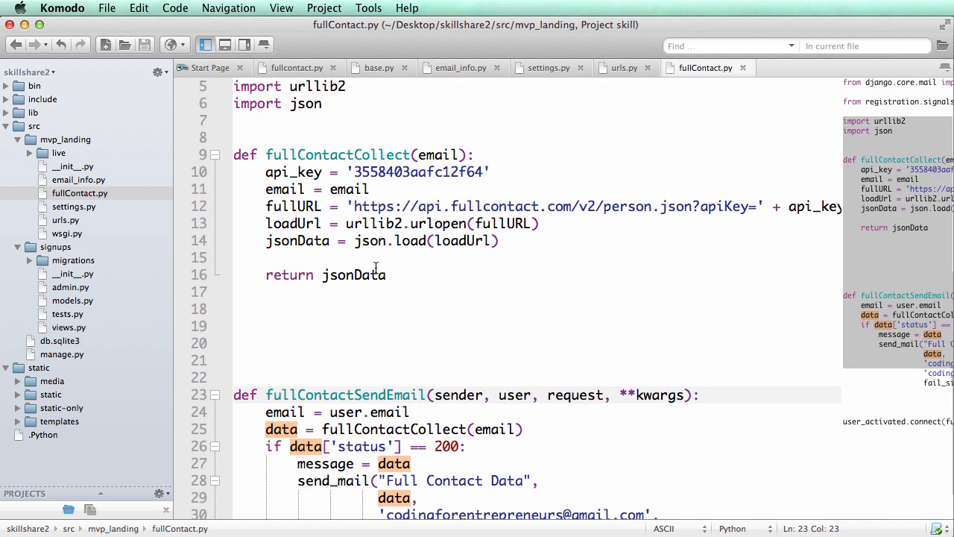
mouse_move(403, 349)
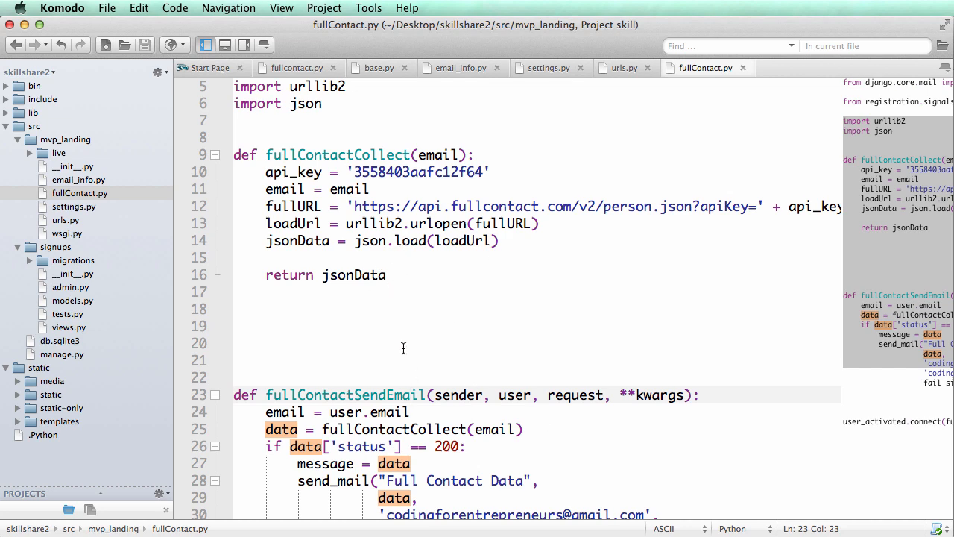
scroll(down, 3)
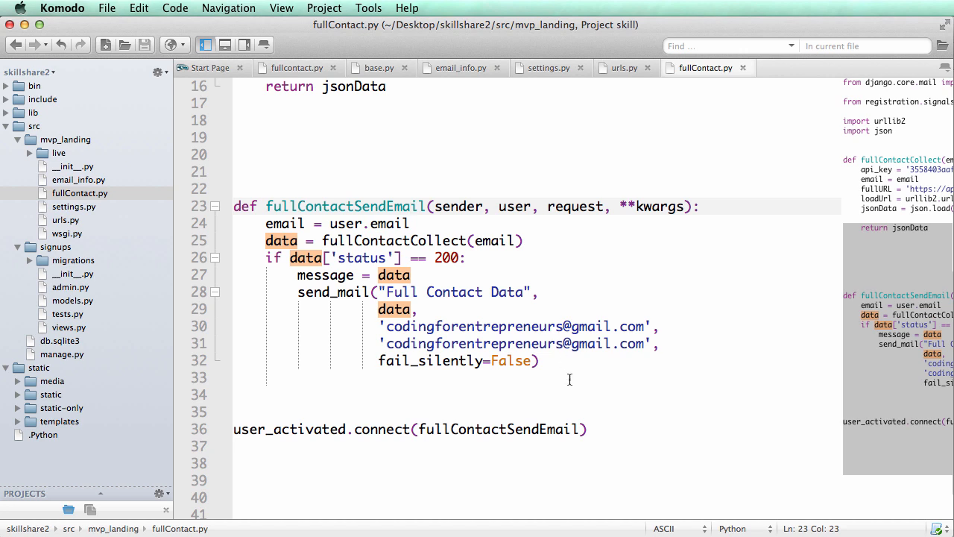
mouse_move(647, 444)
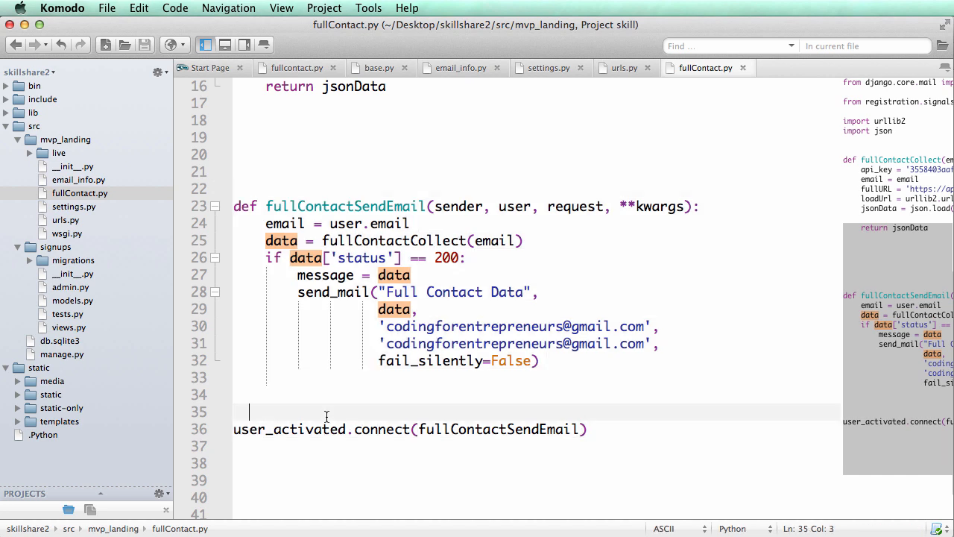
mouse_move(337, 417)
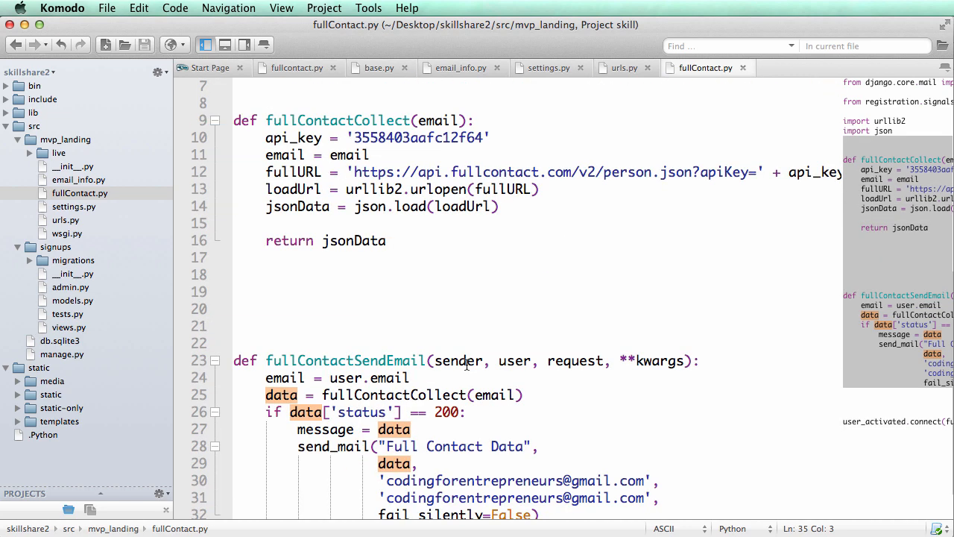
scroll(down, 3)
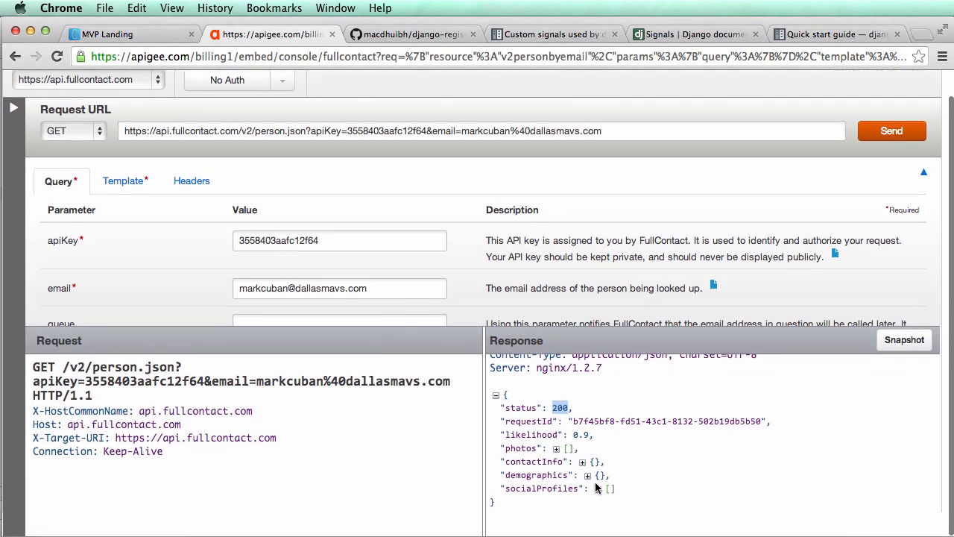
scroll(down, 3)
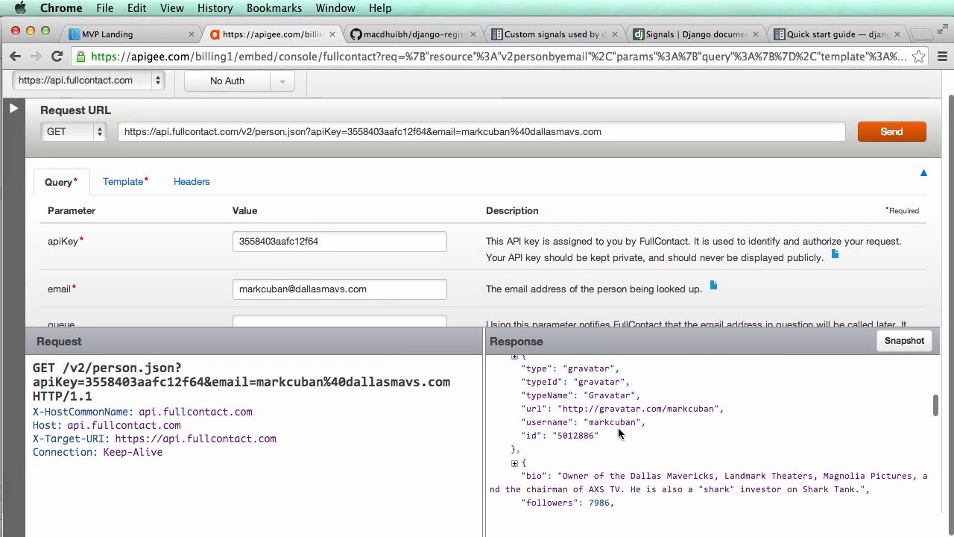